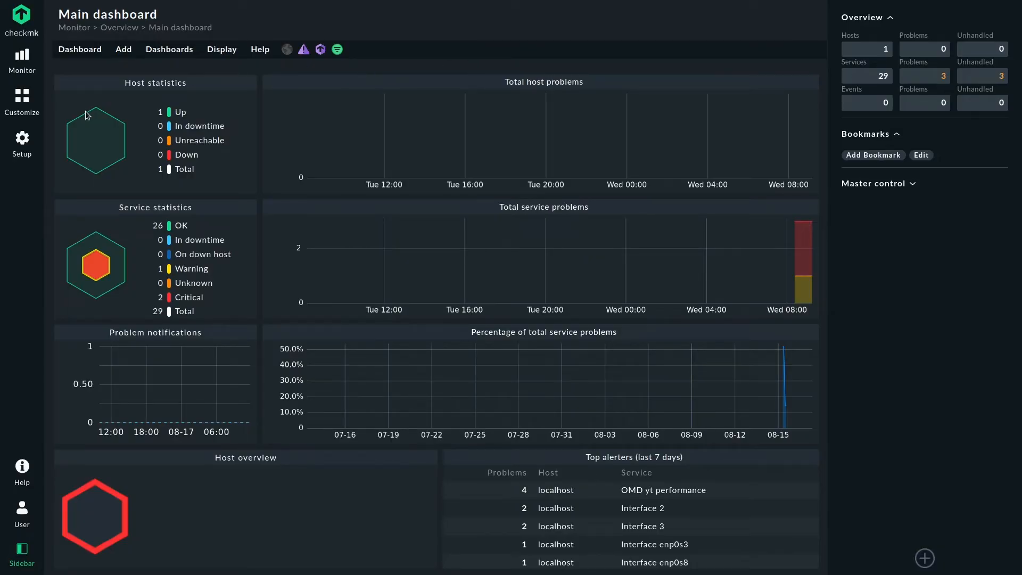
Show the agent bakery's default configuration for Windows, Linux, Solaris, AIX via Setup, briefly highlighting its hash.
click(21, 144)
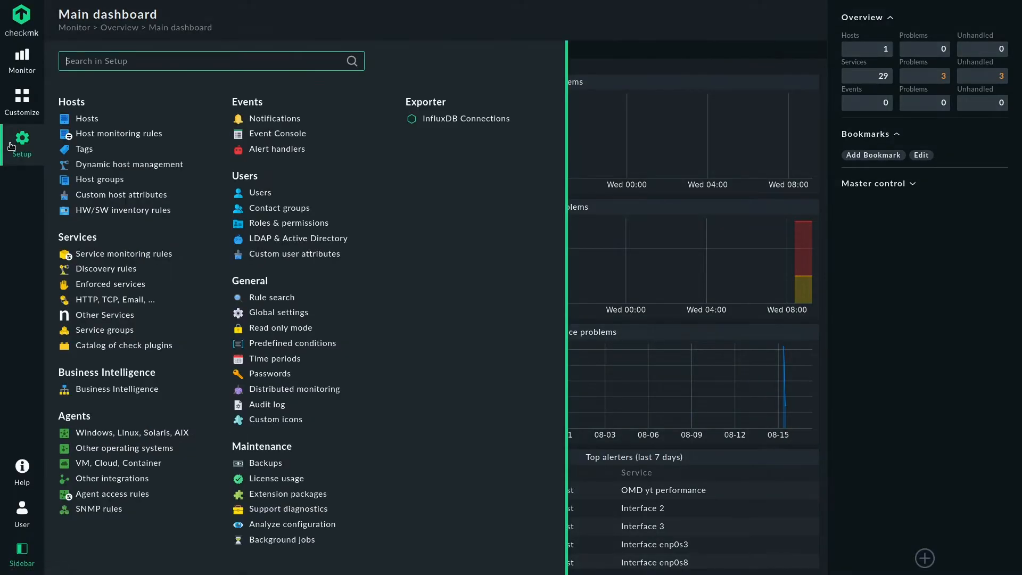
mouse_move(20, 385)
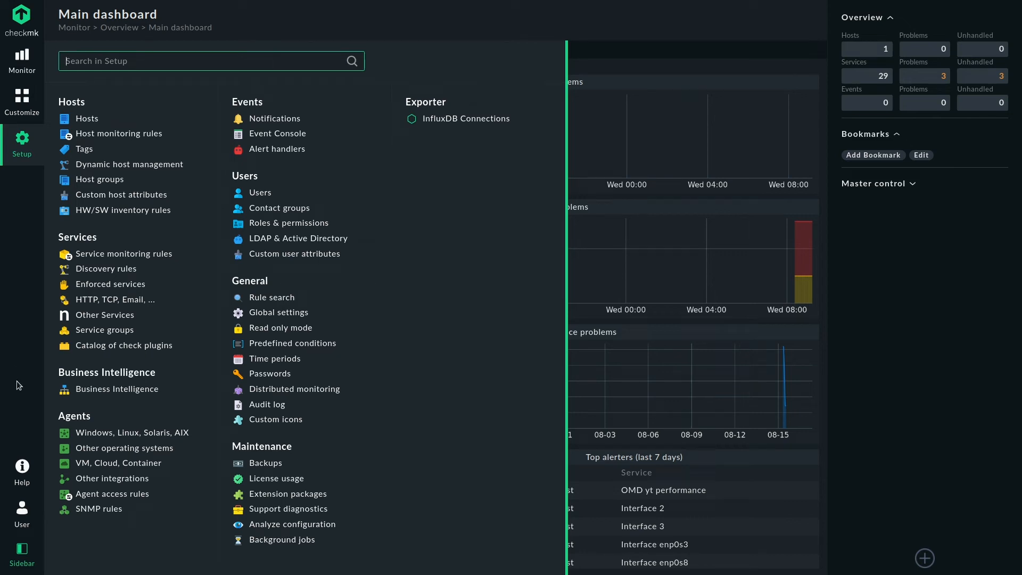
mouse_move(128, 432)
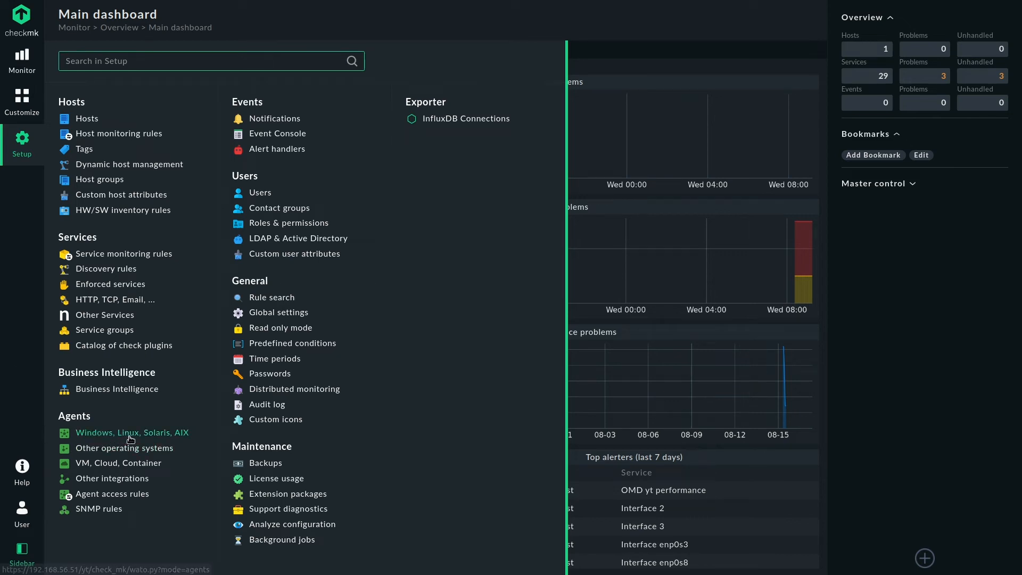
mouse_move(163, 440)
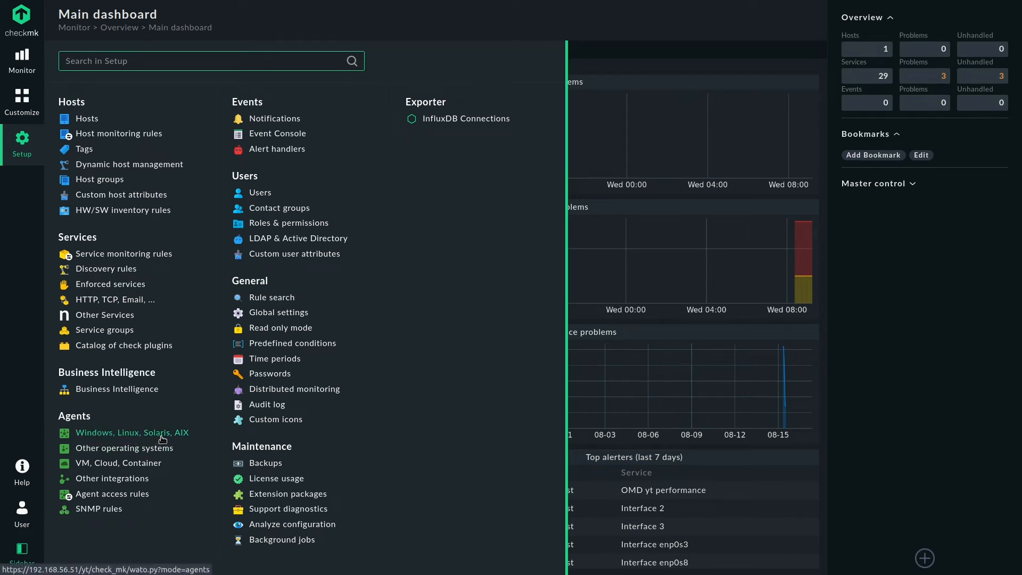
click(133, 434)
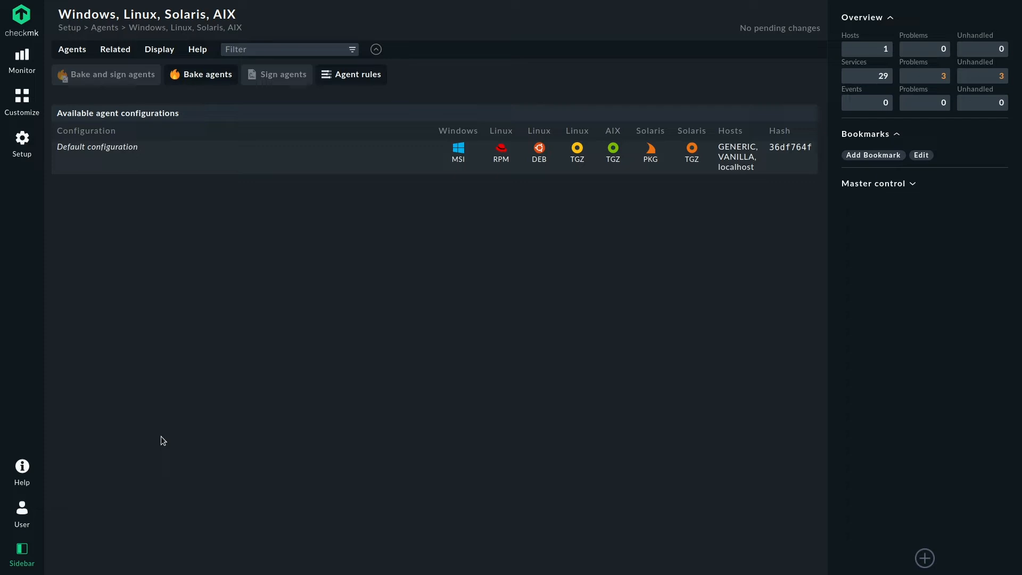
mouse_move(469, 177)
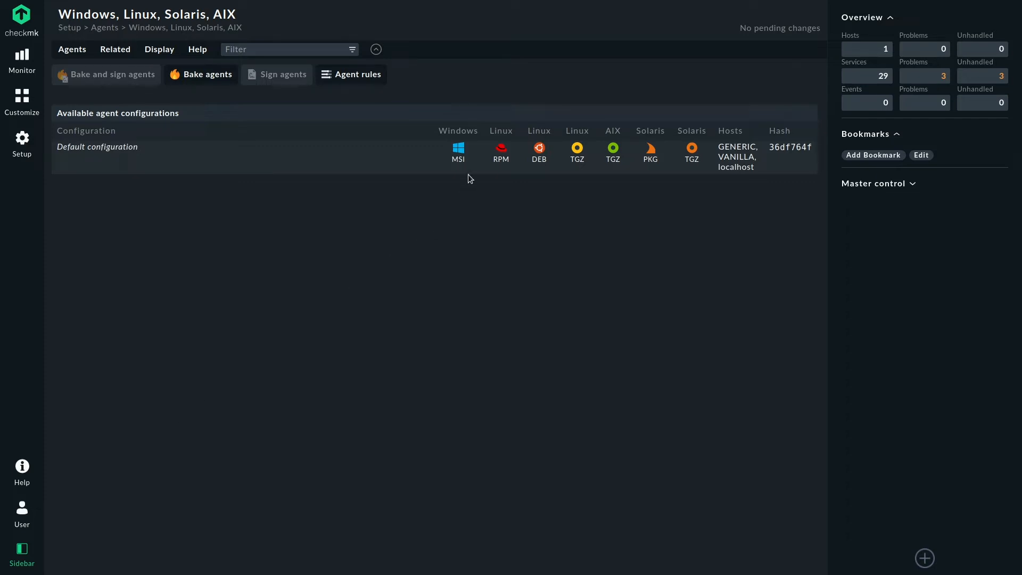
mouse_move(557, 164)
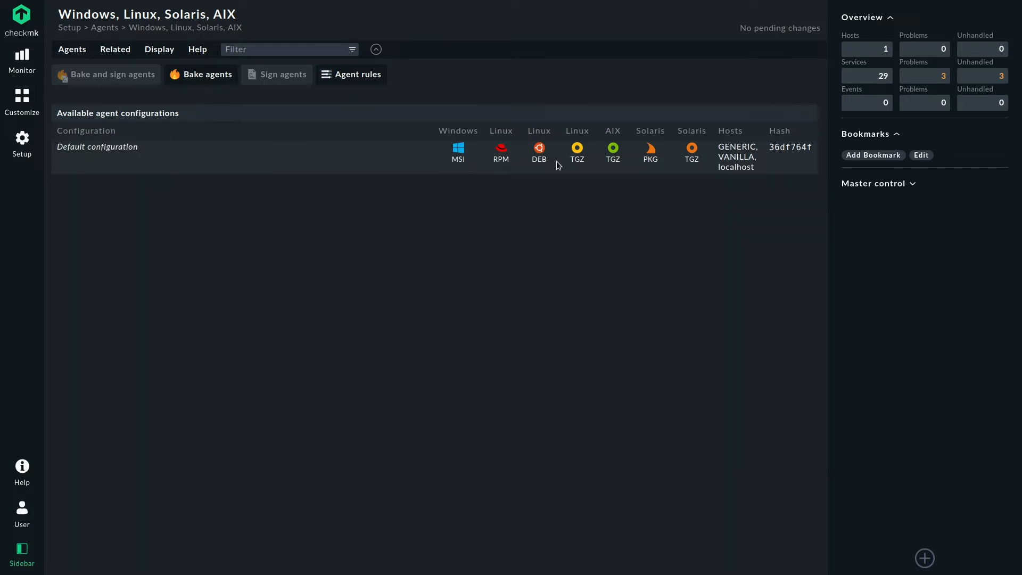
mouse_move(704, 185)
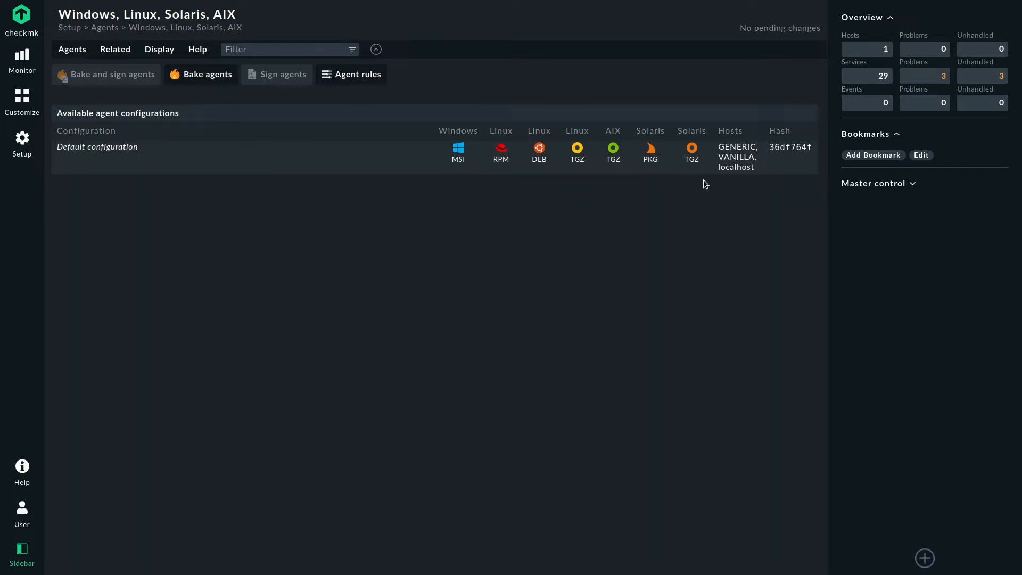
mouse_move(735, 167)
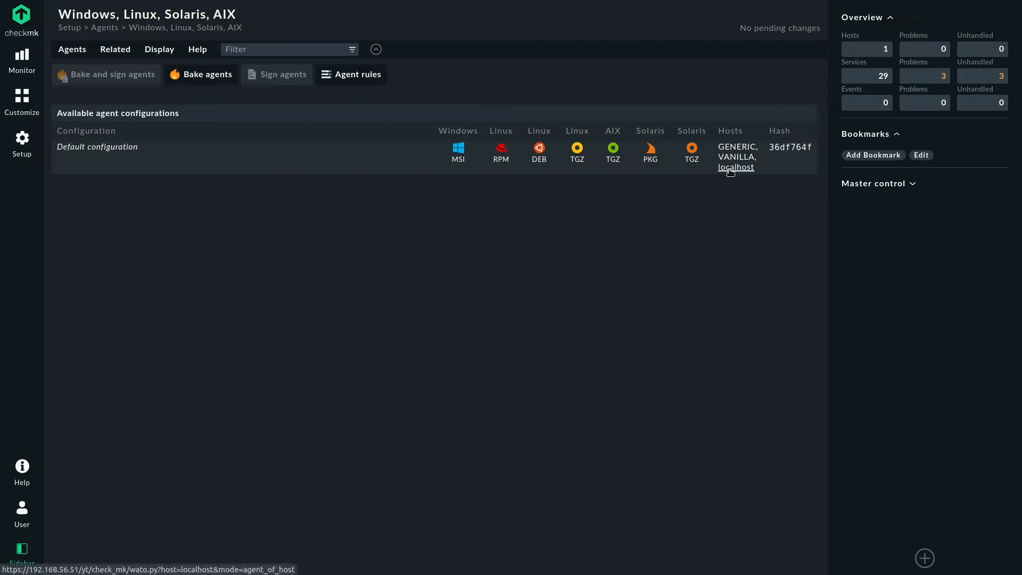
mouse_move(788, 146)
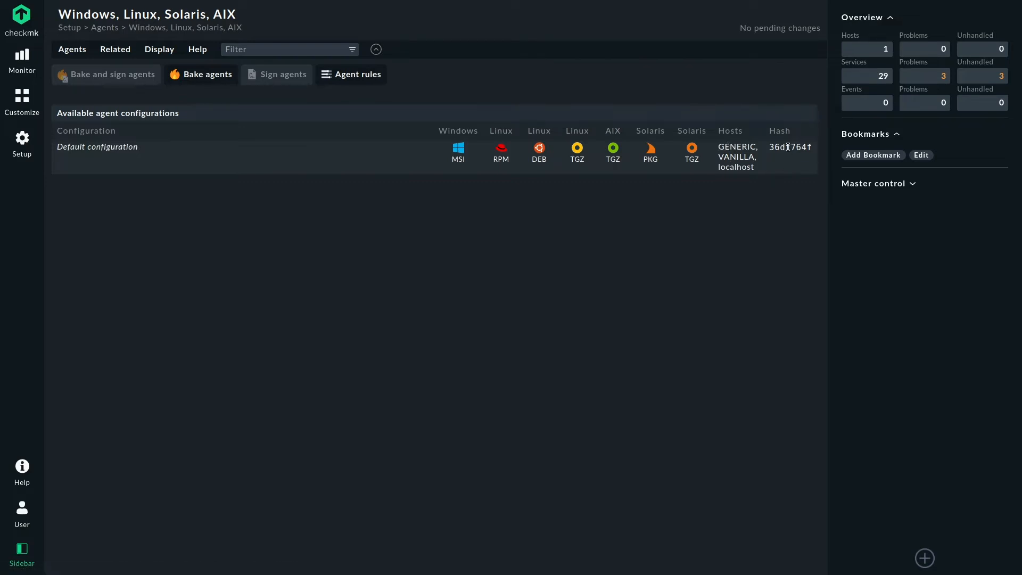
double_click(791, 147)
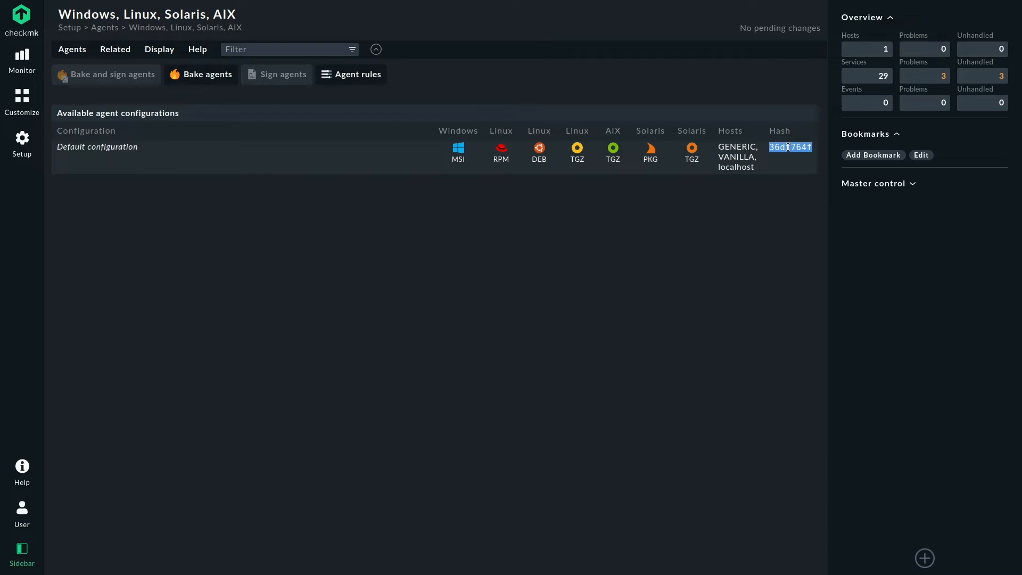
click(734, 225)
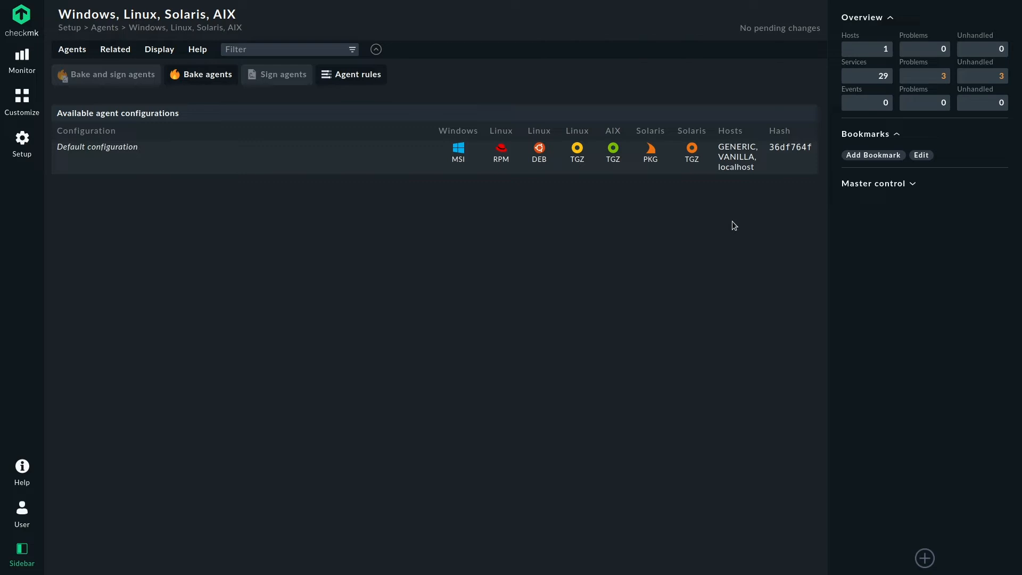
mouse_move(728, 224)
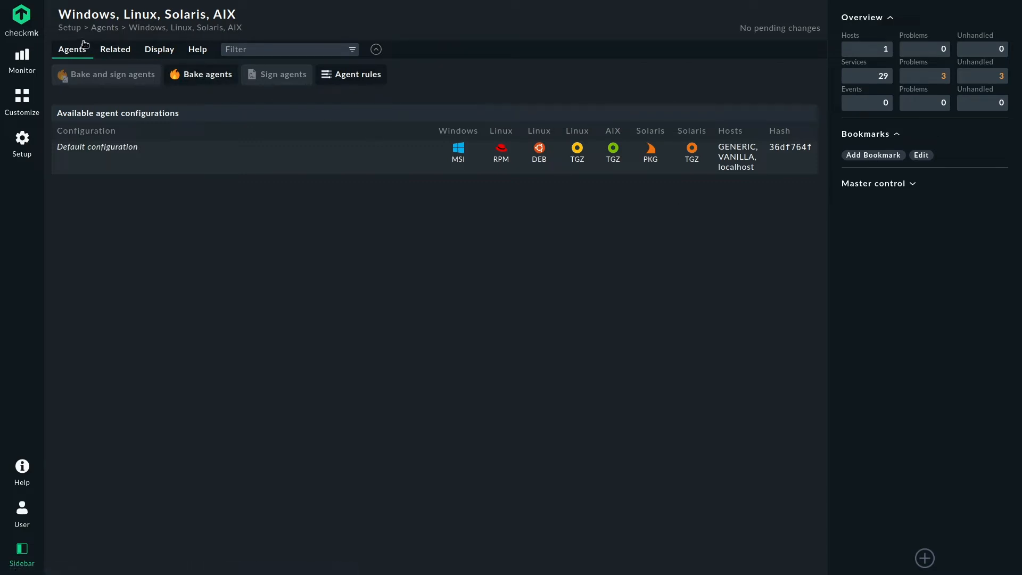
Go to Automatic updates from the Agents menu, showing updates disabled and prerequisites unmet.
click(71, 49)
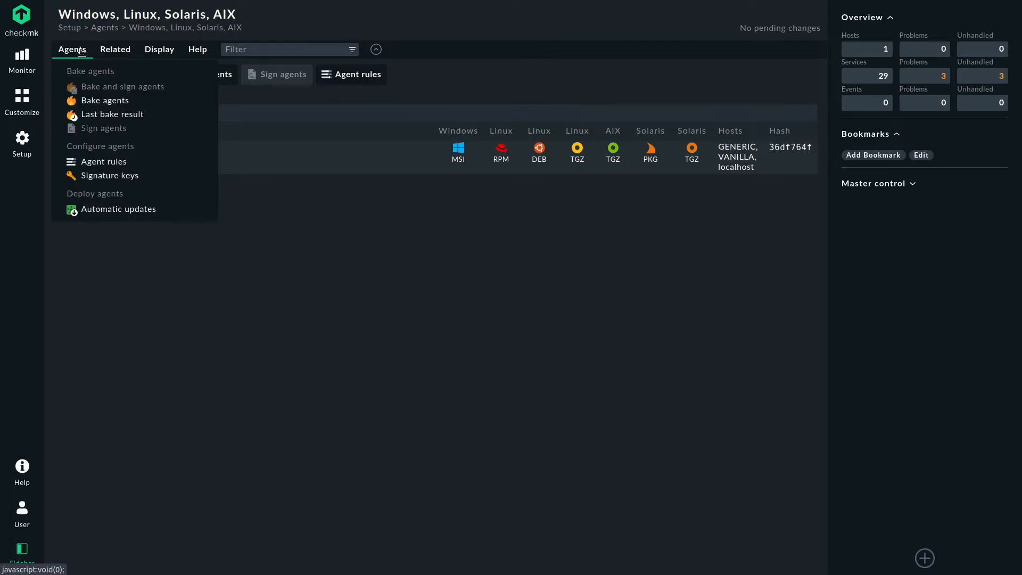
mouse_move(145, 193)
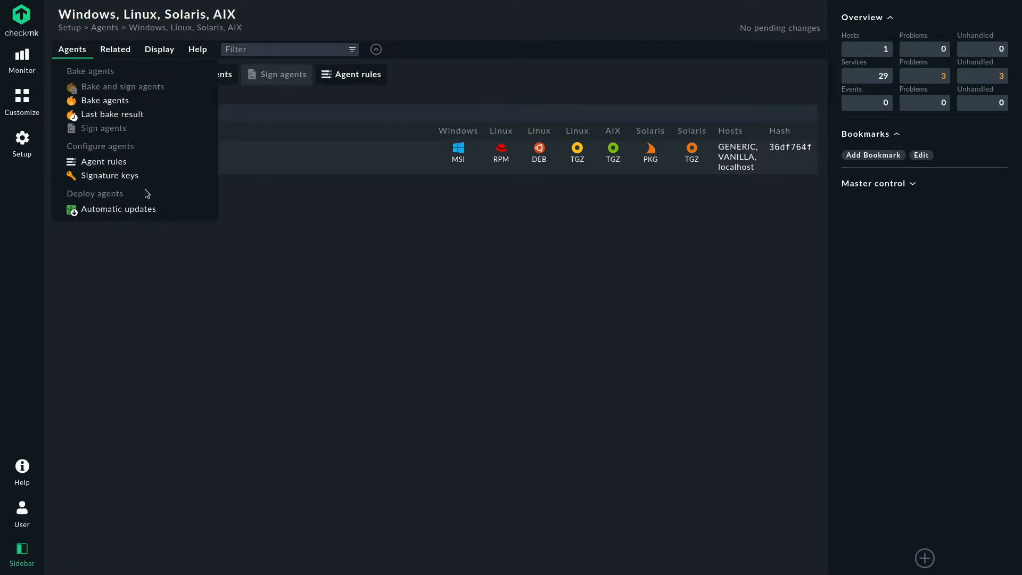
mouse_move(114, 222)
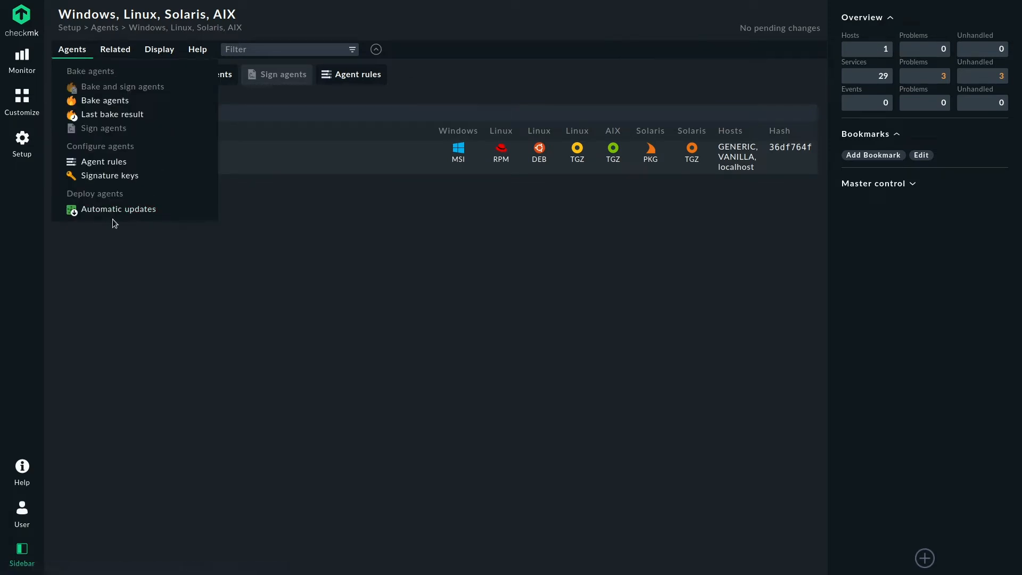
click(118, 208)
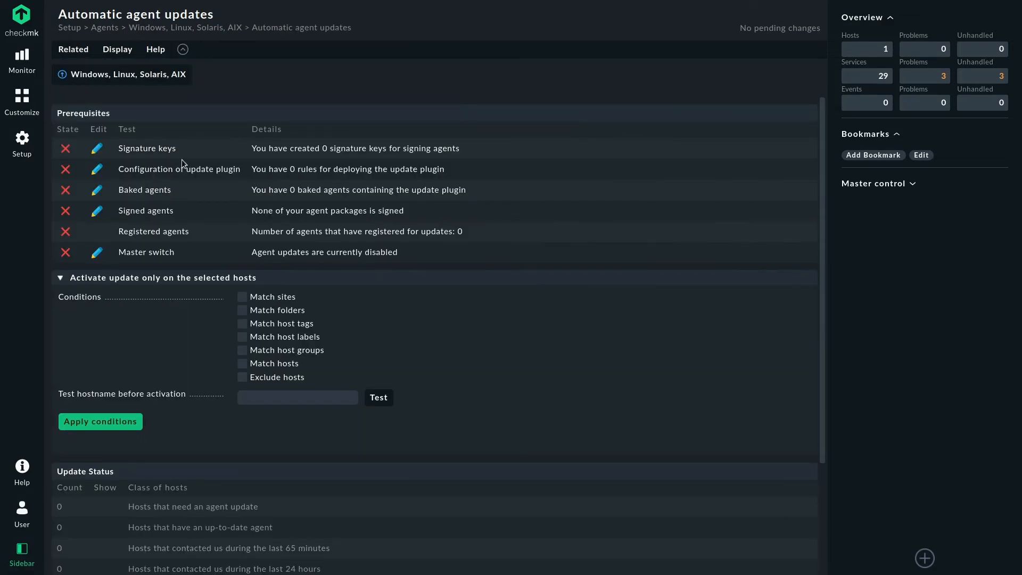
mouse_move(104, 120)
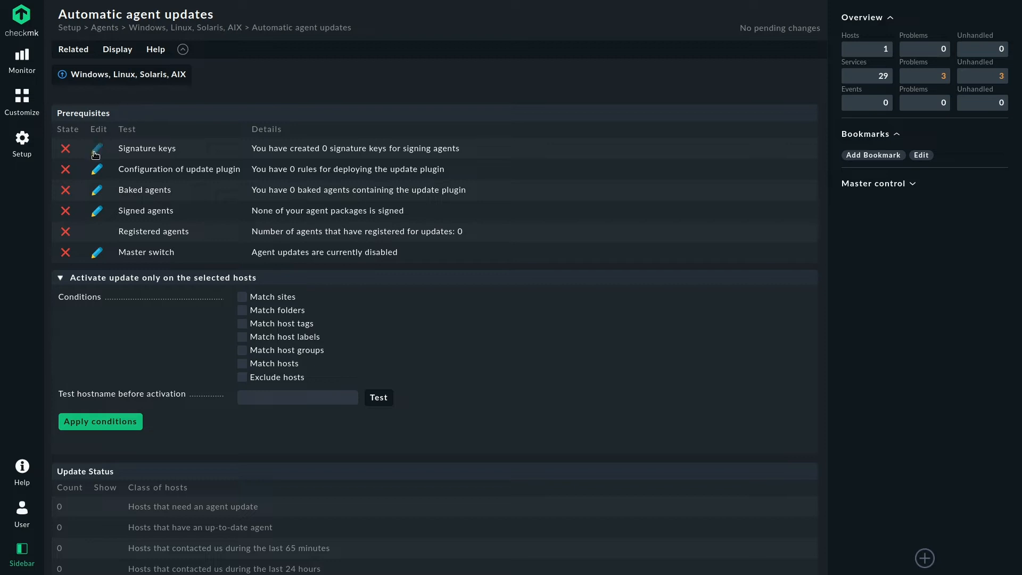
Create a new agent signature key with description main_key and a passphrase.
click(97, 148)
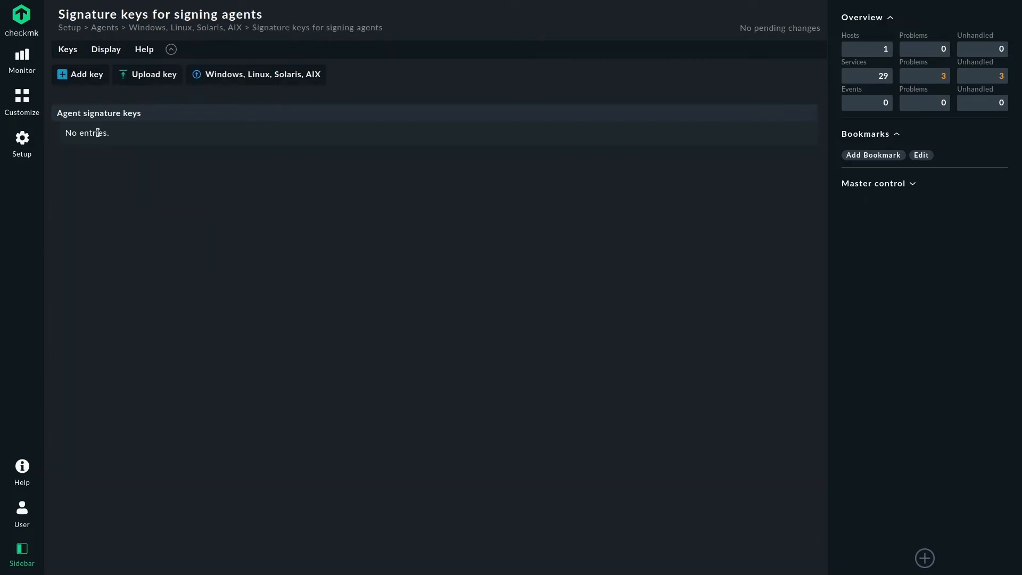
click(80, 73)
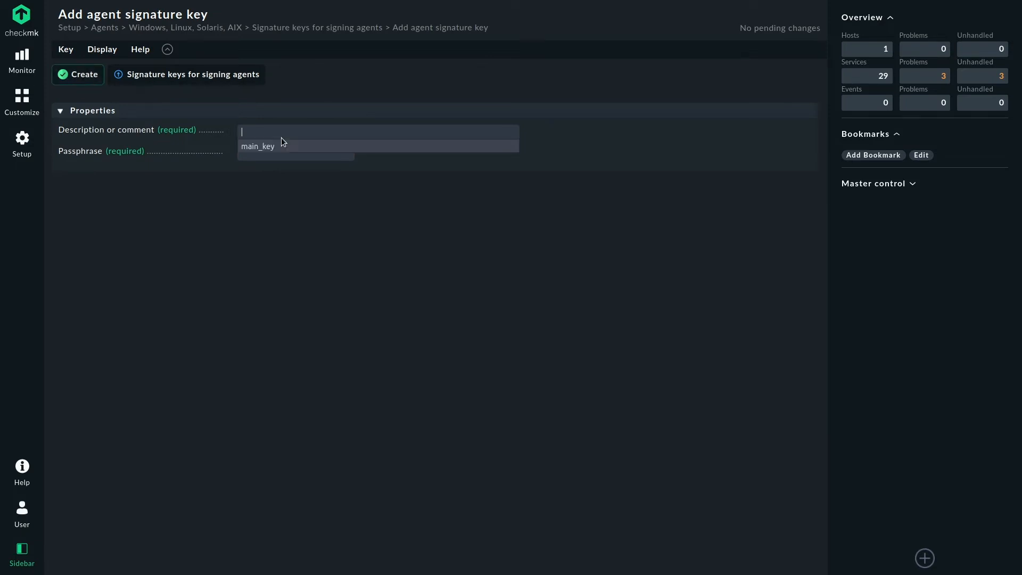
click(257, 146)
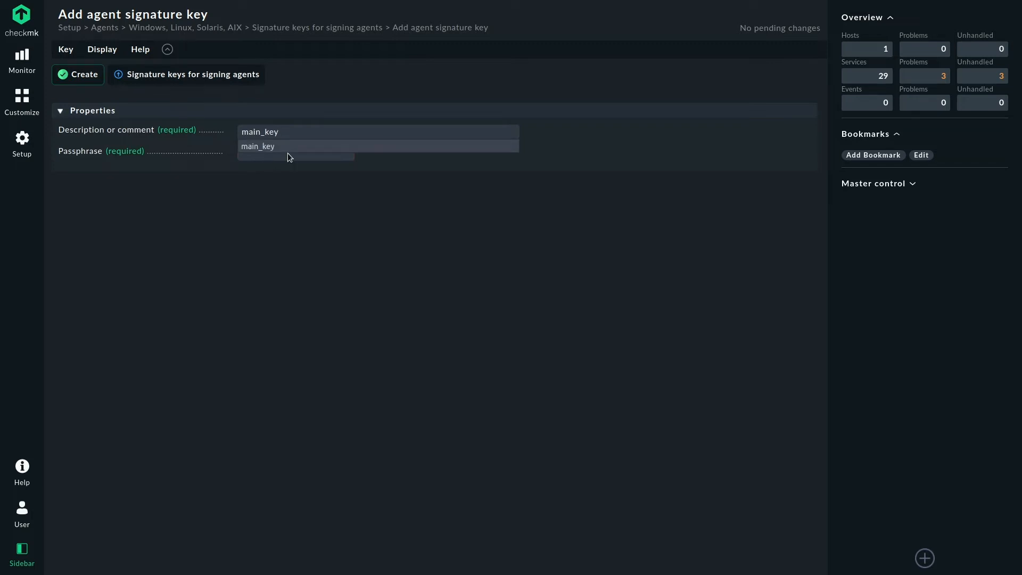
click(295, 152)
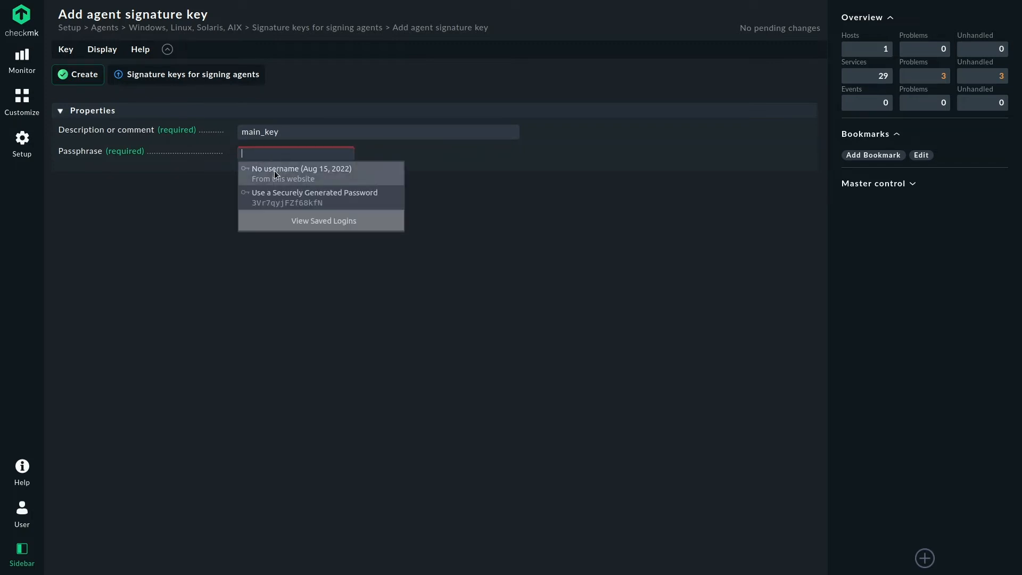
click(315, 193)
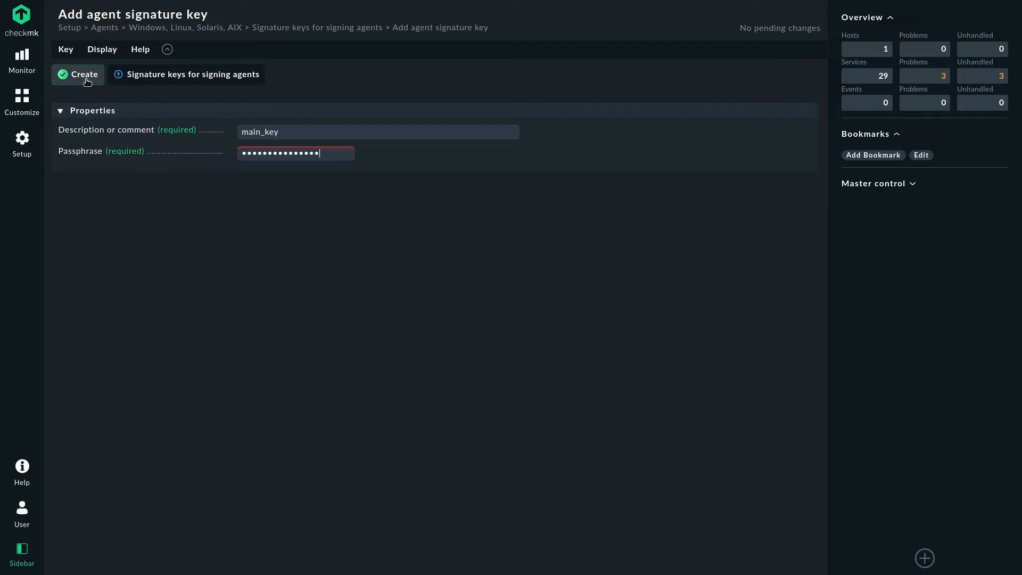
click(77, 74)
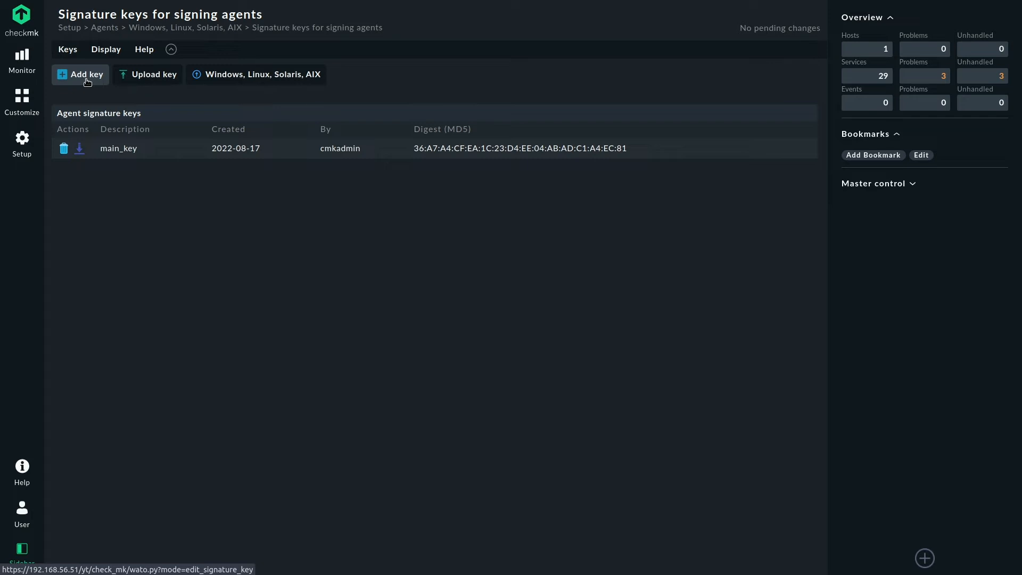
mouse_move(95, 94)
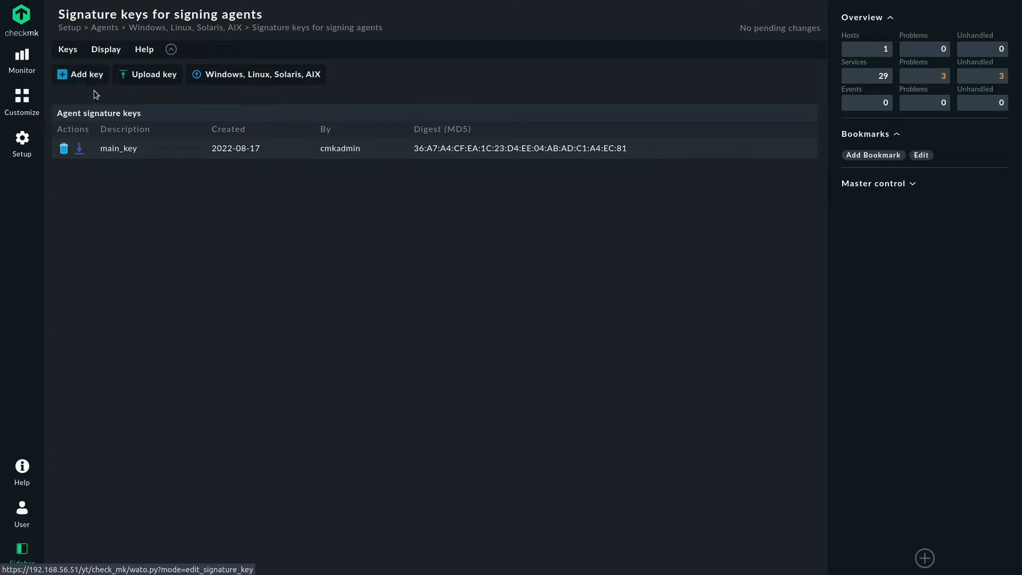
Return to Automatic updates and fix 'Configuration of update plugin', landing in the empty Agent updater rule set.
click(256, 74)
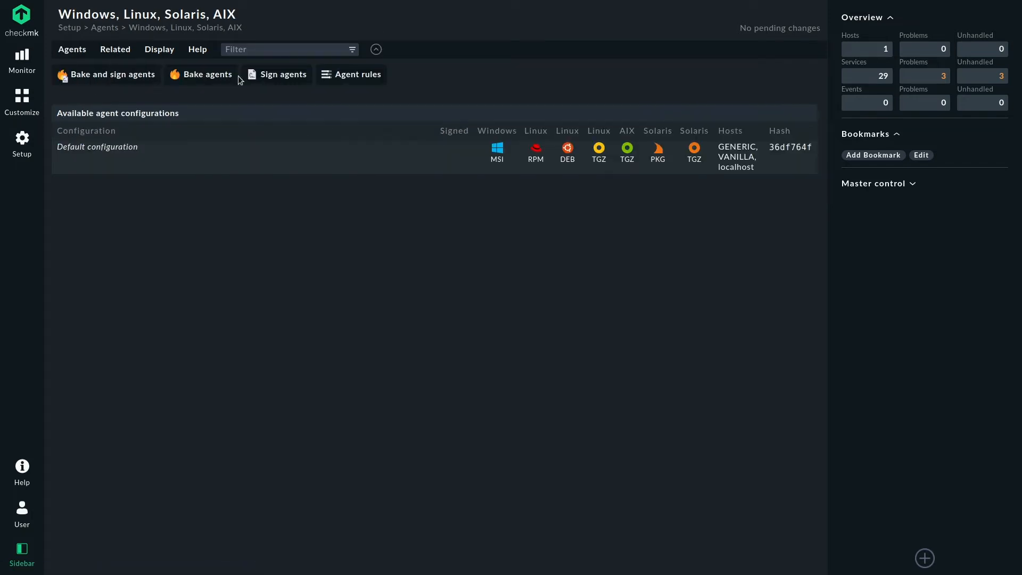
click(72, 49)
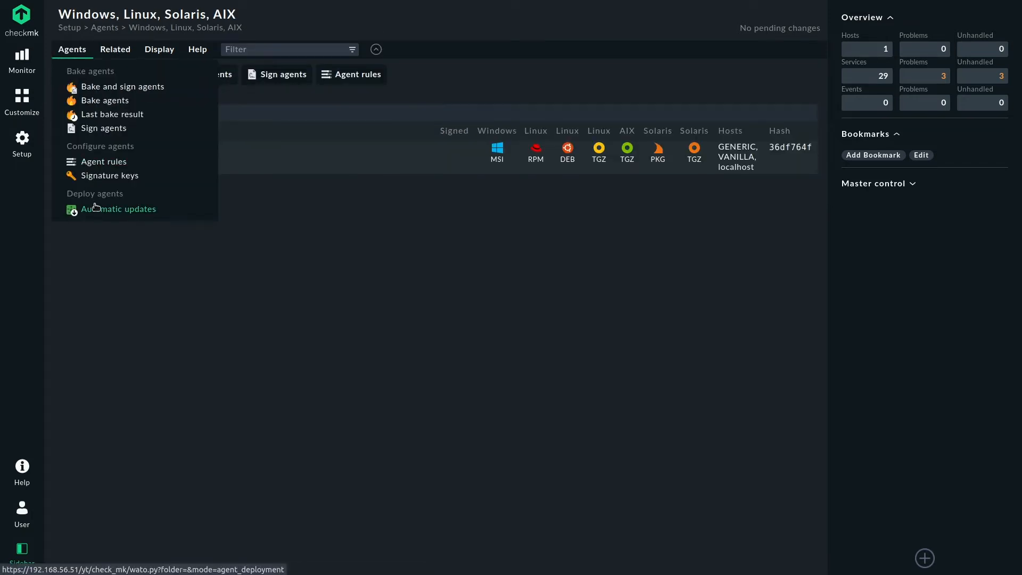
click(118, 209)
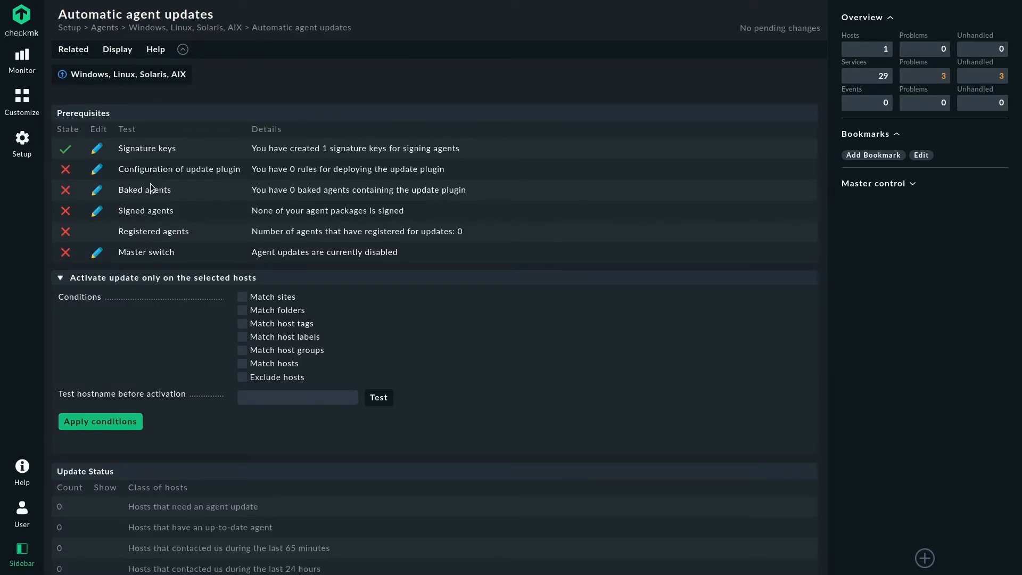
mouse_move(184, 178)
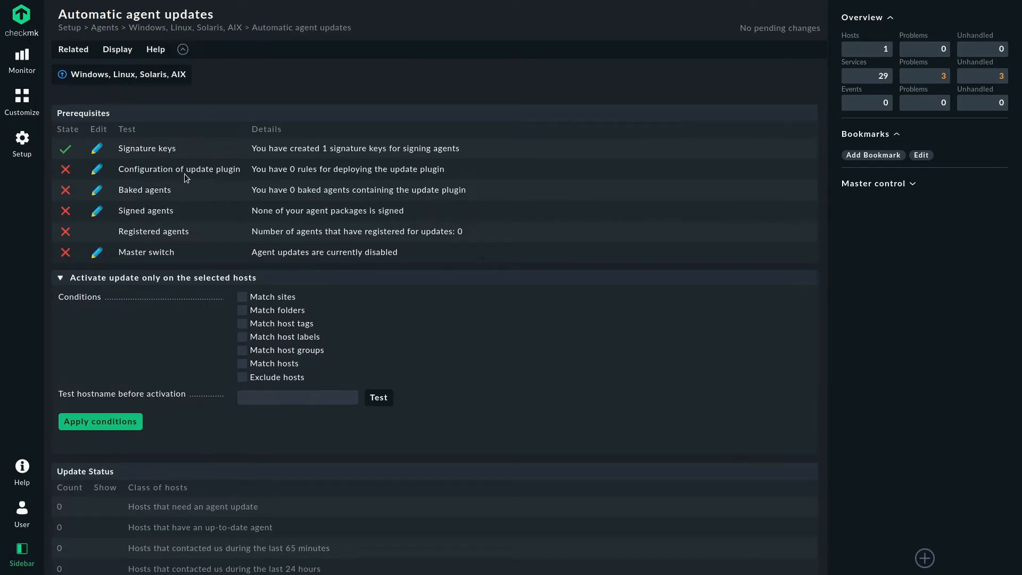
mouse_move(107, 172)
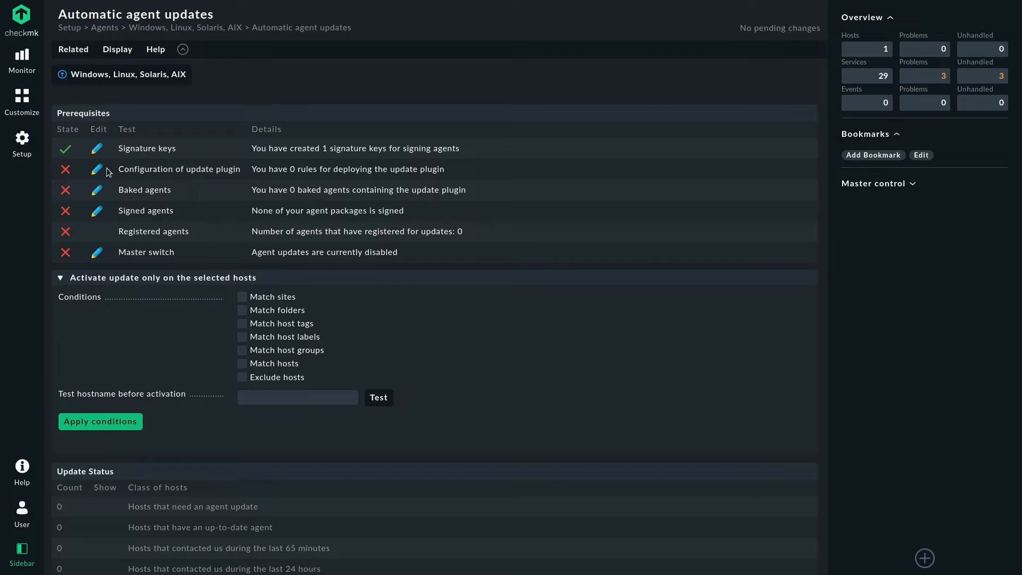
mouse_move(97, 170)
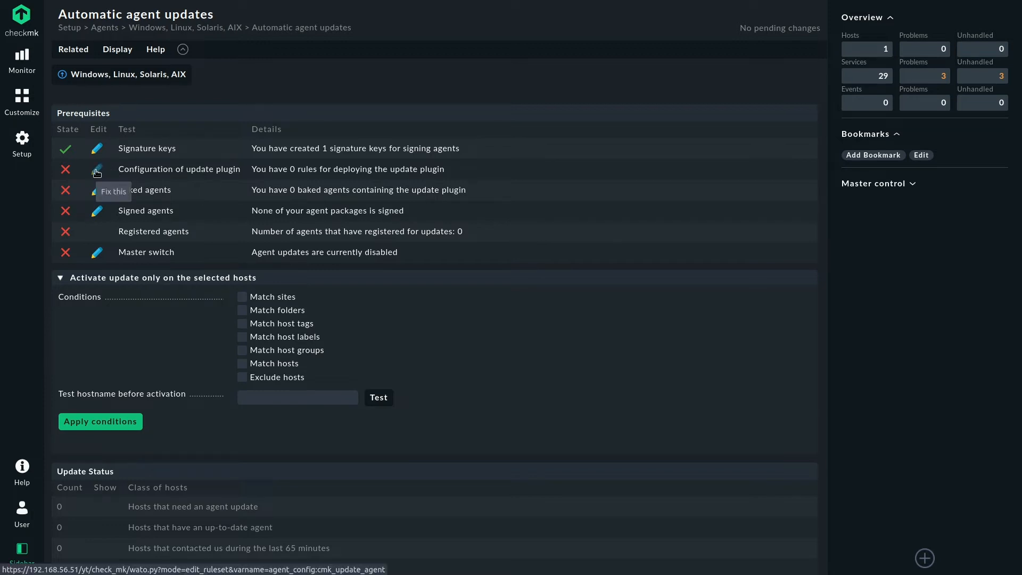
click(97, 170)
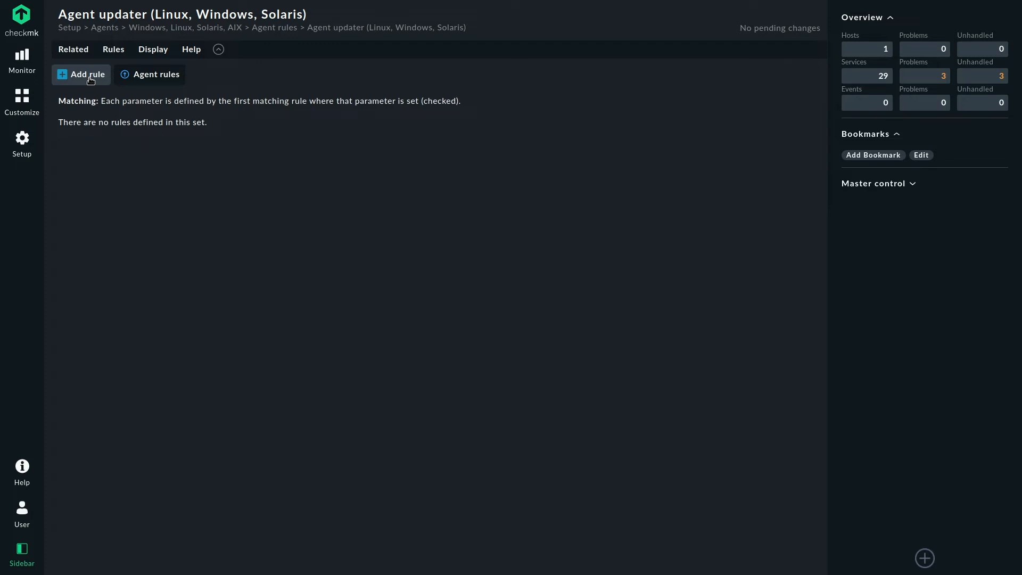
Add an Agent updater rule with a date-stamped comment and Activation set to deploy the plugin automatically.
click(81, 73)
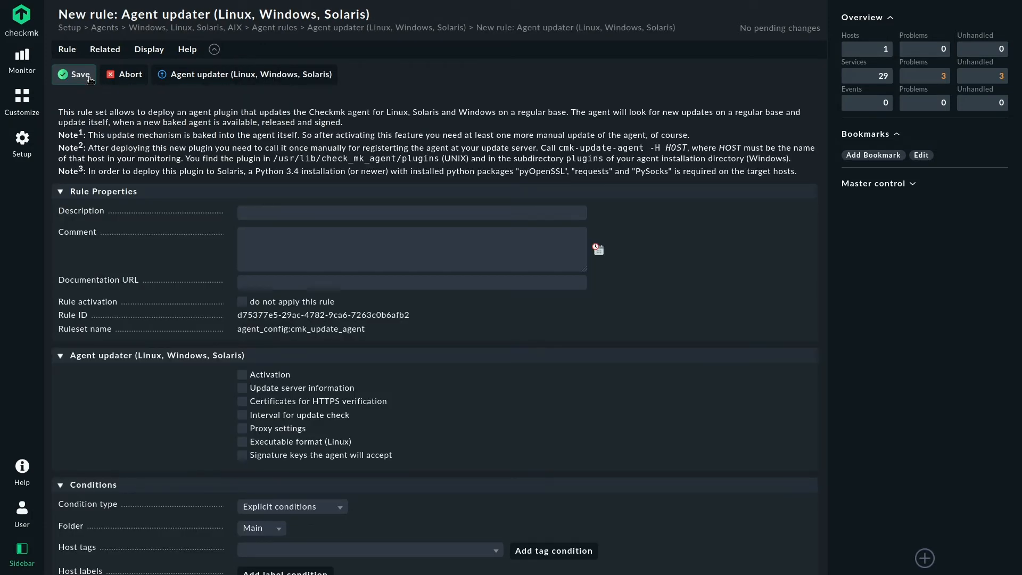
mouse_move(187, 181)
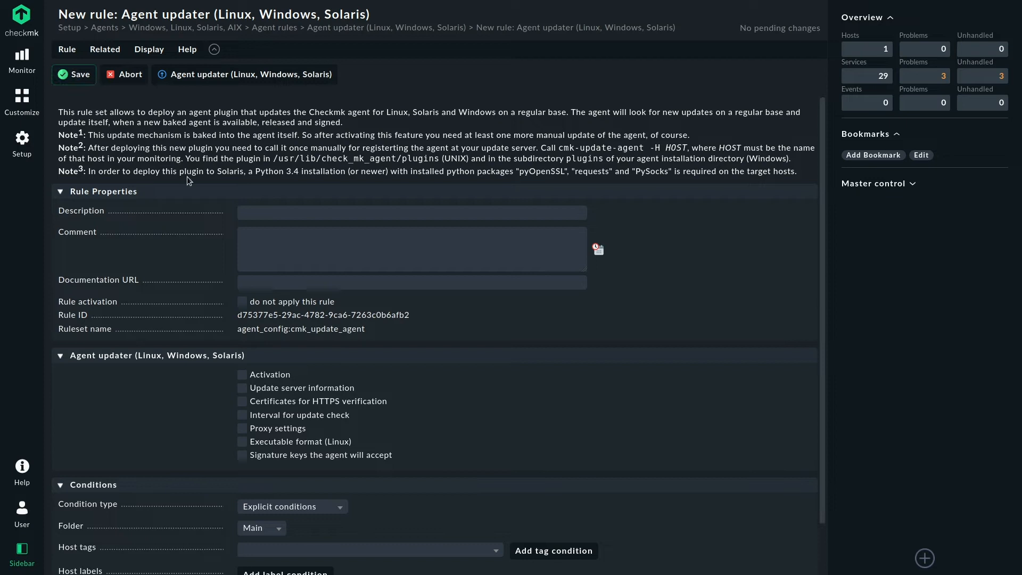
click(411, 213)
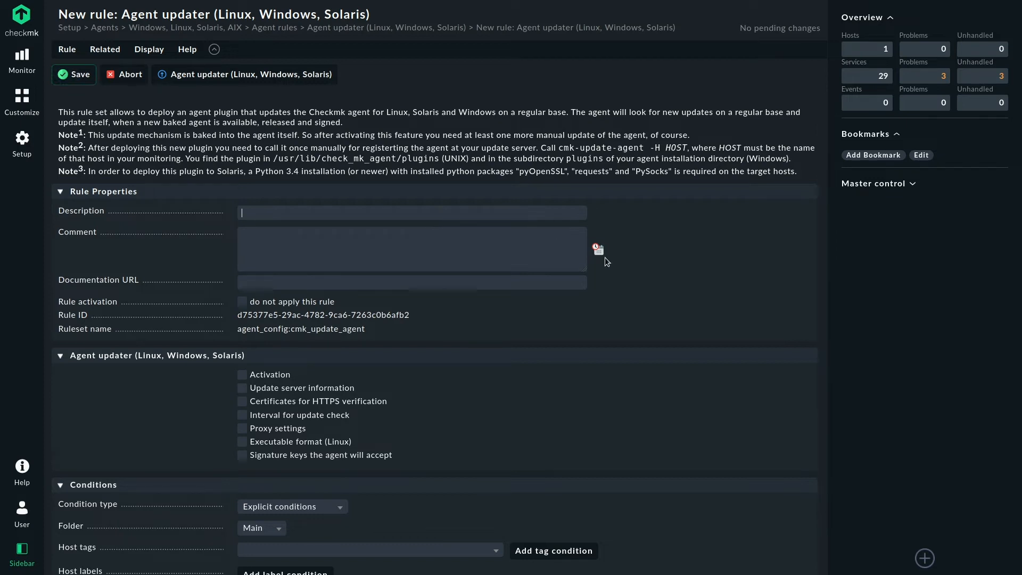
click(596, 250)
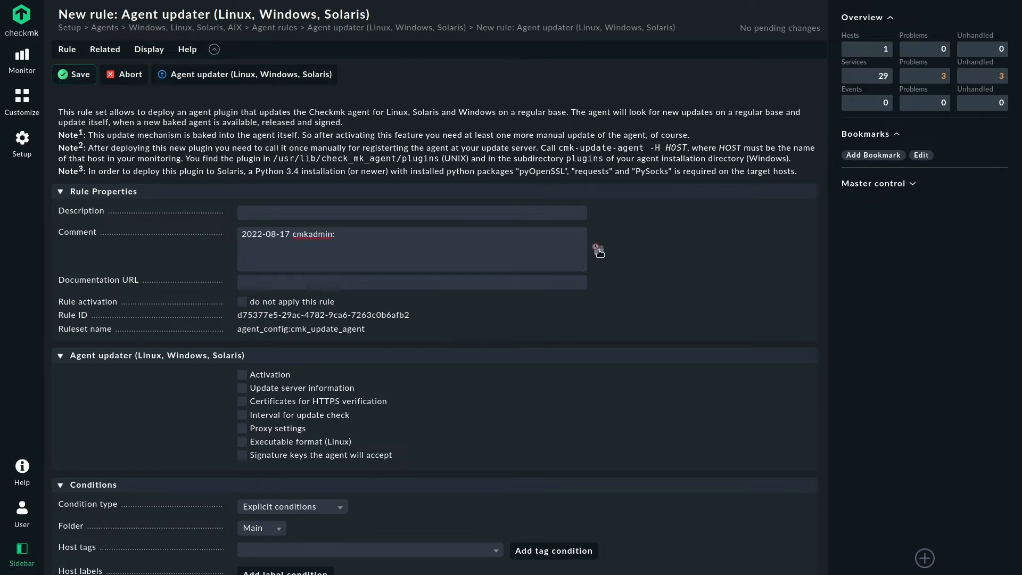
scroll(down, 3)
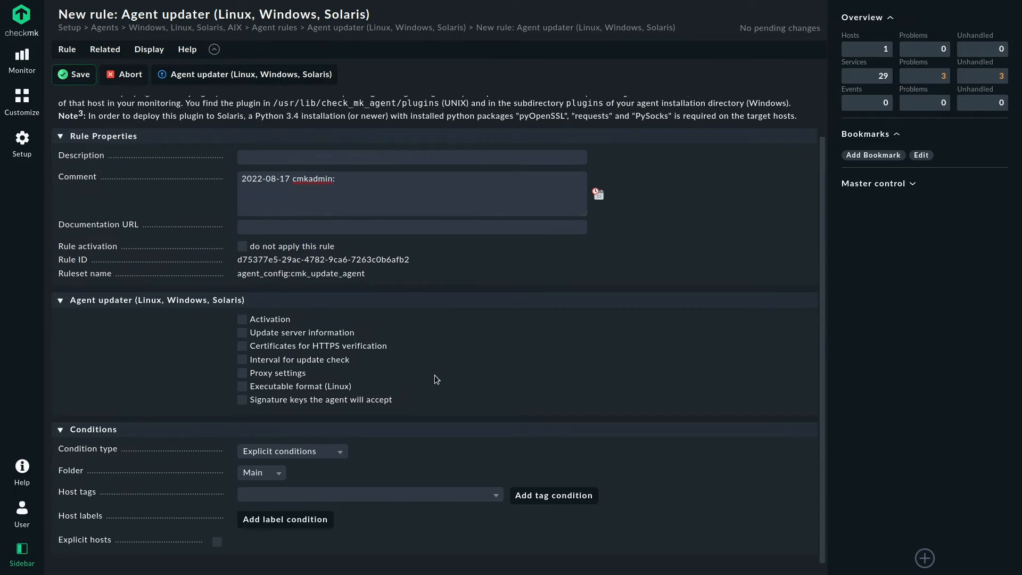
click(242, 319)
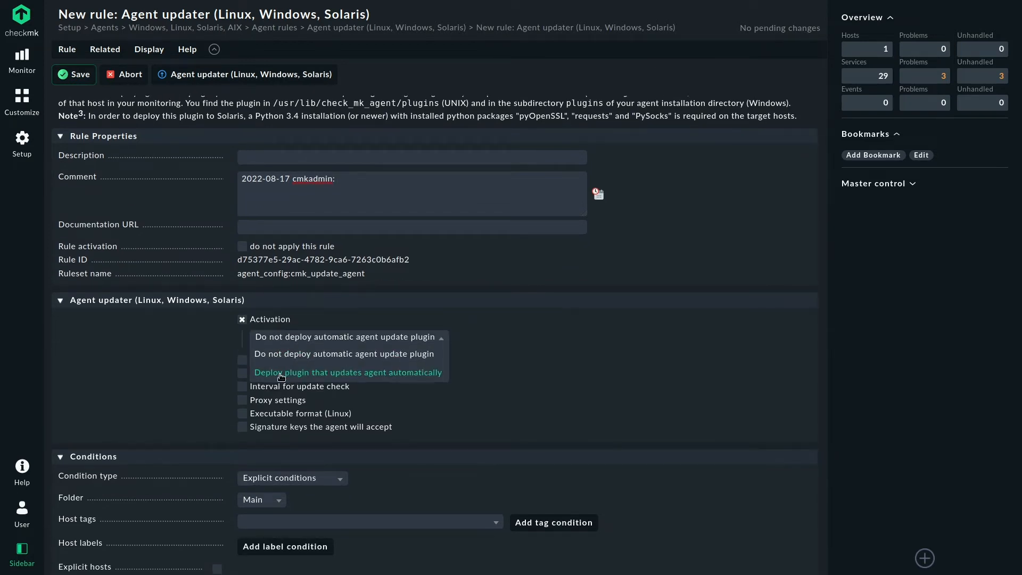
click(348, 373)
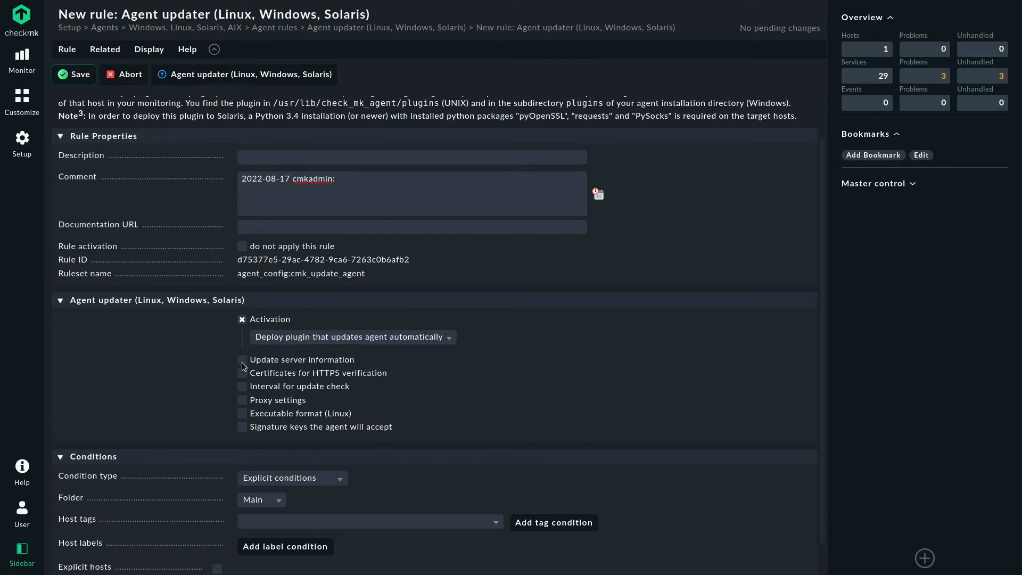
Enable update server information with server 192.168.56.51, site yt, HTTPS.
click(243, 359)
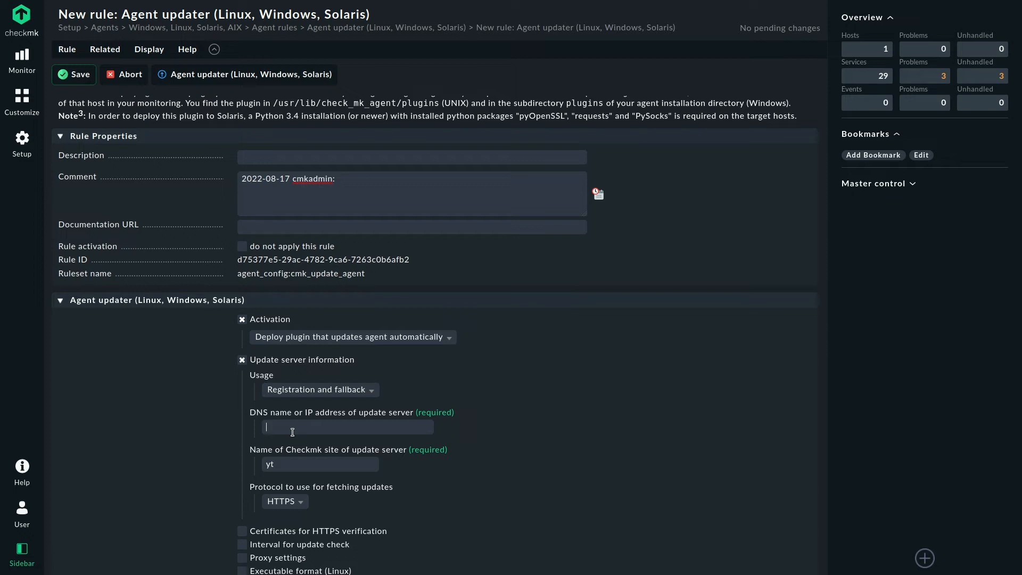
text(192.168.56.51)
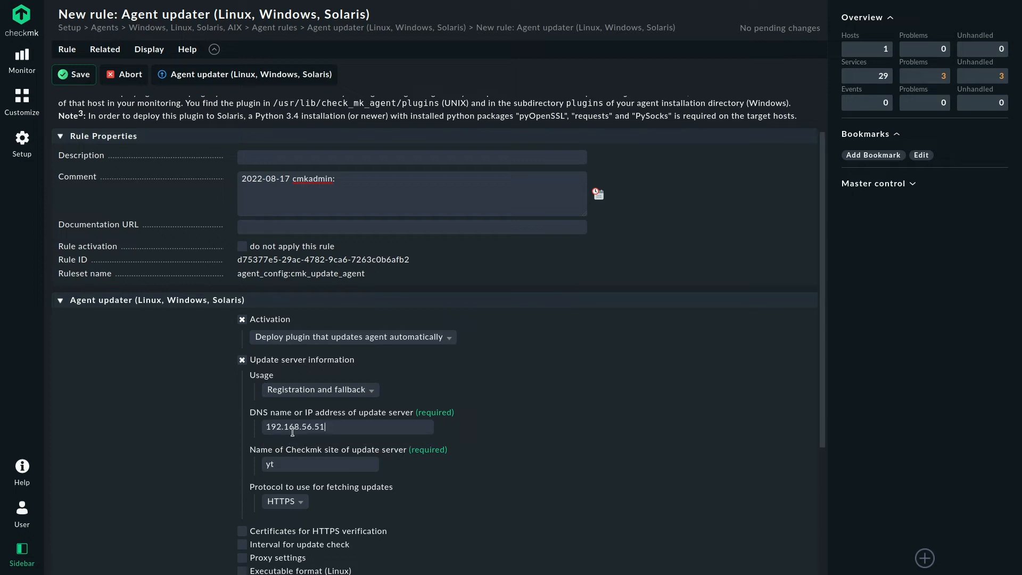
scroll(down, 3)
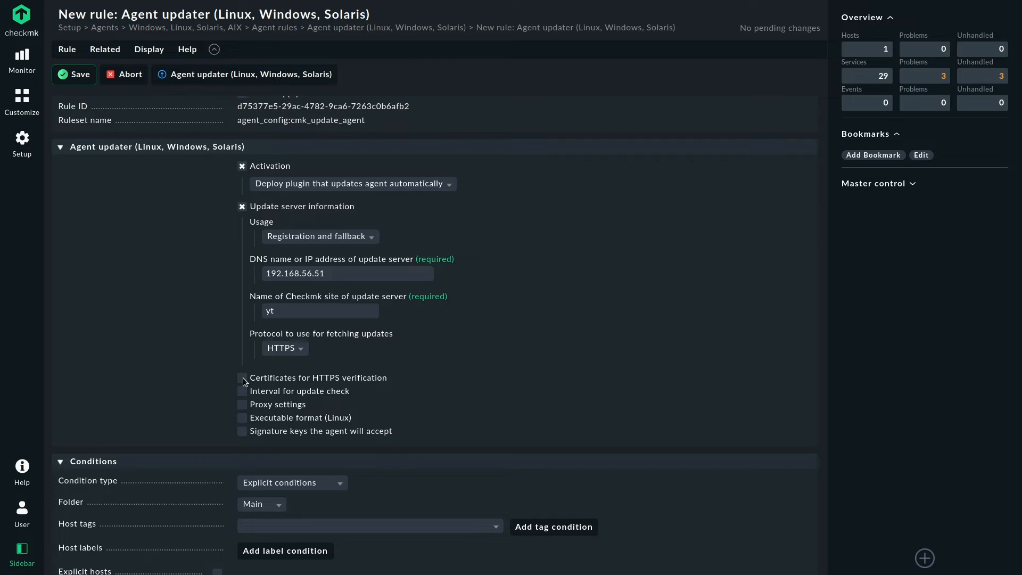
click(345, 273)
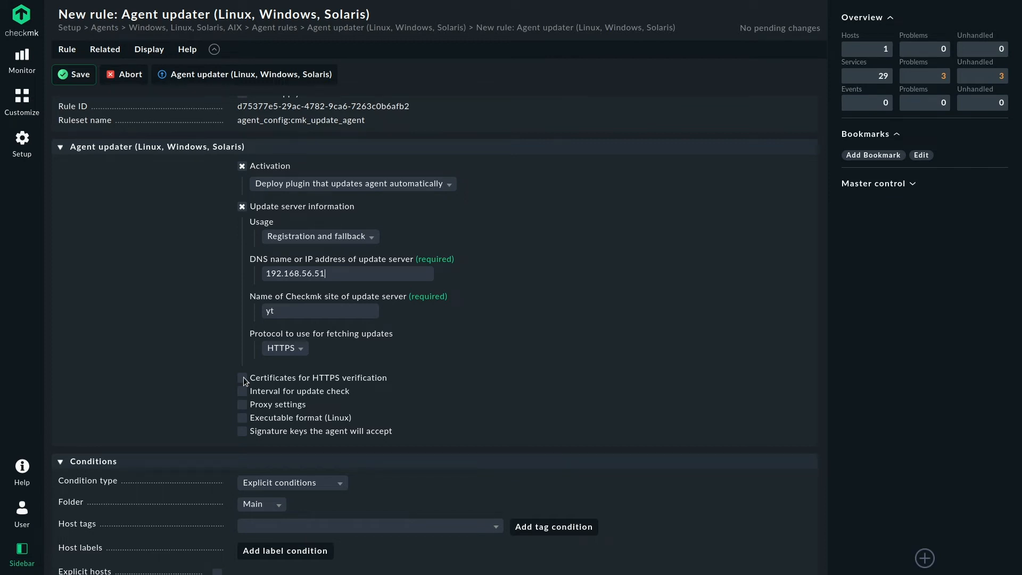
Add a CA/self-signed certificate PEM for HTTPS verification and set the update check interval to 1 minute.
click(243, 378)
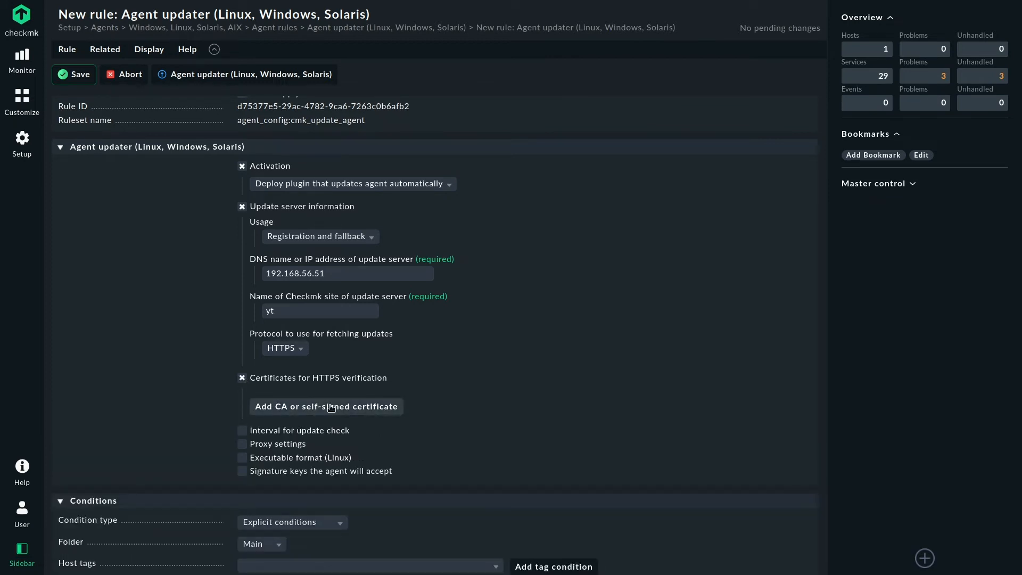
click(326, 406)
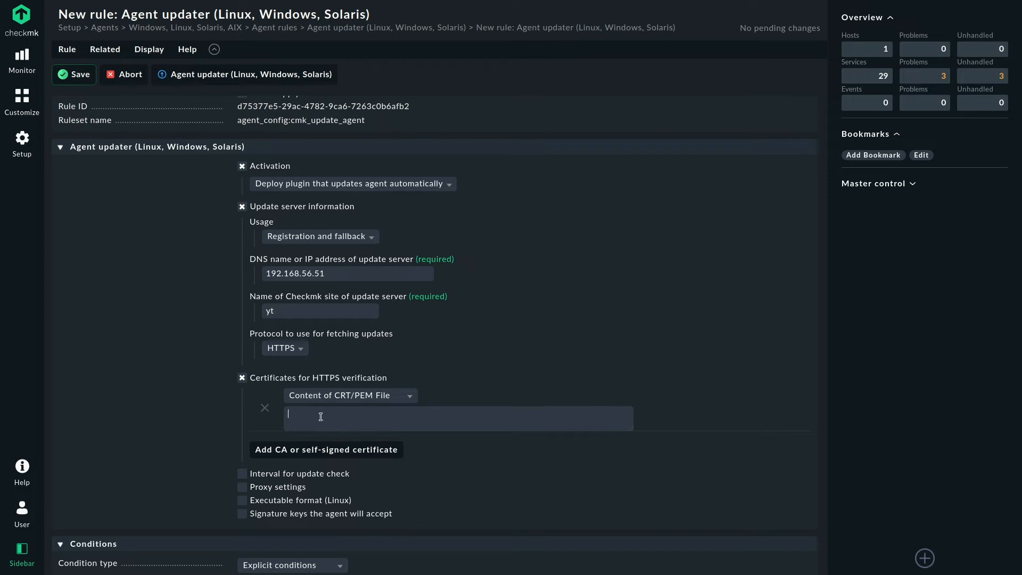
text(-----BEGIN CERTIFICATE-----)
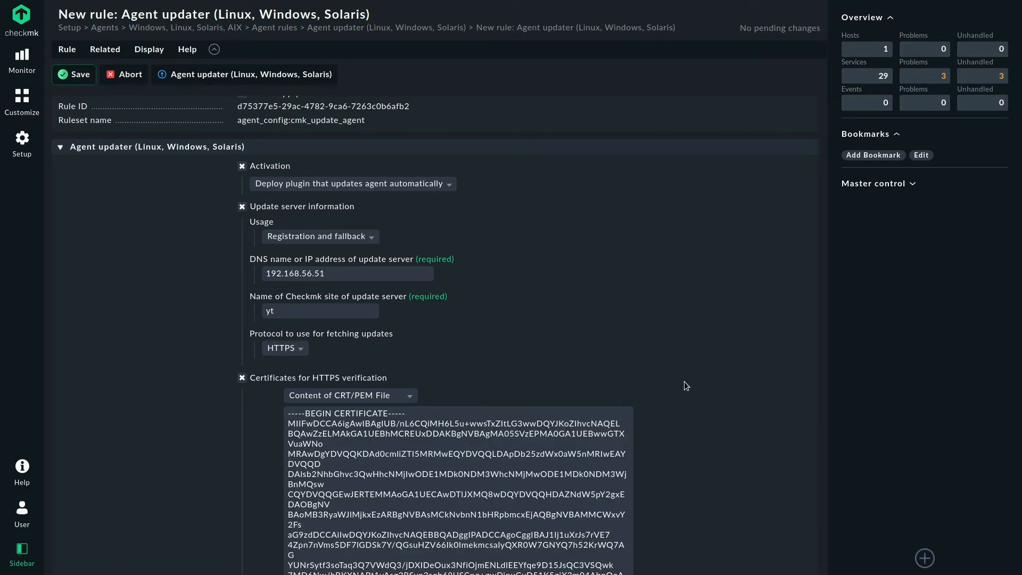
scroll(down, 3)
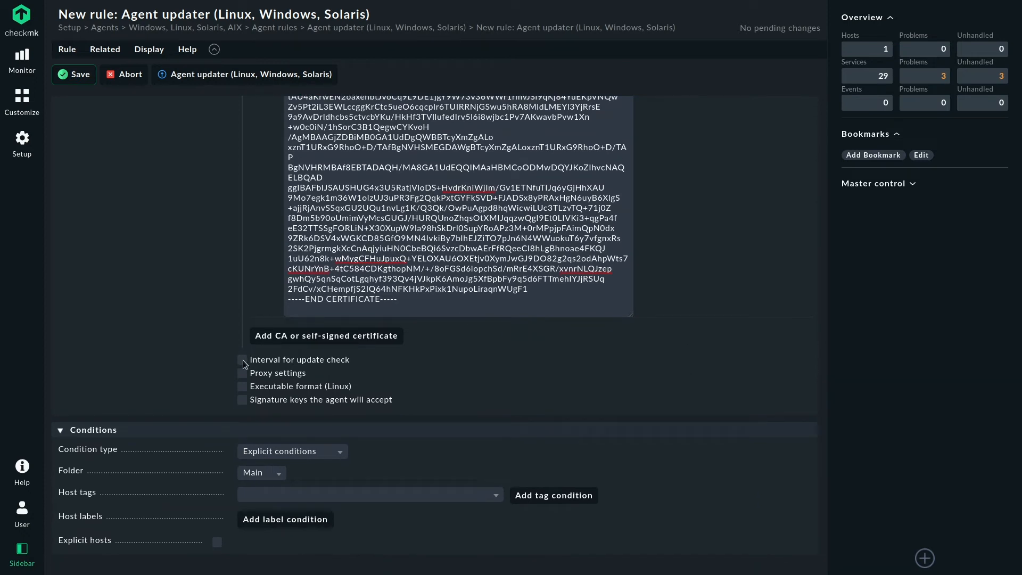
click(243, 359)
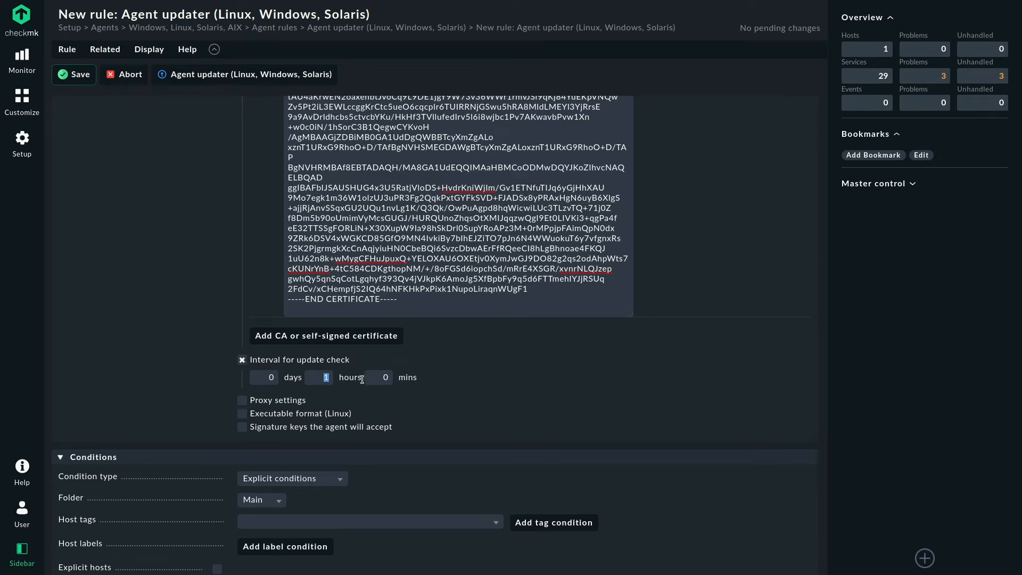
text(1)
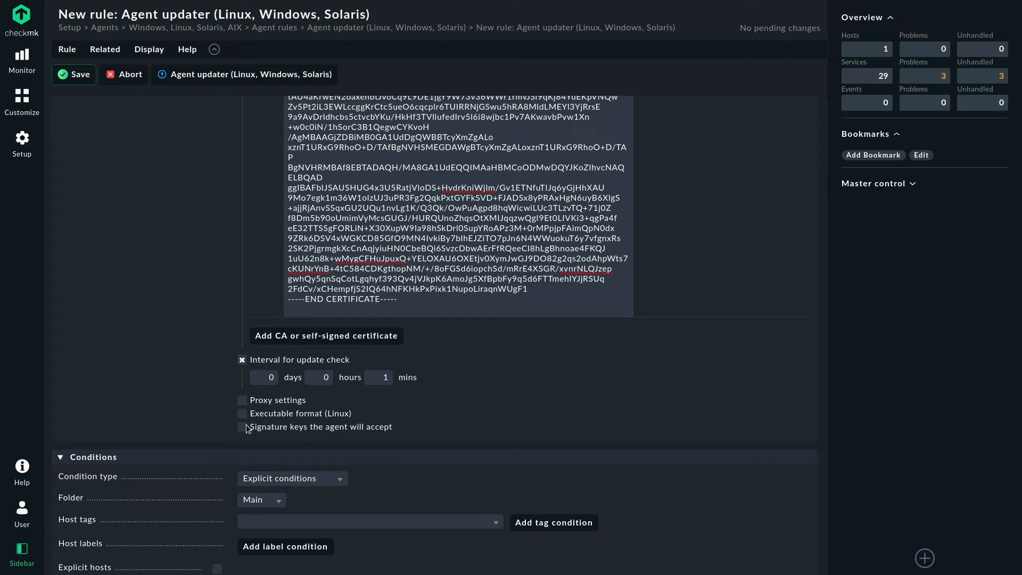
Accept main_key as a signature key for the agent and save the rule into folder Main.
click(243, 427)
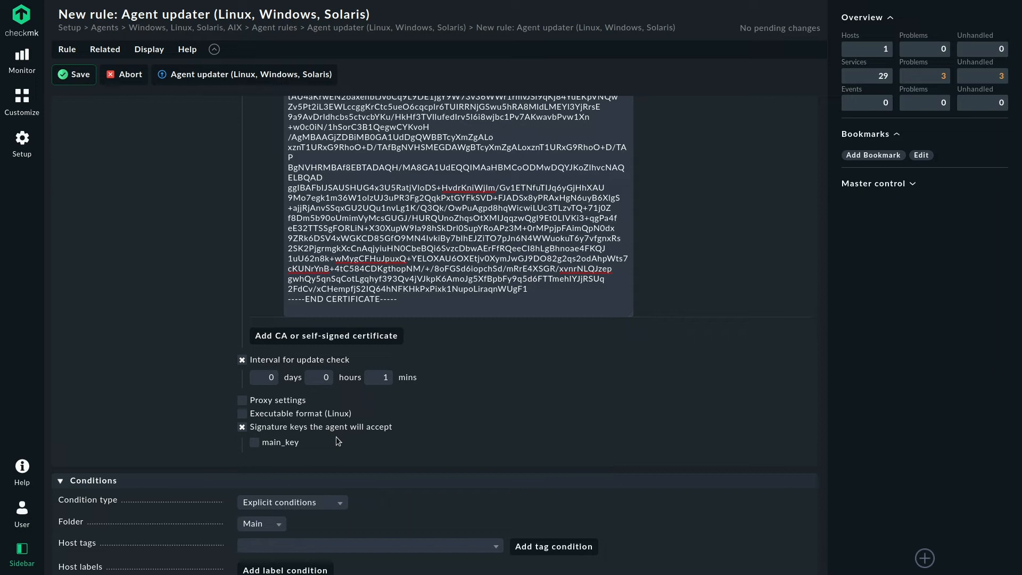
mouse_move(267, 449)
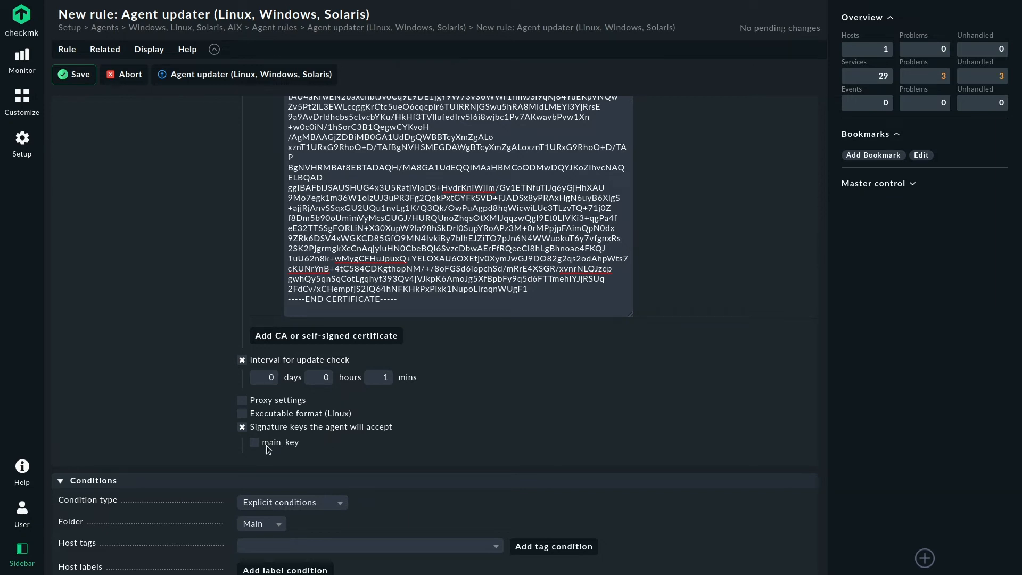
click(254, 442)
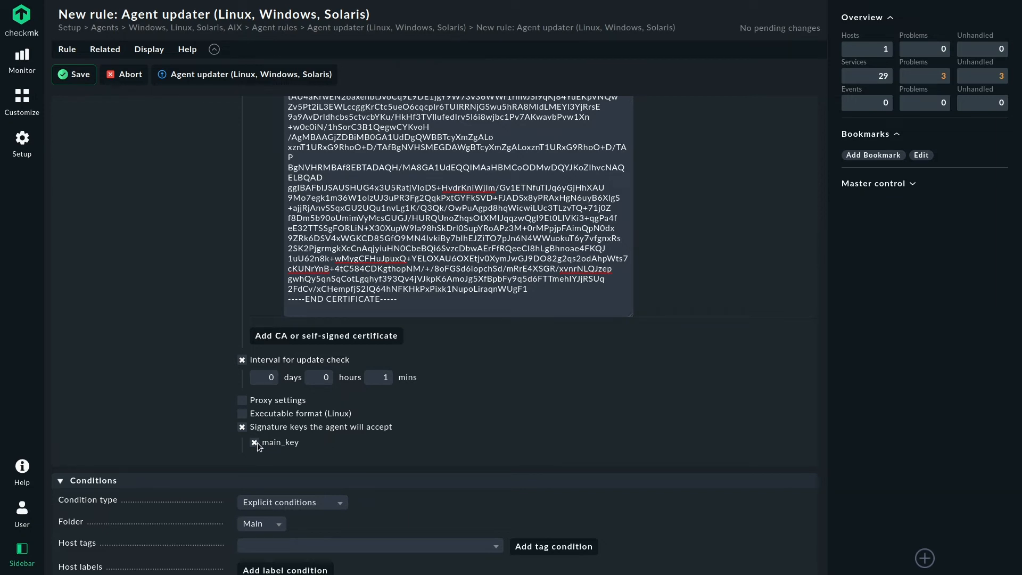
mouse_move(390, 469)
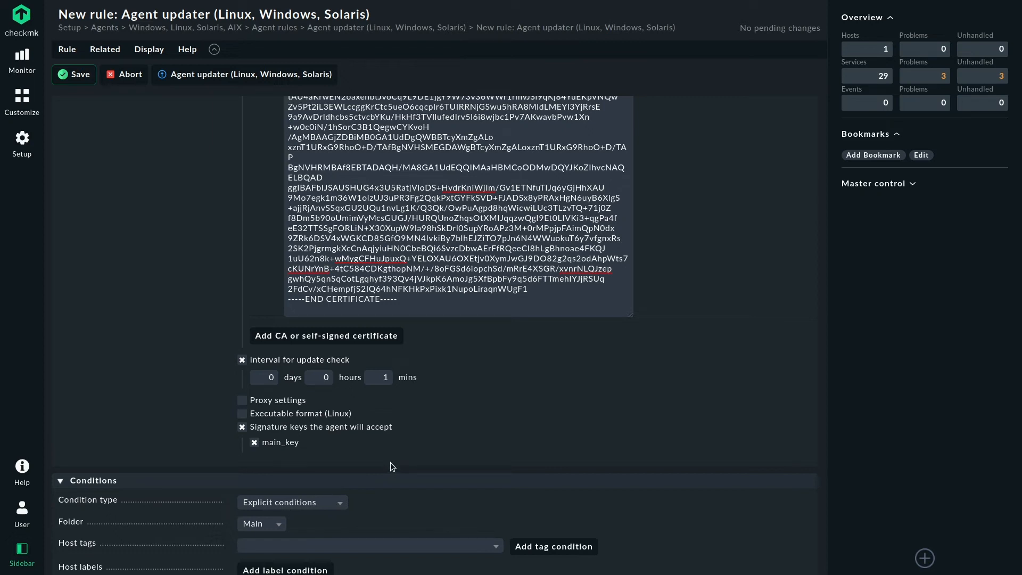
mouse_move(225, 300)
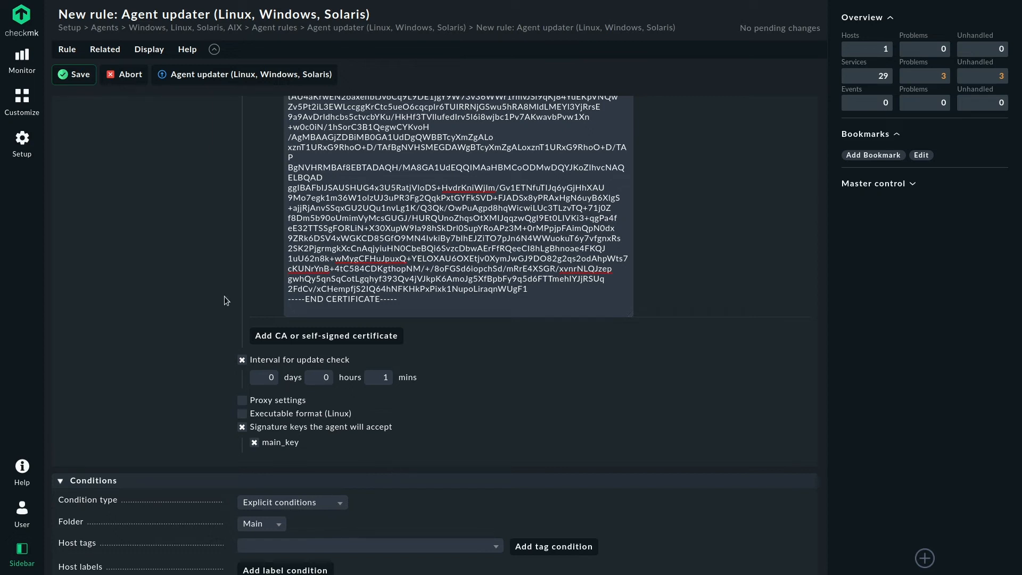
click(74, 75)
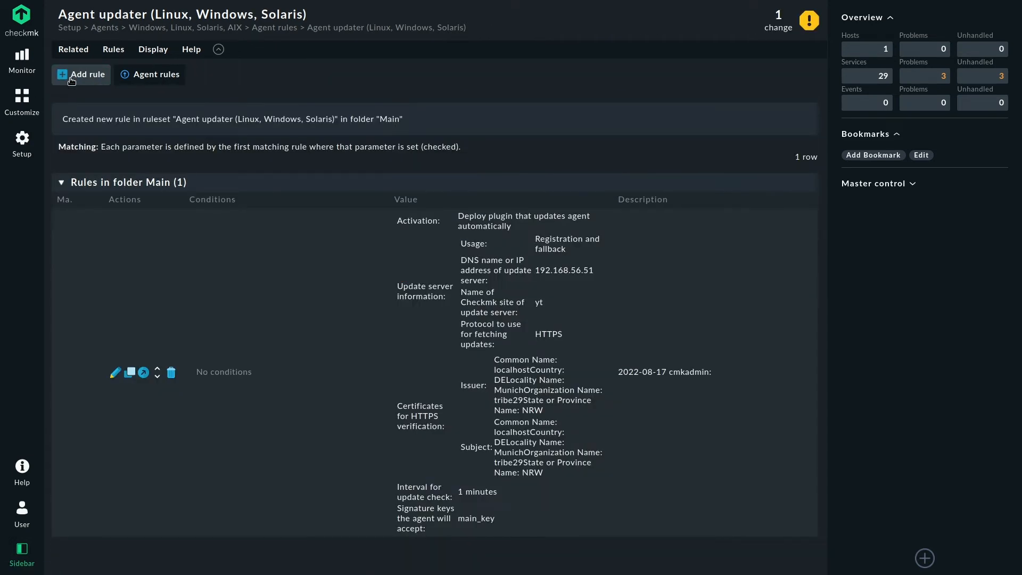
mouse_move(297, 297)
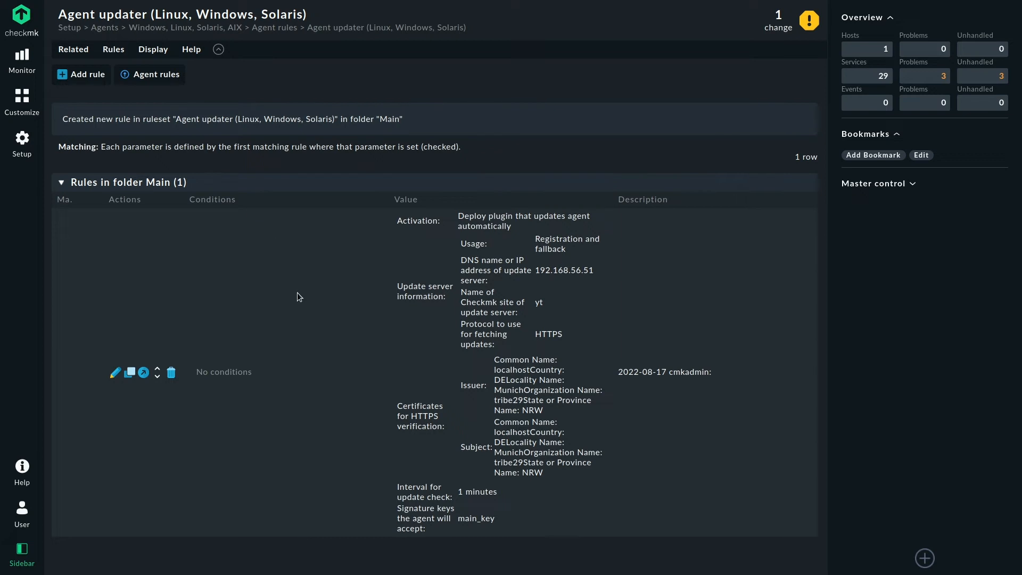
mouse_move(607, 94)
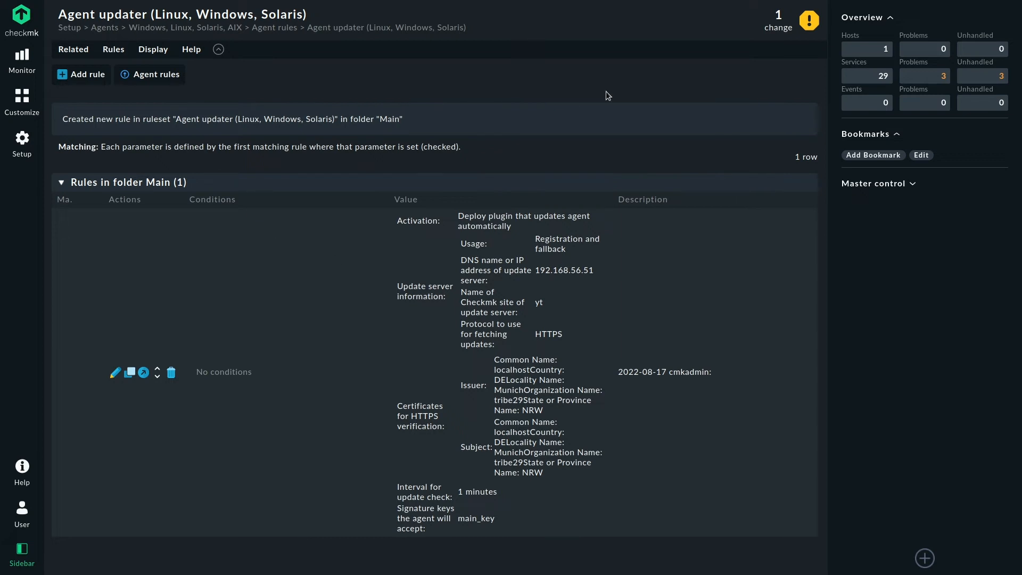
Activate the pending change, then bake and sign all agent packages in the agent bakery.
click(779, 20)
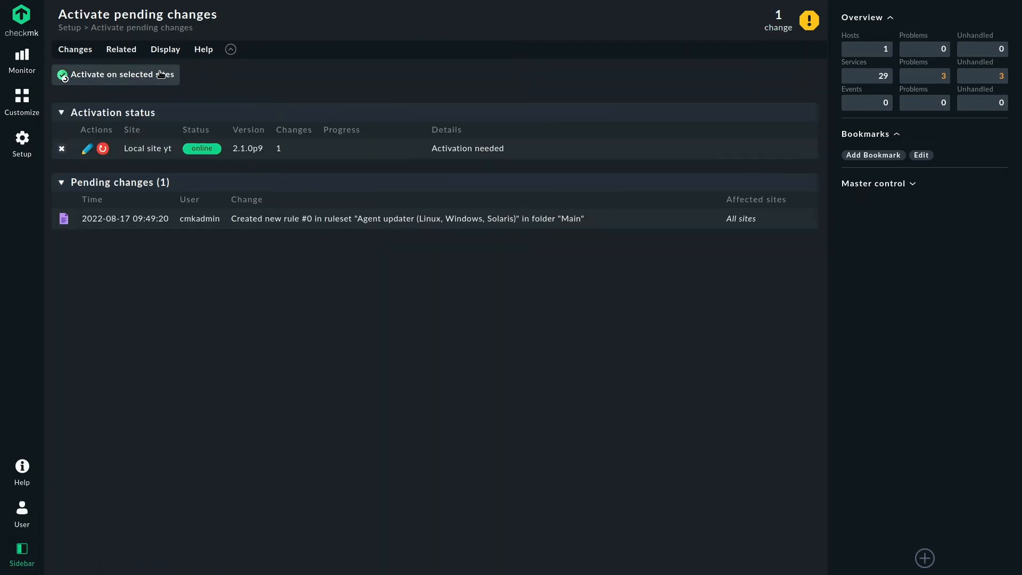
click(115, 75)
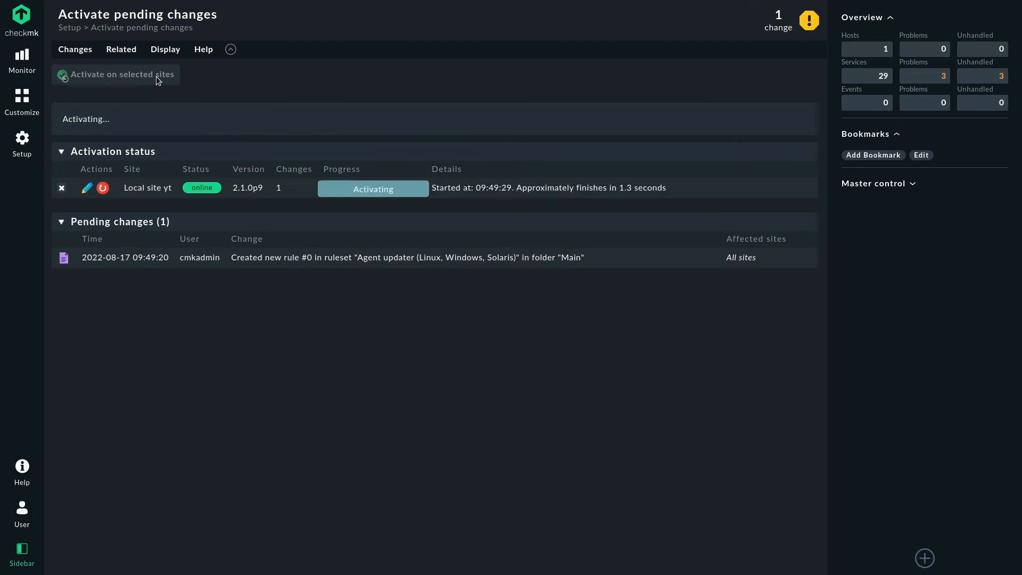
click(22, 144)
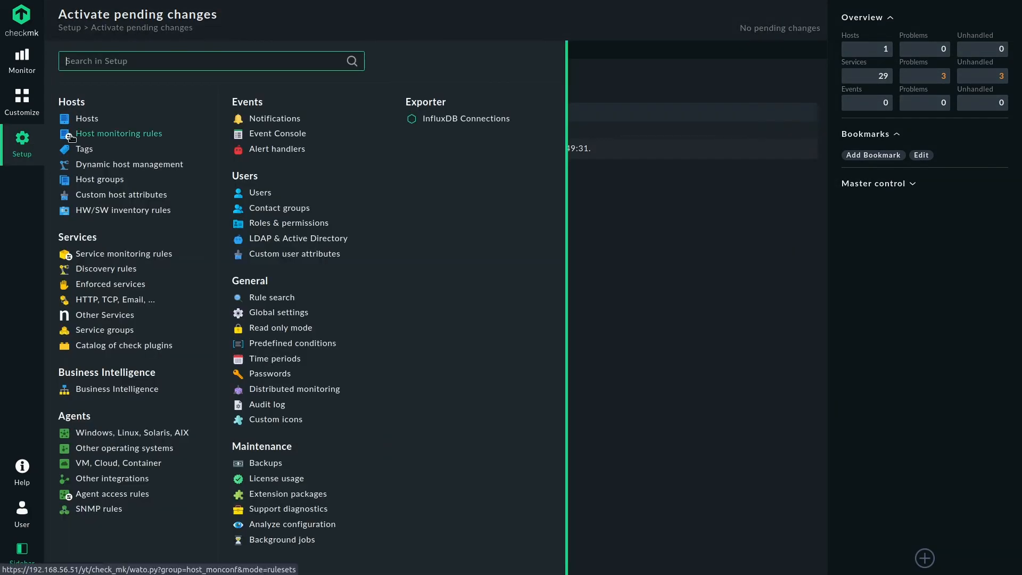
click(132, 432)
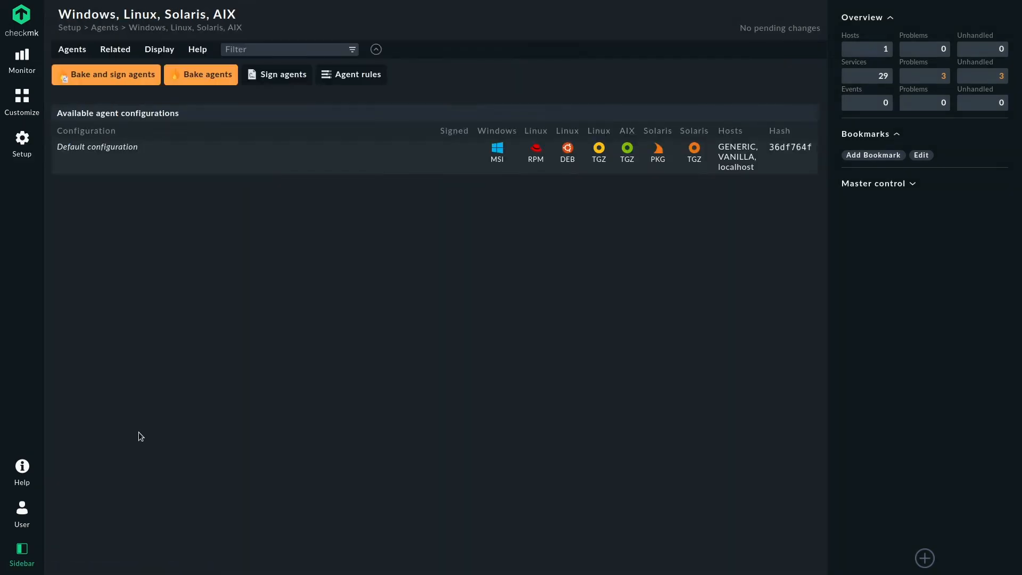
mouse_move(228, 379)
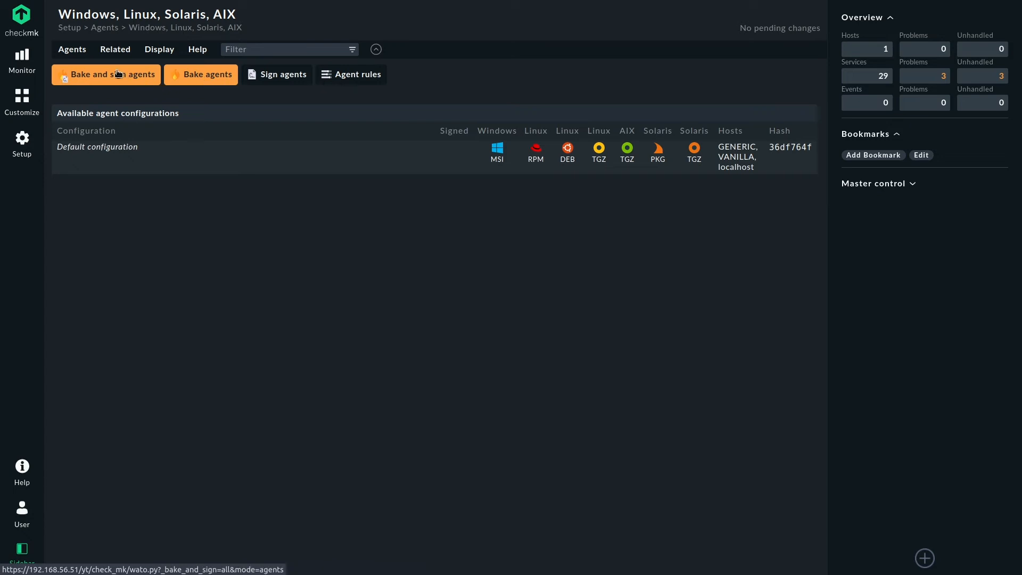
click(107, 74)
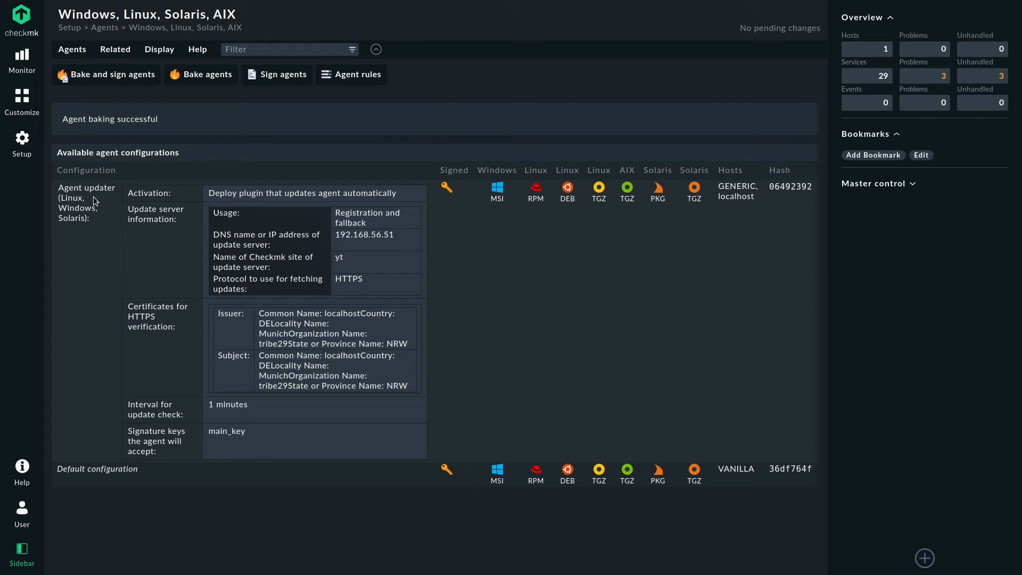
mouse_move(111, 285)
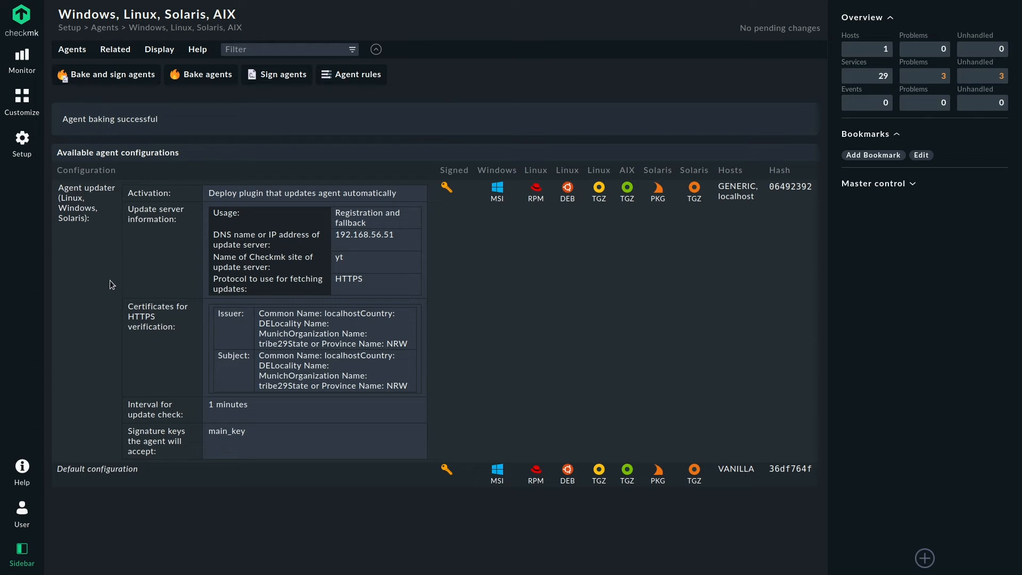
mouse_move(86, 198)
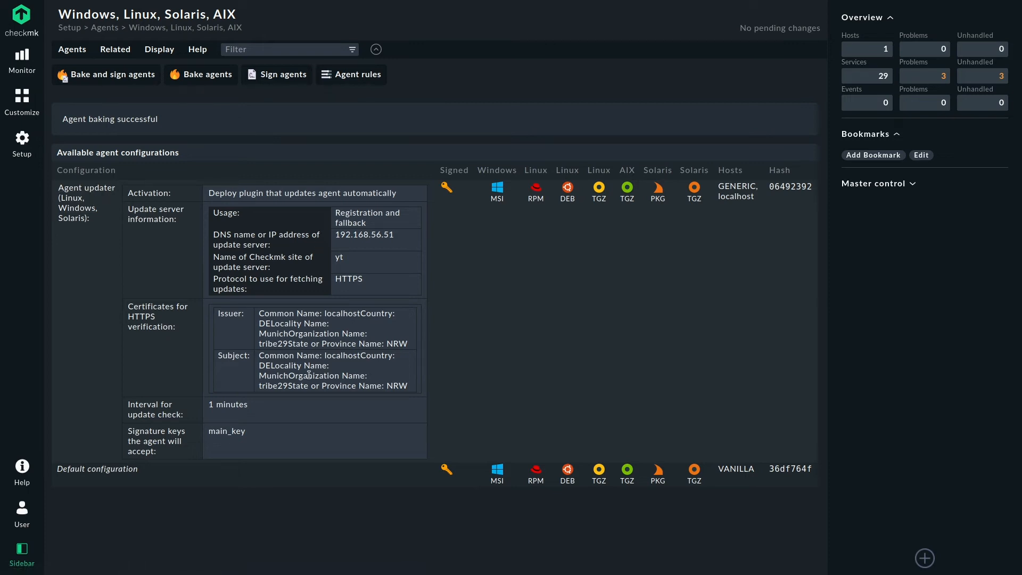
mouse_move(349, 369)
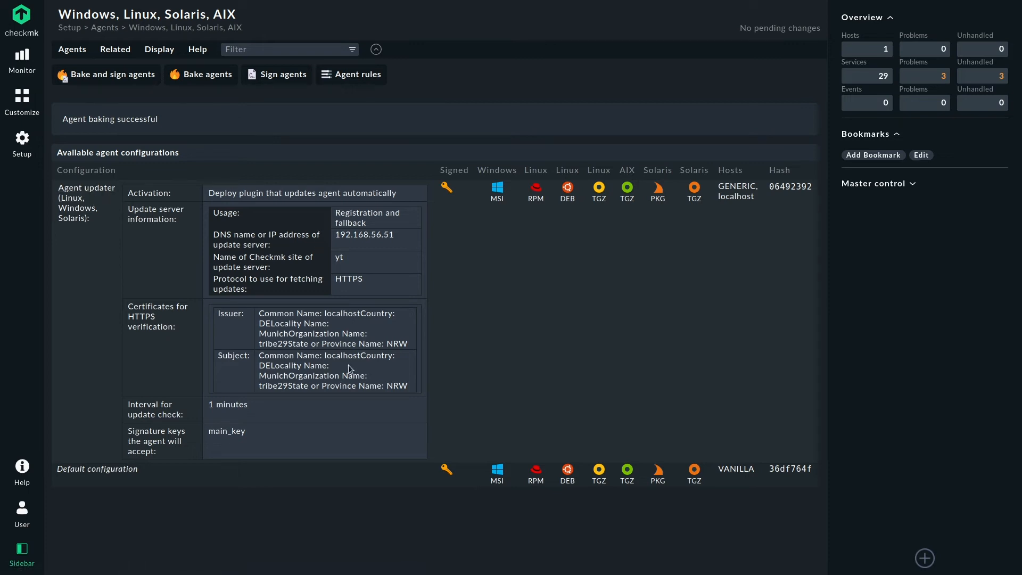
mouse_move(737, 216)
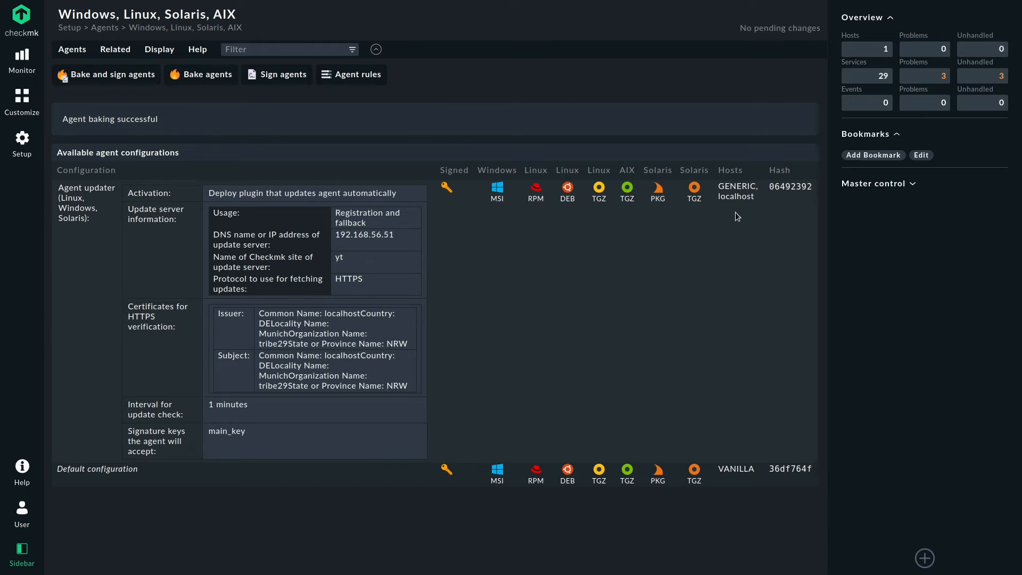
mouse_move(567, 196)
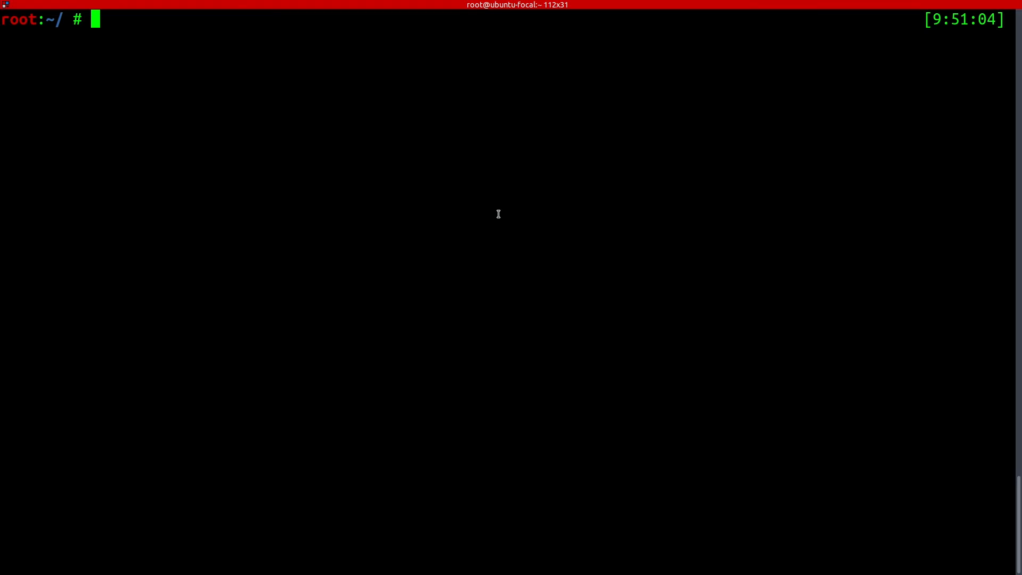
text(dph)
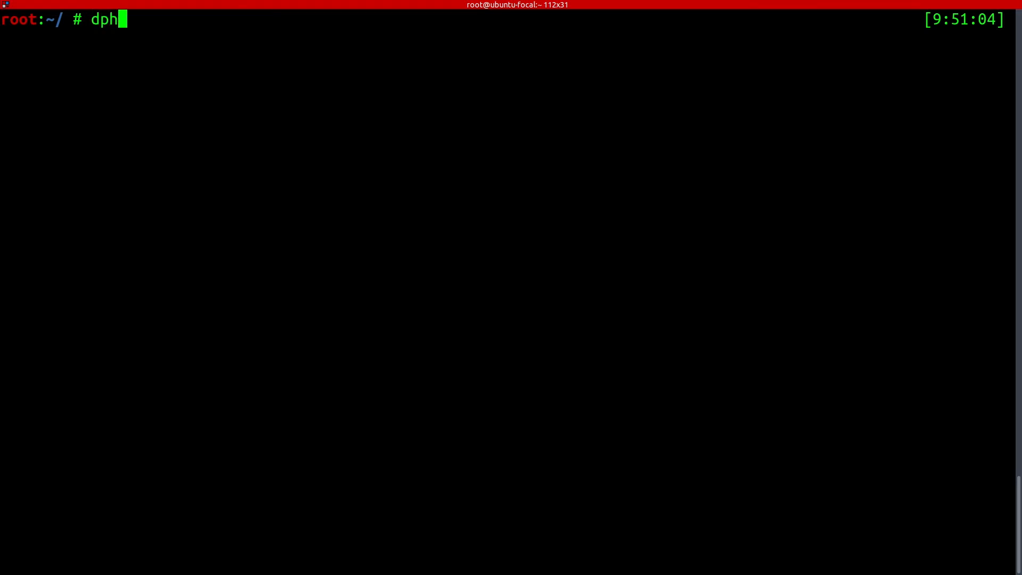
key(BackSpace)
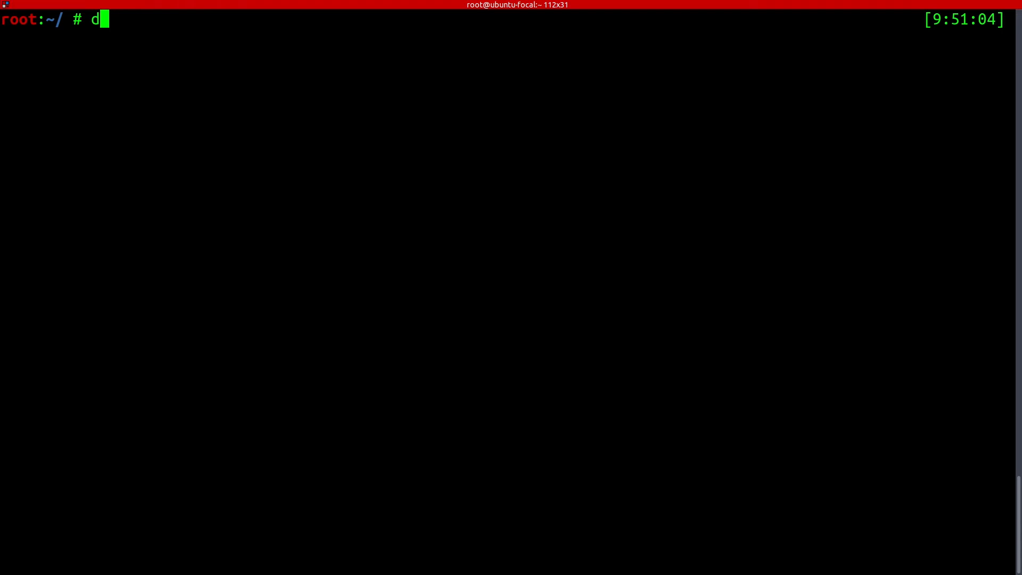
text(pkg -i)
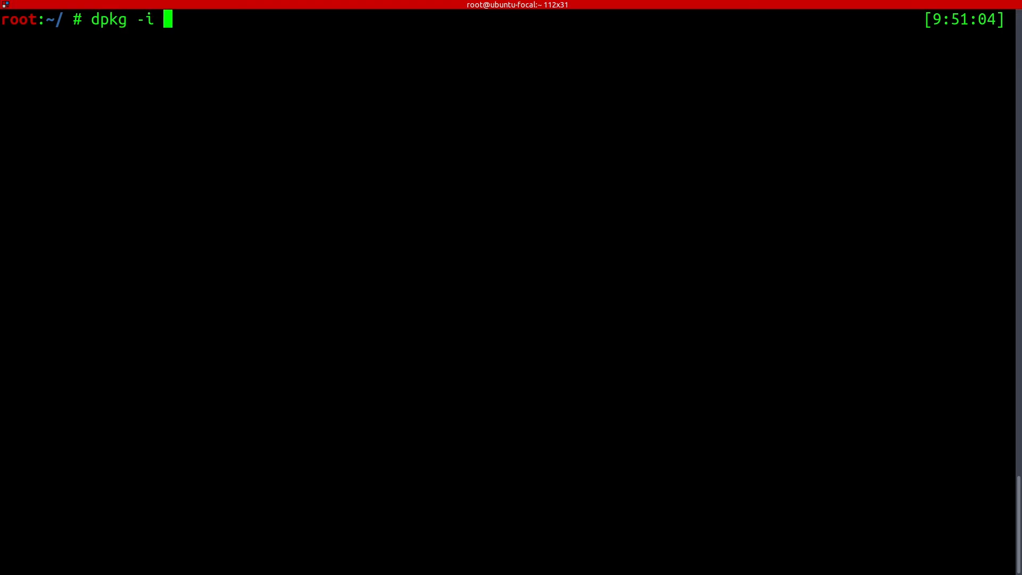
text(/omd/)
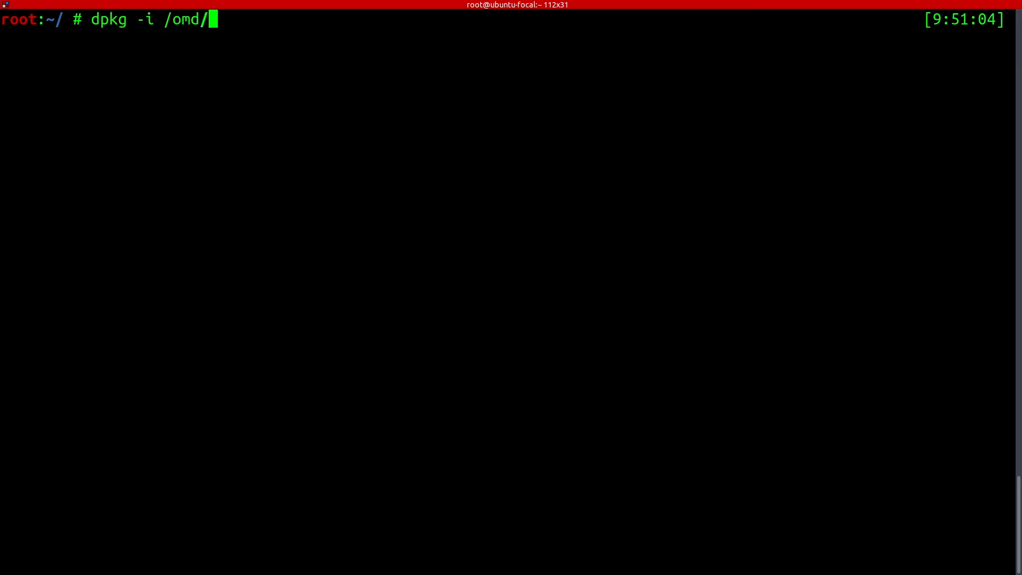
text(sites/)
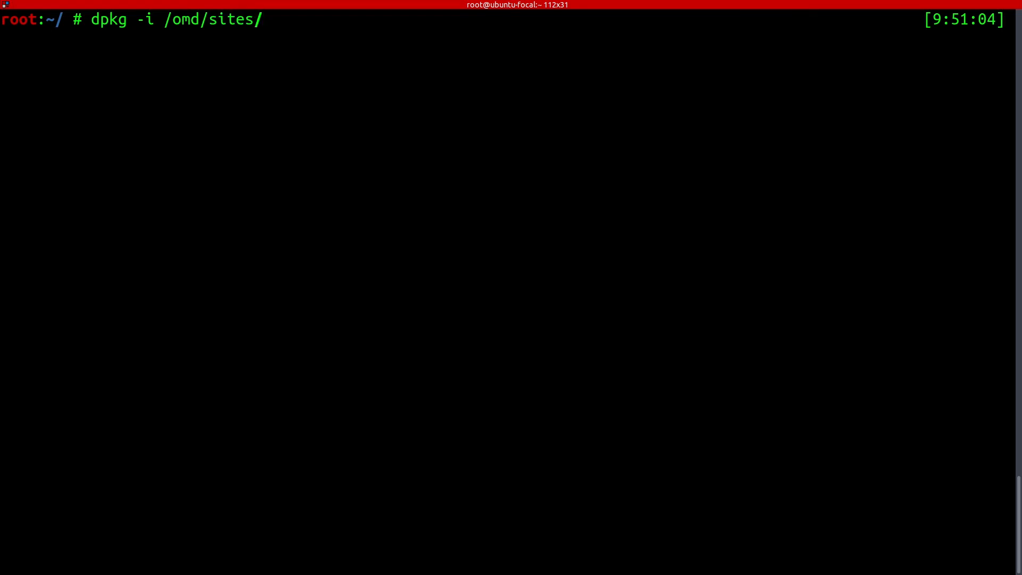
text(yt/var/)
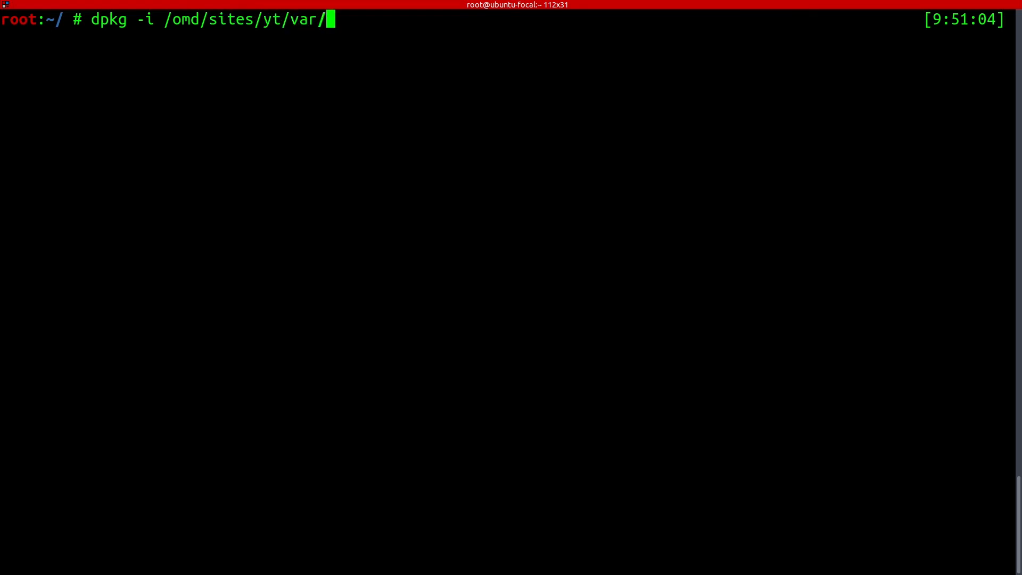
text(check_mk/)
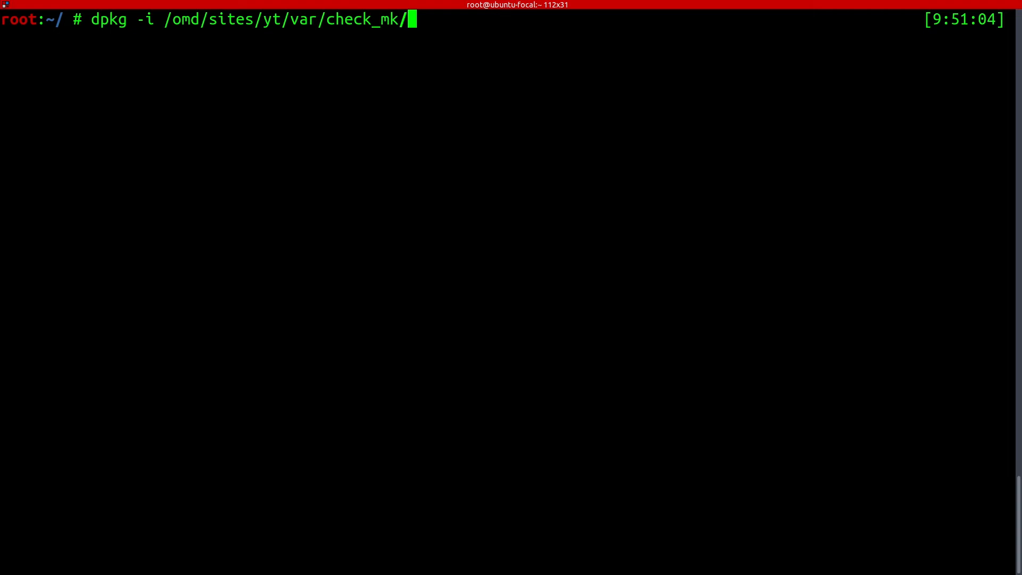
text(agen)
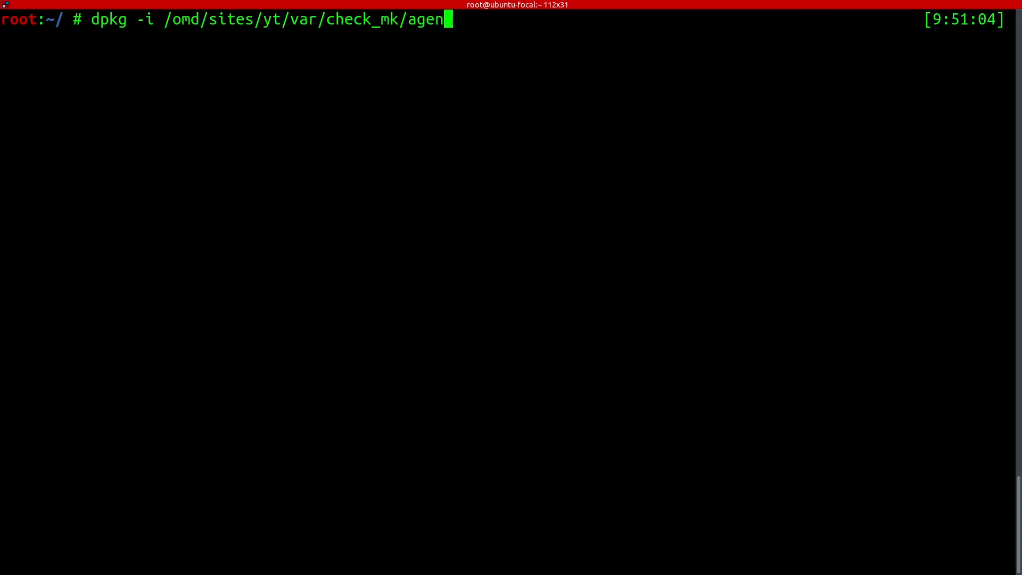
key(Tab)
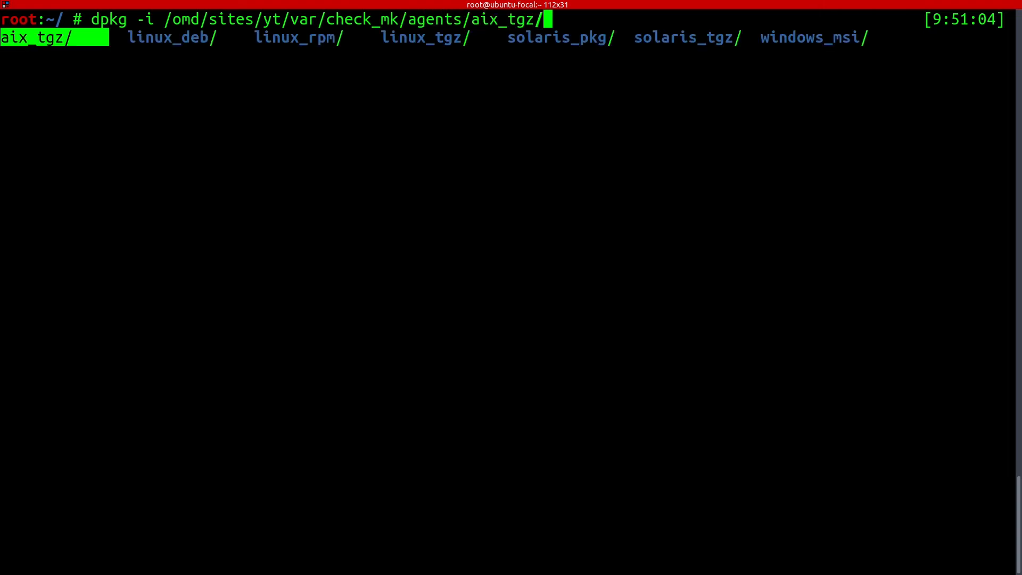
key(Tab)
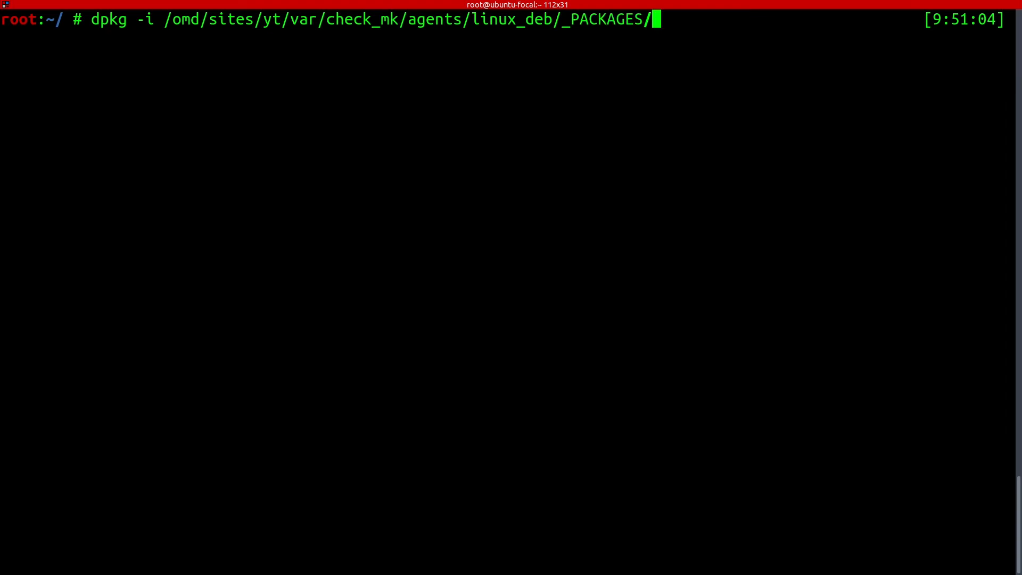
key(Tab)
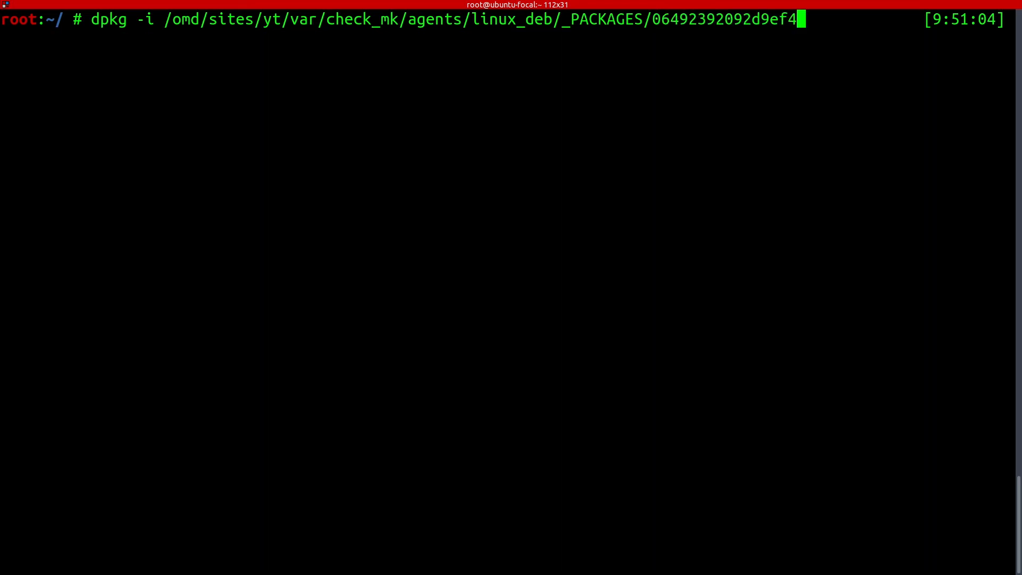
key(Return)
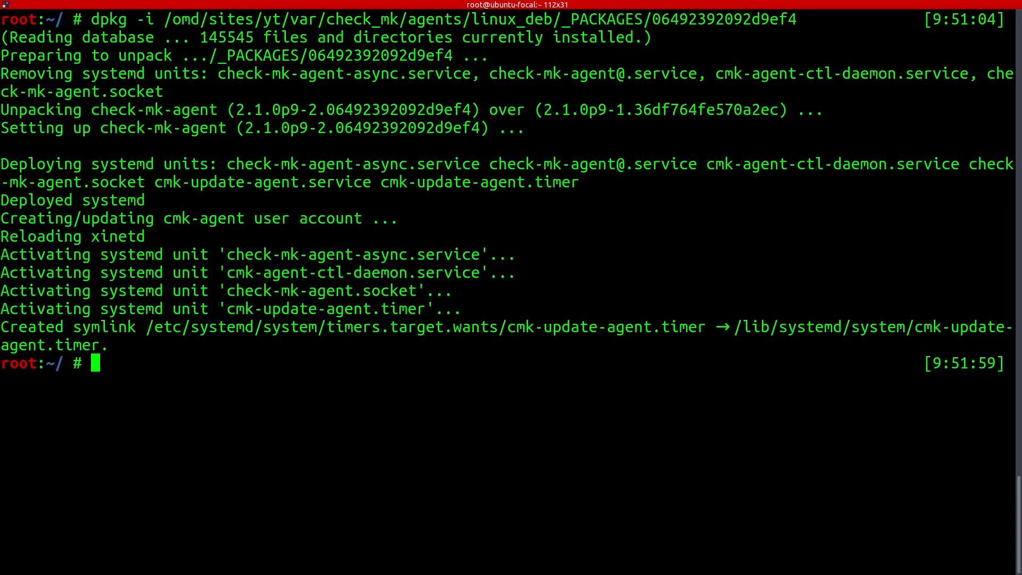
Begin the cmk-update-agent command at the root prompt with 'cmk'.
text(cmk)
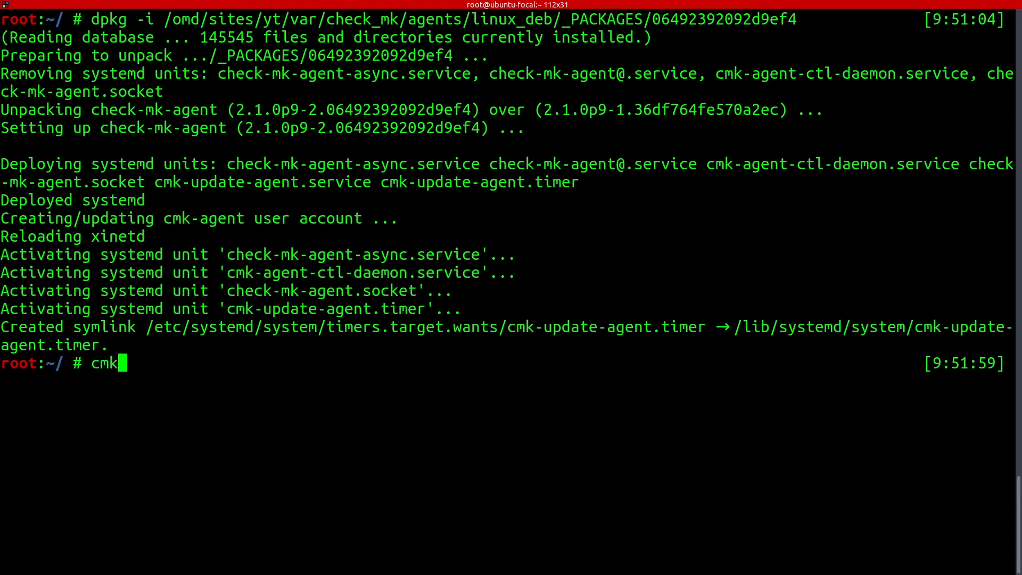
Run 'cmk-update-agent register -H localhost -U cmkadmin' and confirm the registration prompt.
text(-updat)
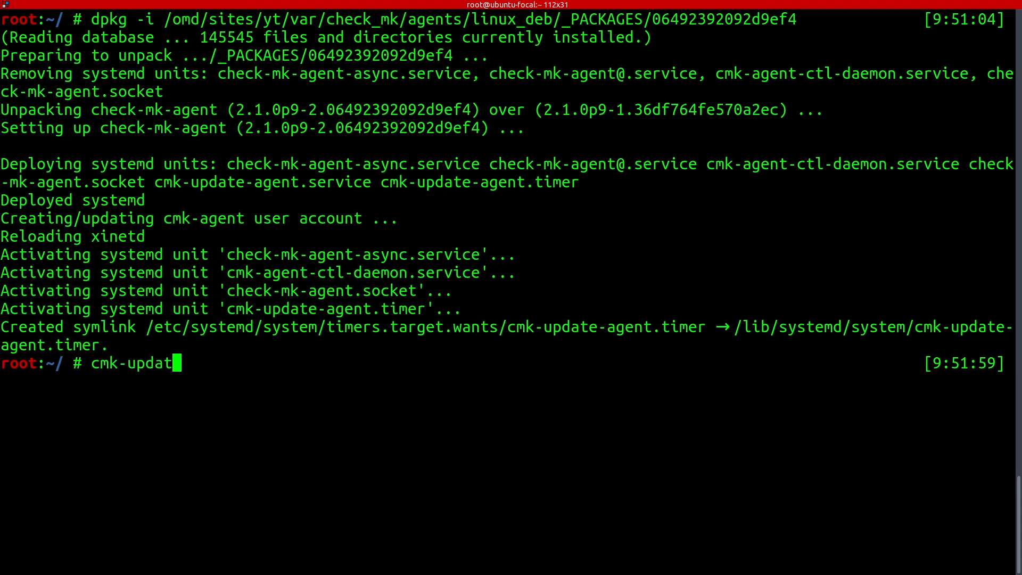
text(e-agent re)
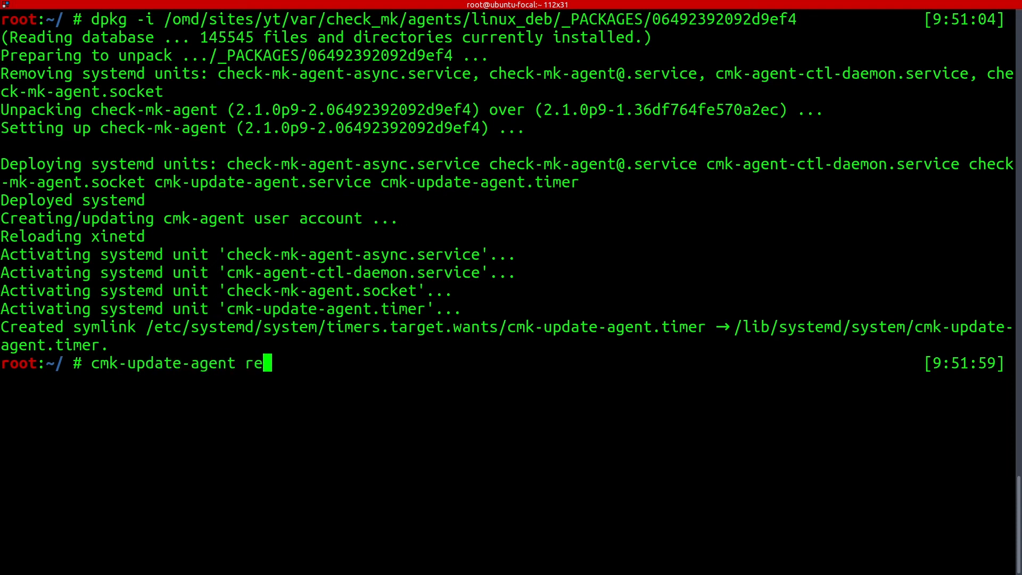
text(gister)
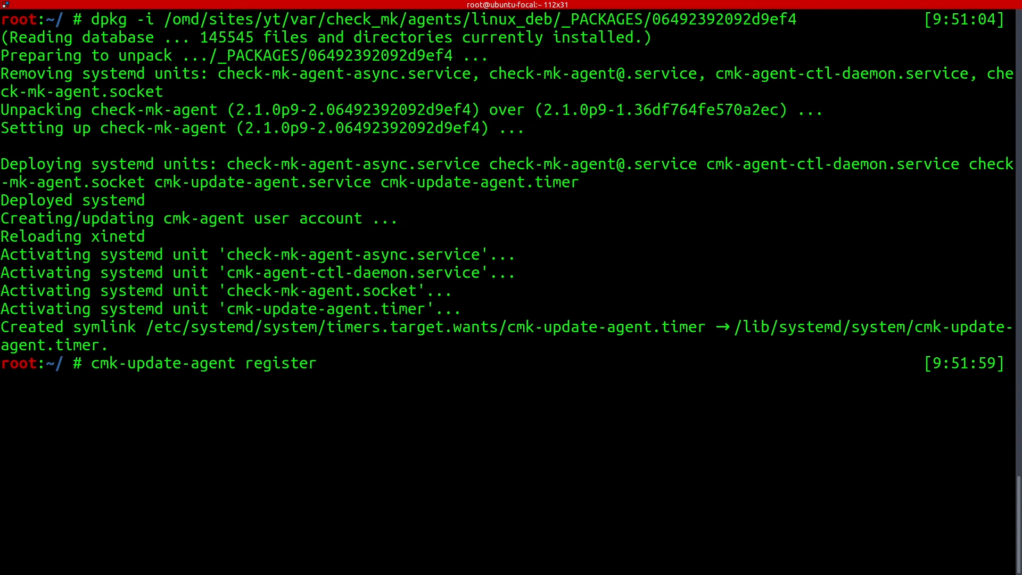
text(-H lo)
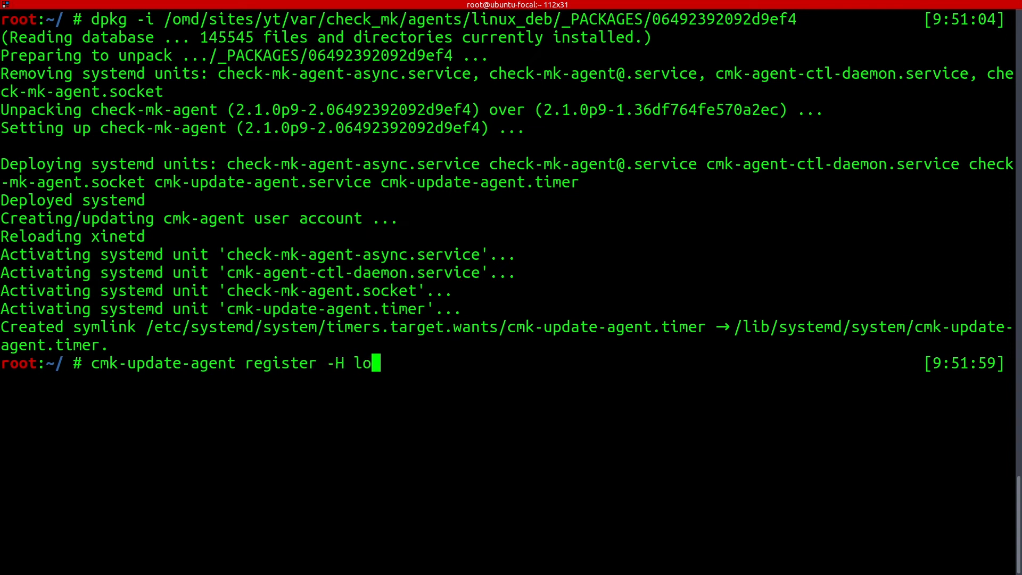
text(calhost)
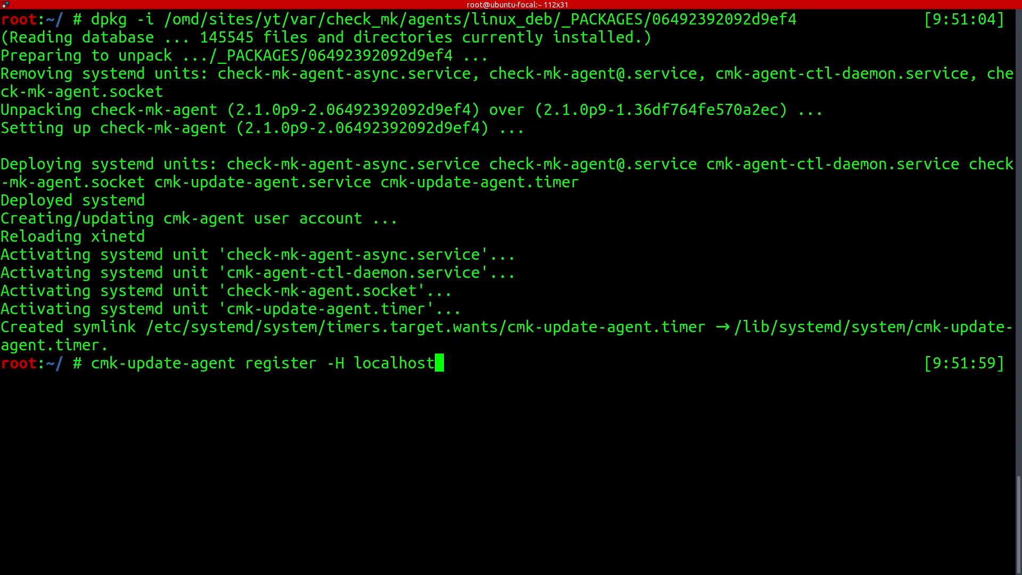
text(-)
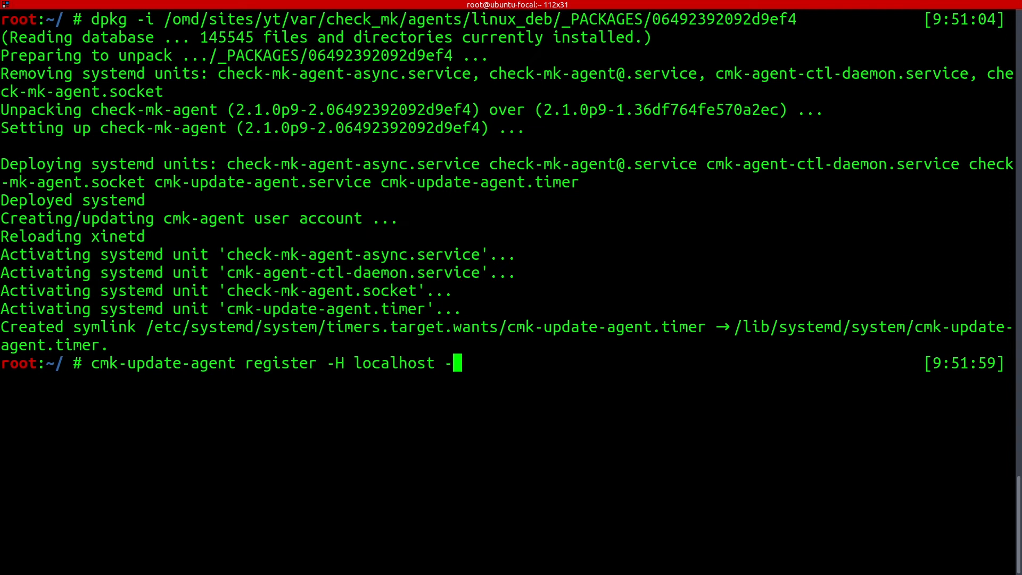
text(U cmk)
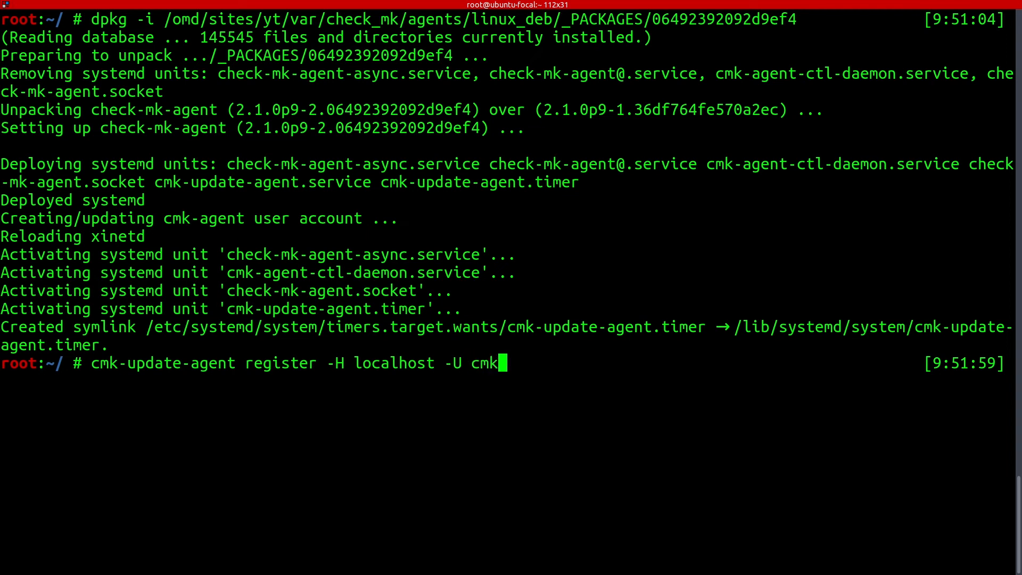
text(admin)
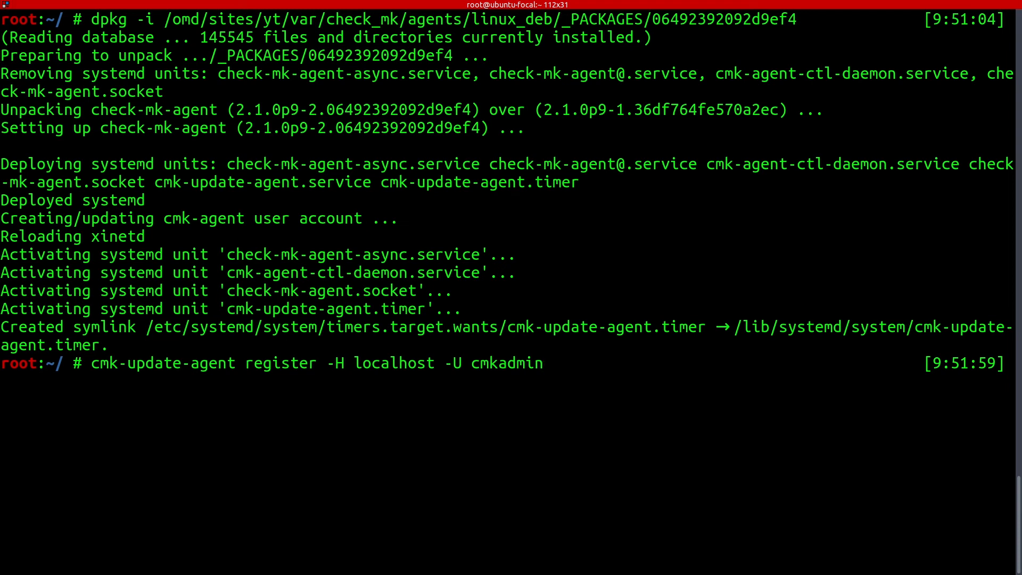
key(Return)
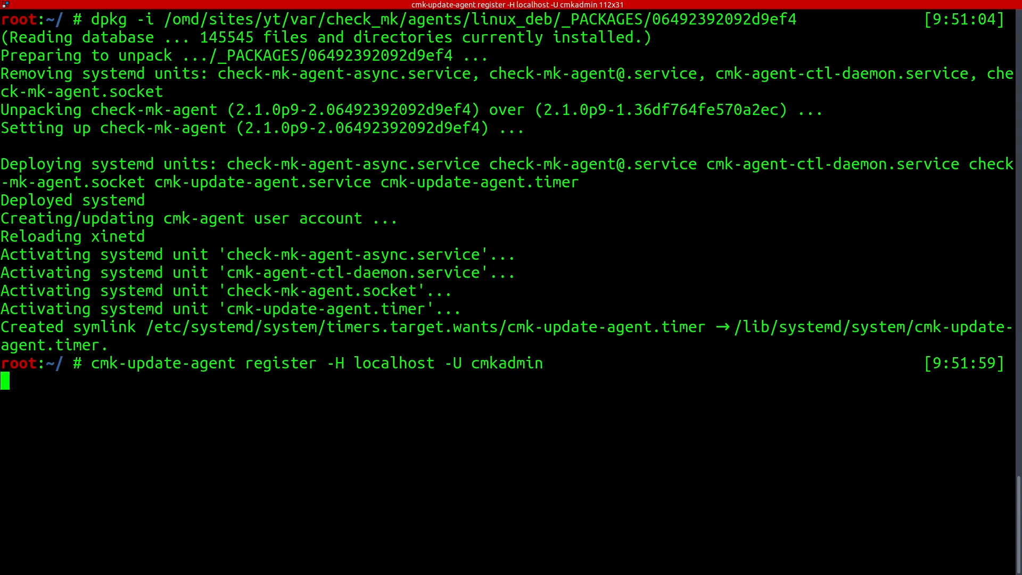
key(Return)
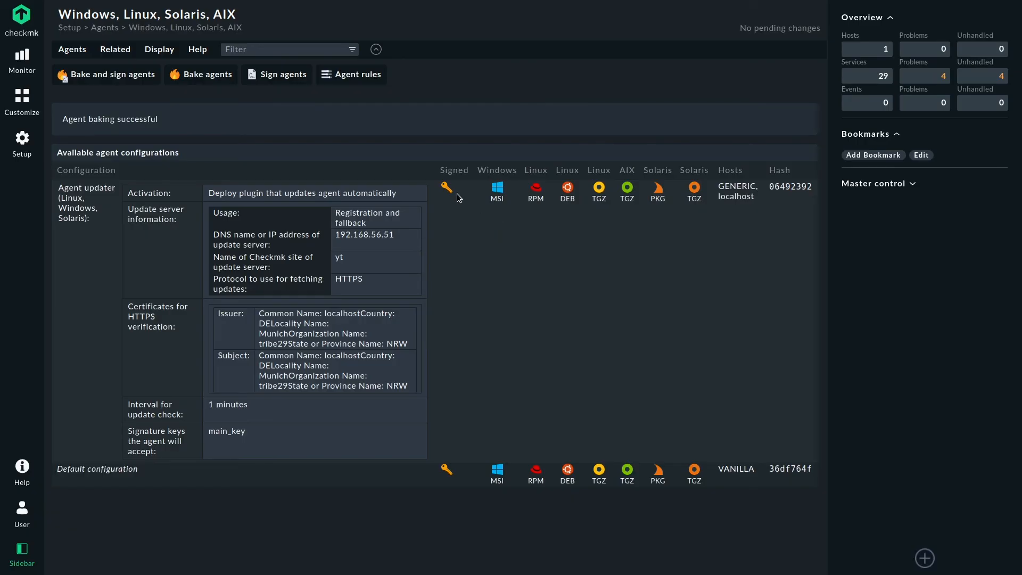
From the Agents menu reach Automatic updates and enable the agent updates master switch.
click(71, 49)
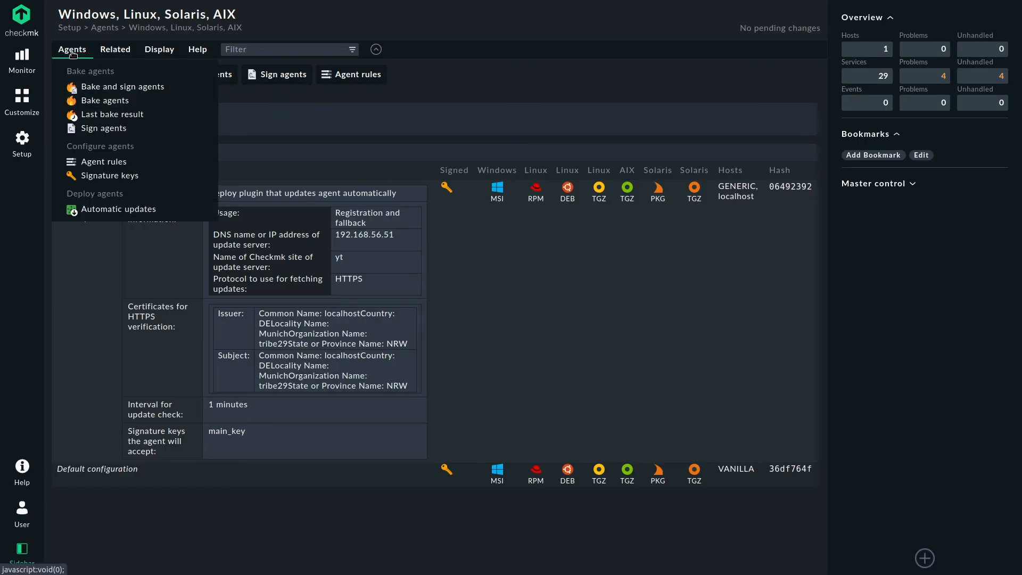
mouse_move(119, 209)
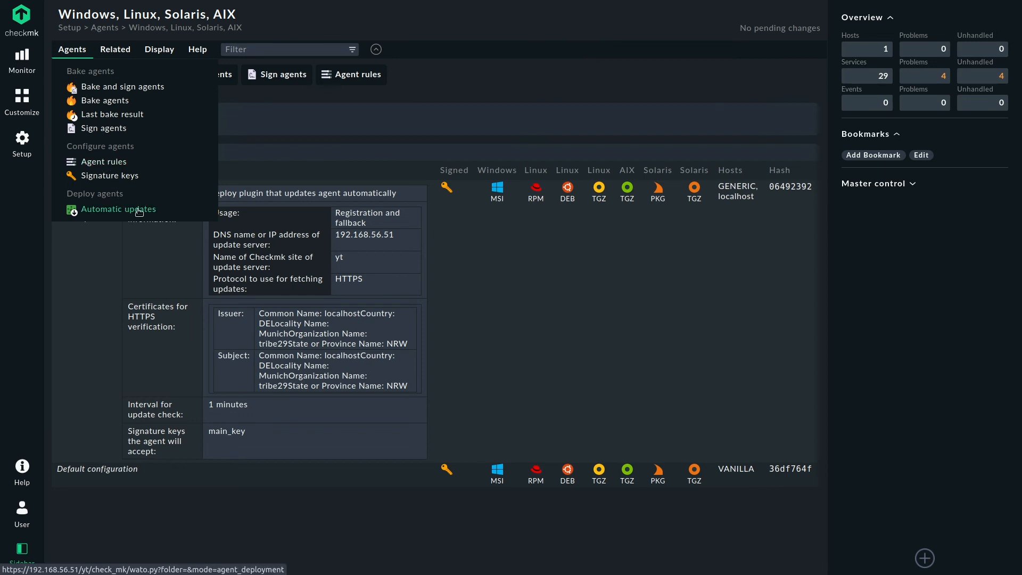
click(119, 209)
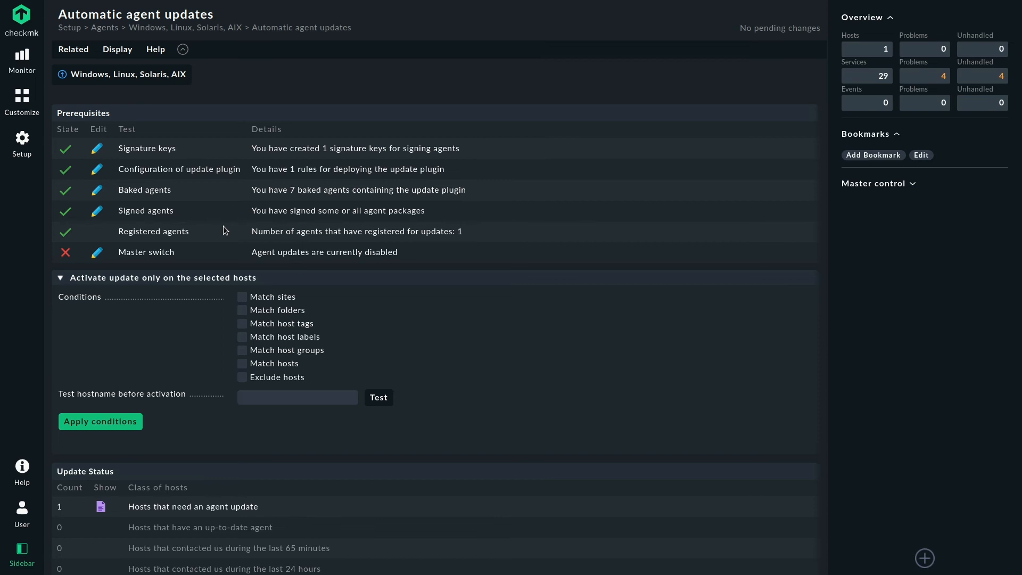
mouse_move(119, 213)
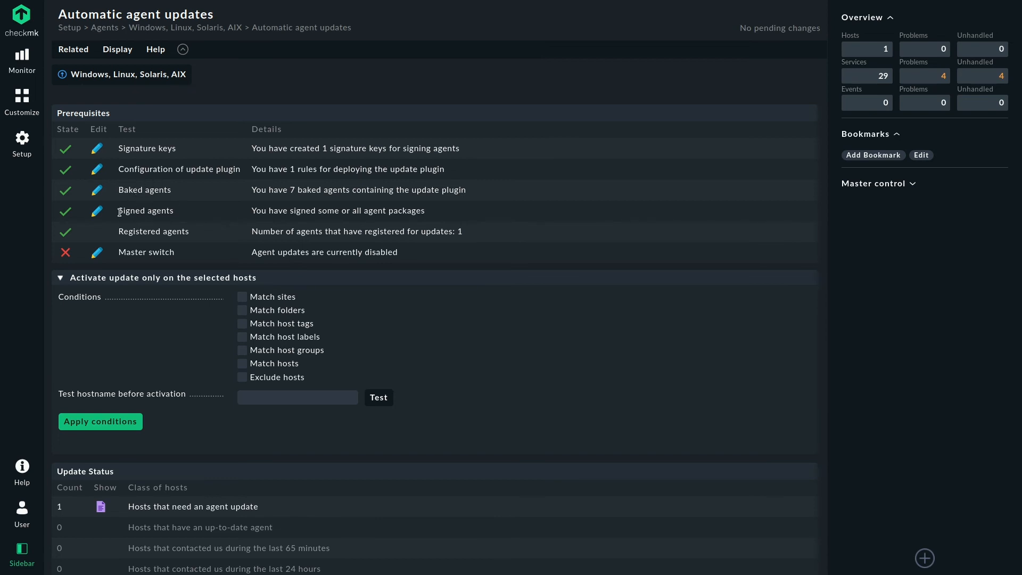
mouse_move(120, 231)
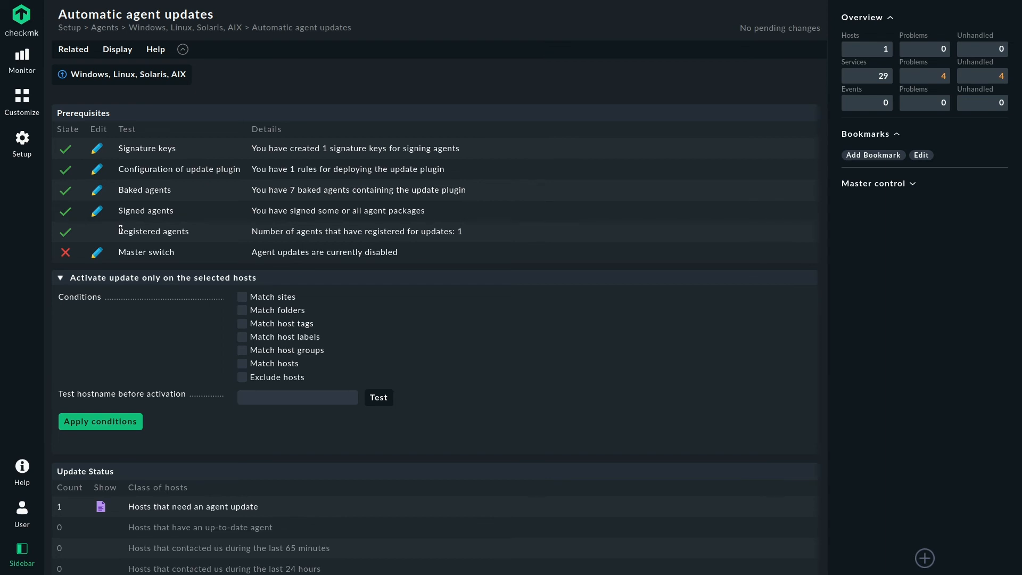
mouse_move(98, 254)
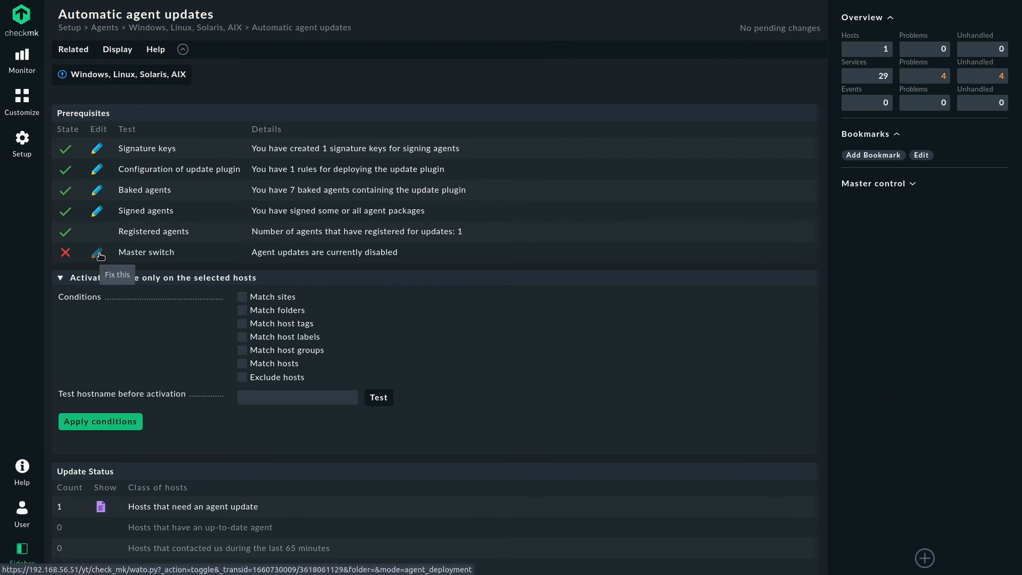
click(98, 253)
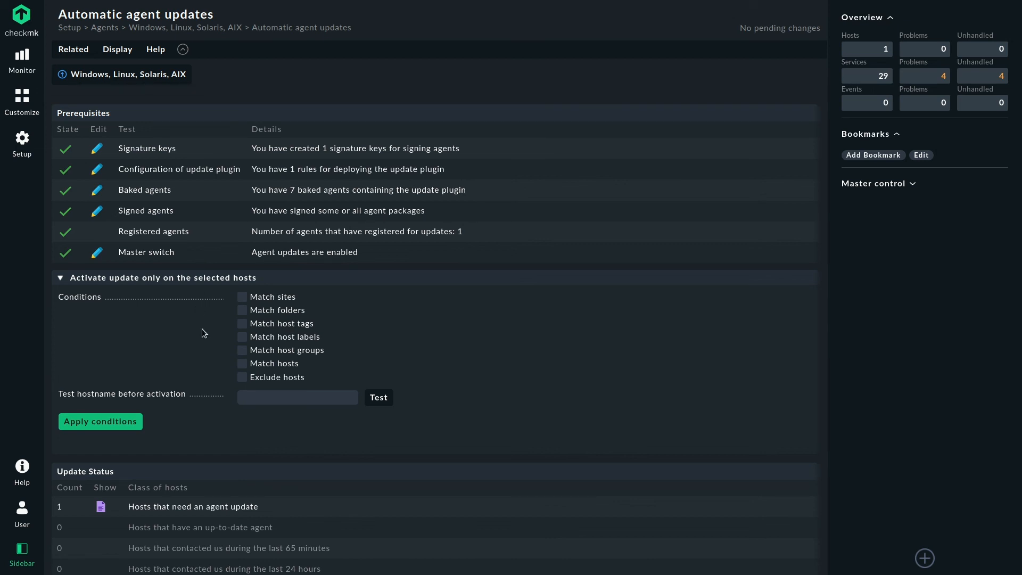
Scroll down to the Update Status section listing the registered hosts.
scroll(down, 3)
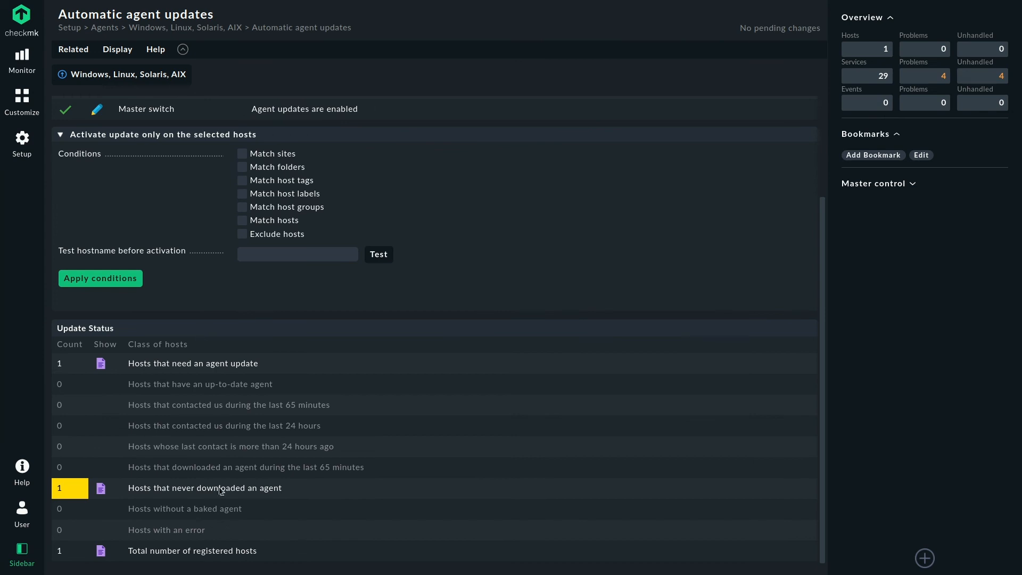
mouse_move(198, 425)
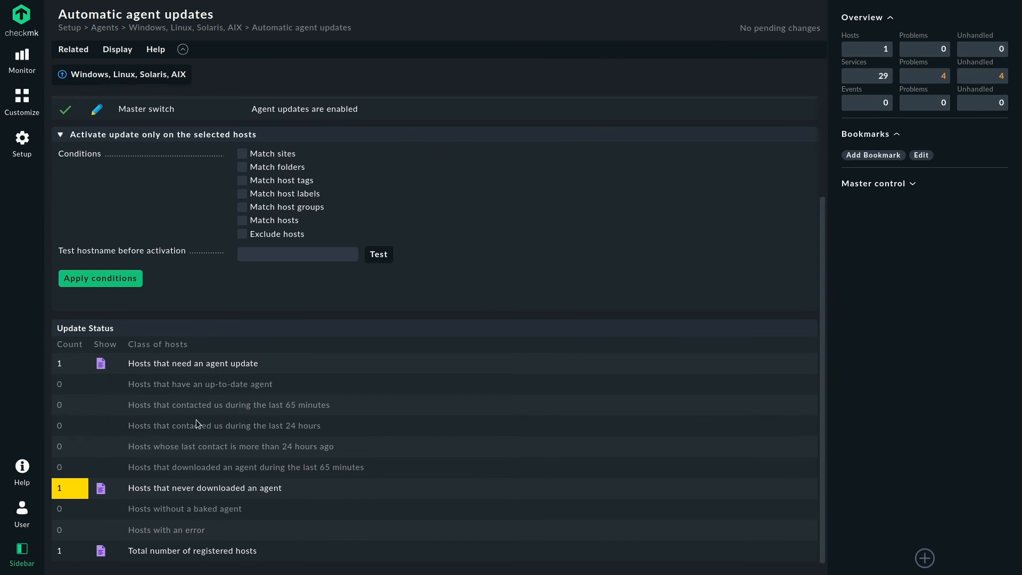
mouse_move(339, 383)
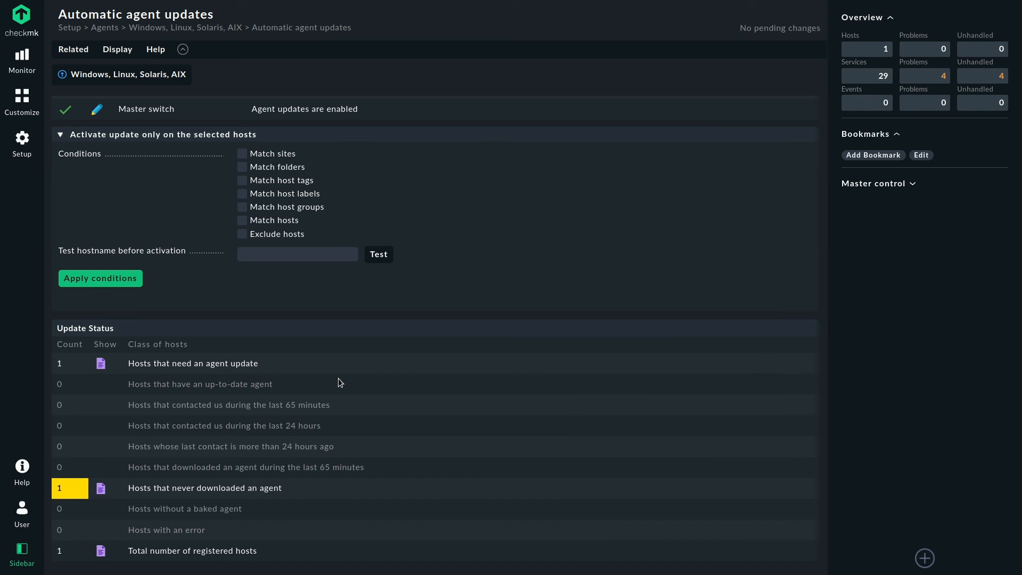
mouse_move(299, 405)
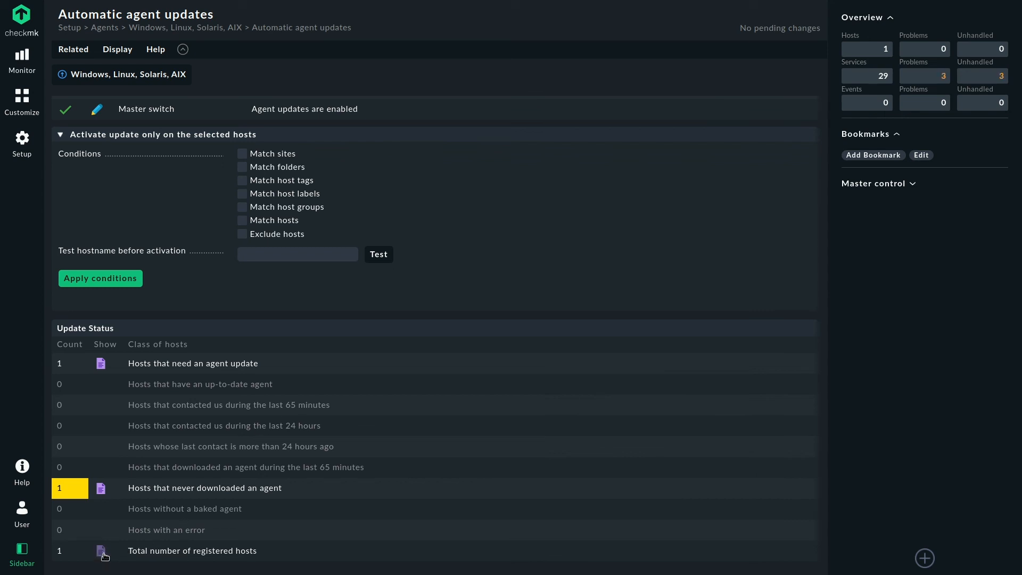
mouse_move(100, 556)
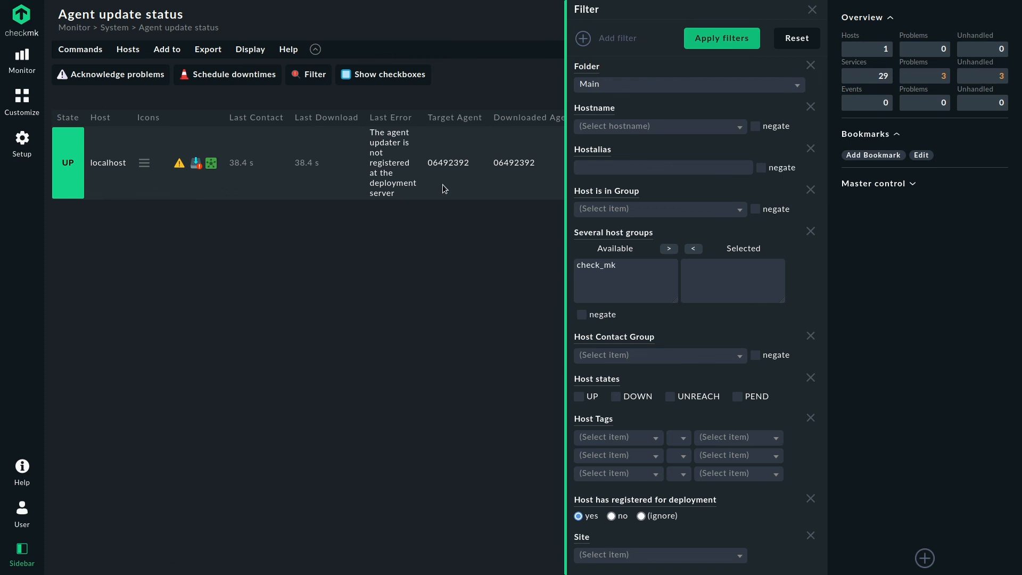
Close the Filter sidebar to reveal the full localhost update status row.
click(721, 39)
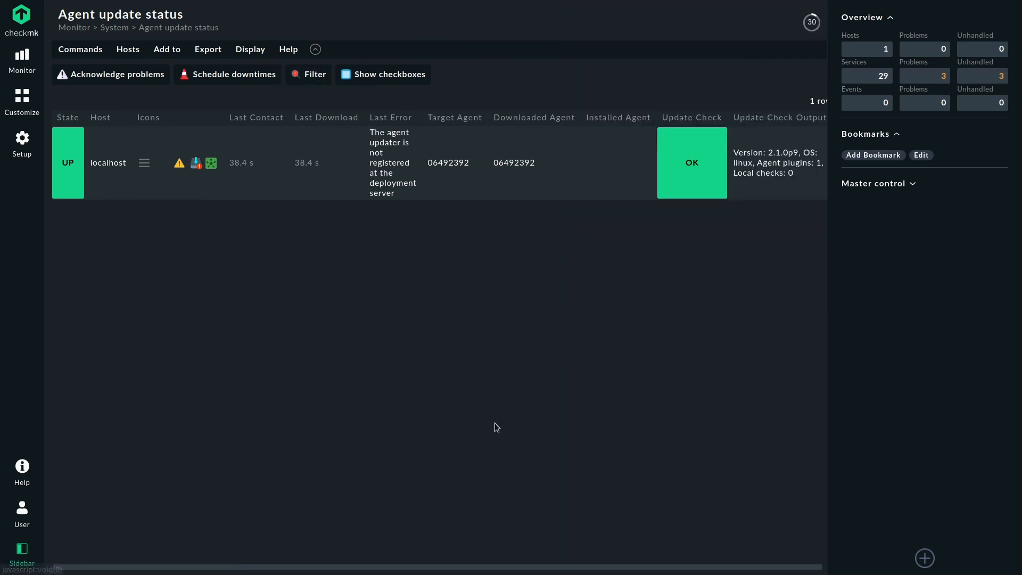
mouse_move(549, 421)
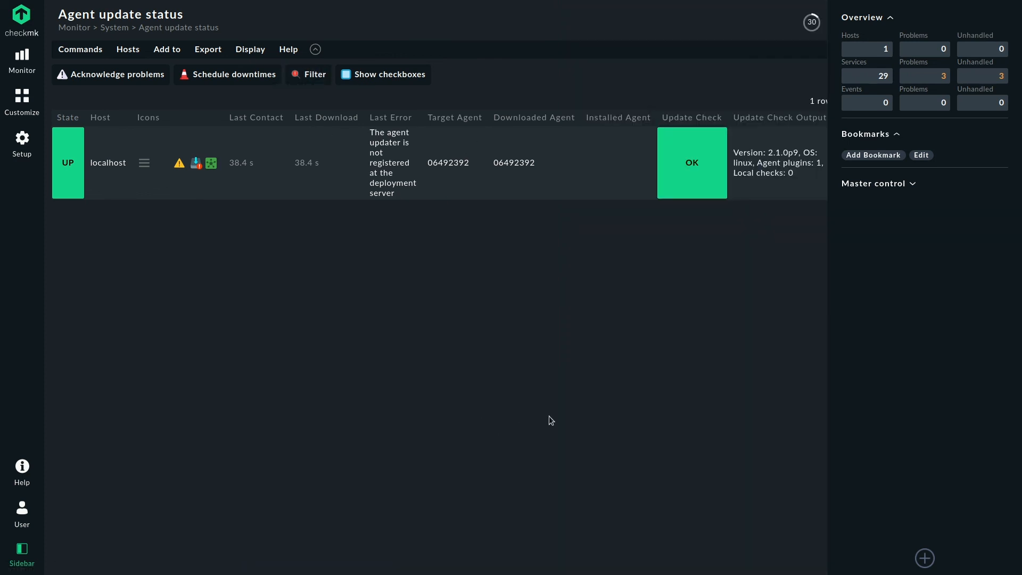
mouse_move(310, 359)
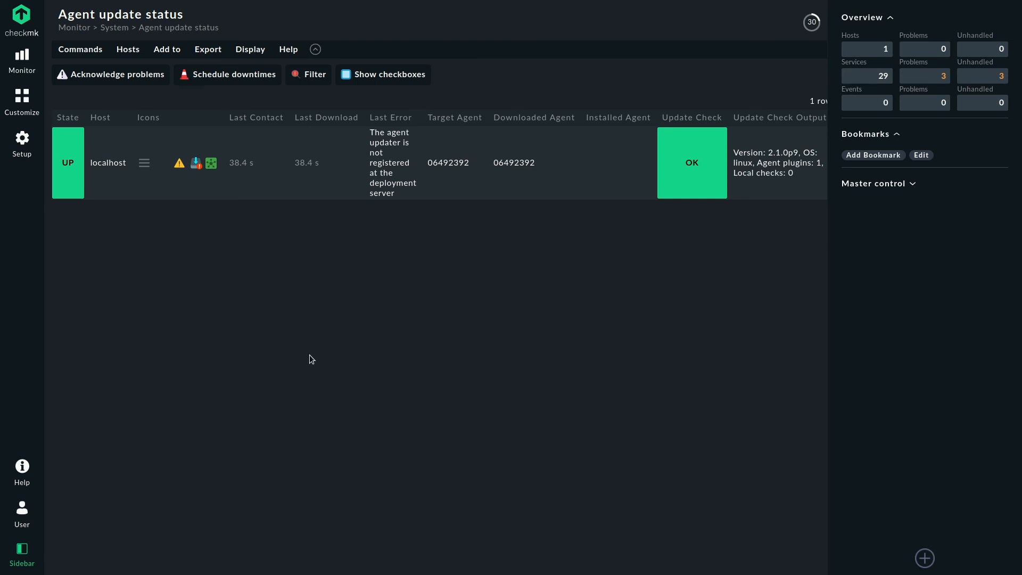
mouse_move(2, 275)
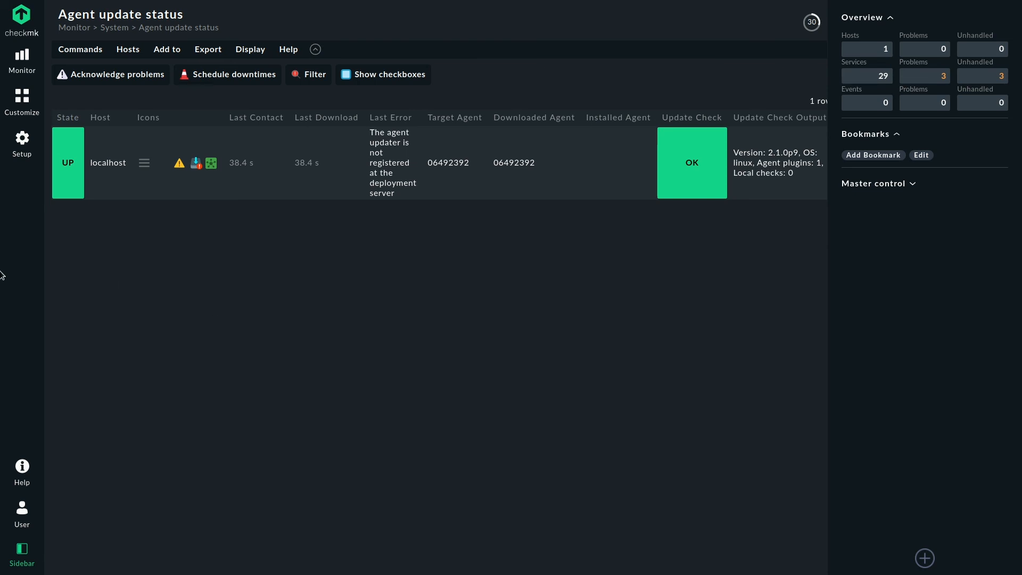
mouse_move(138, 227)
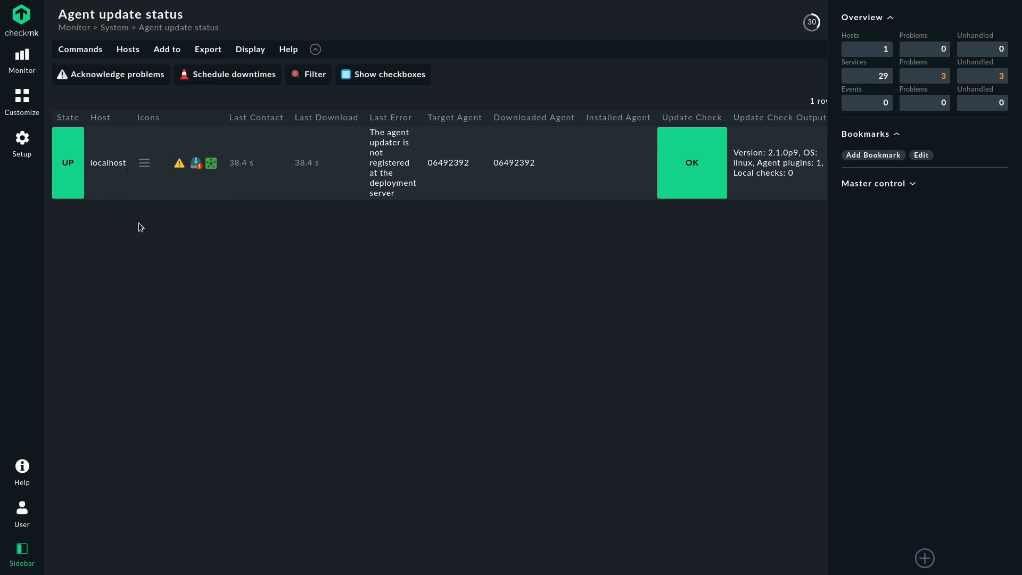
mouse_move(242, 161)
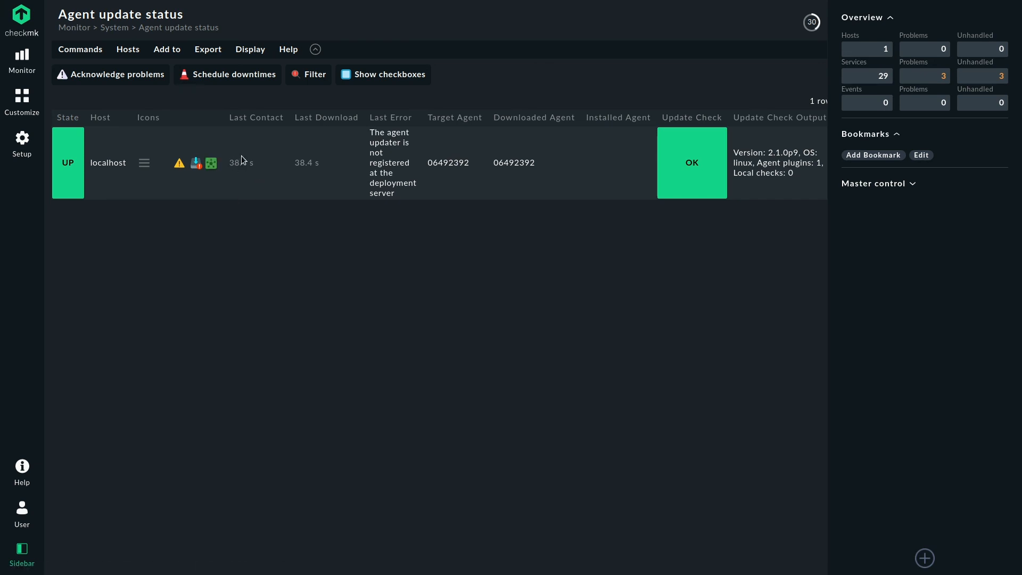
mouse_move(320, 184)
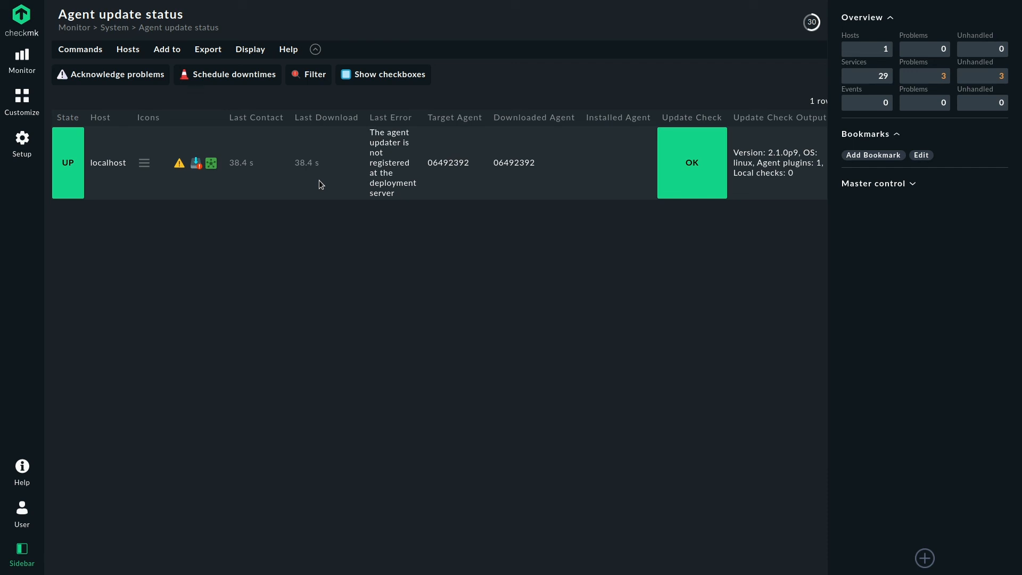
mouse_move(405, 213)
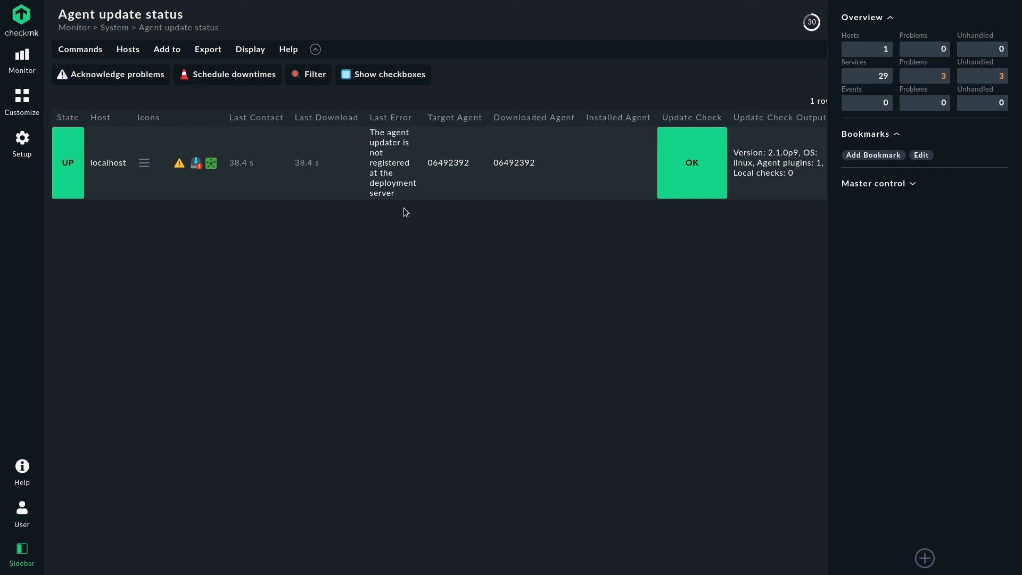
mouse_move(454, 161)
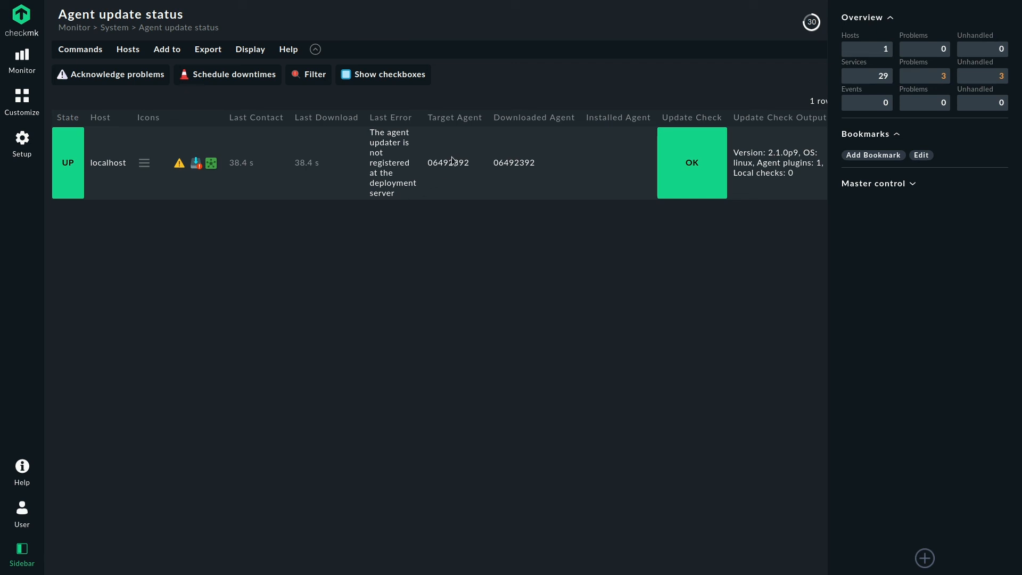
mouse_move(454, 177)
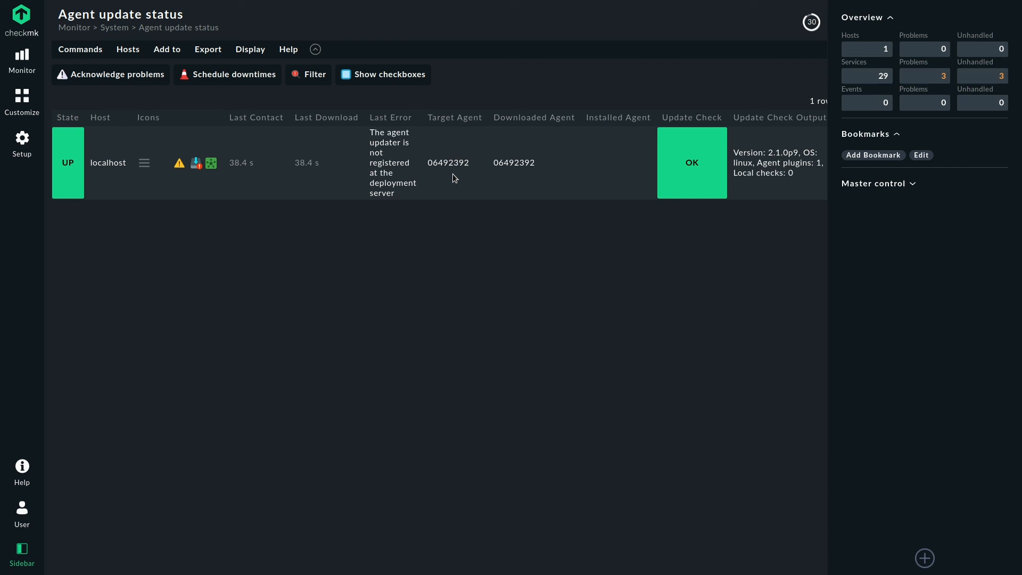
mouse_move(706, 219)
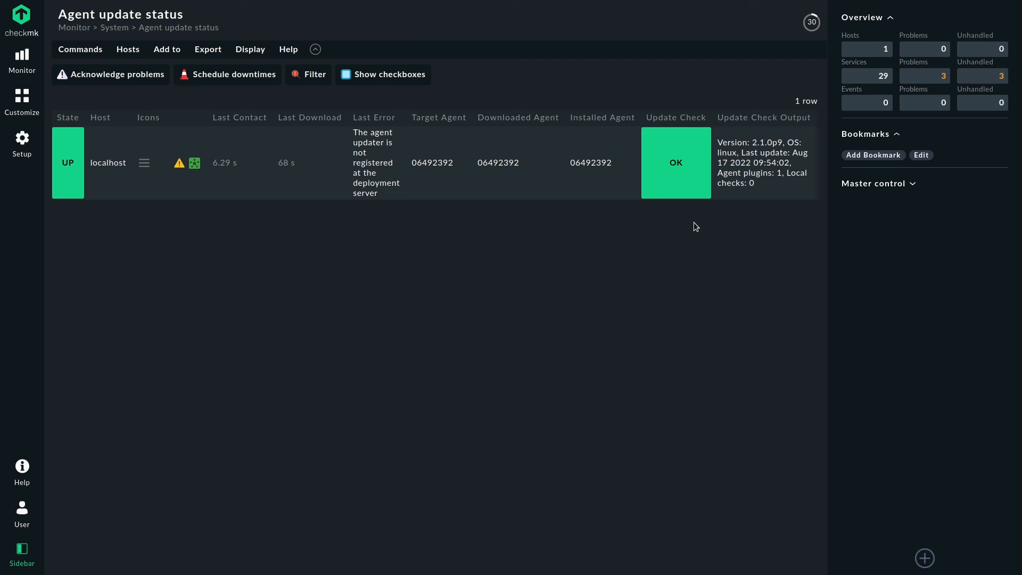
mouse_move(762, 142)
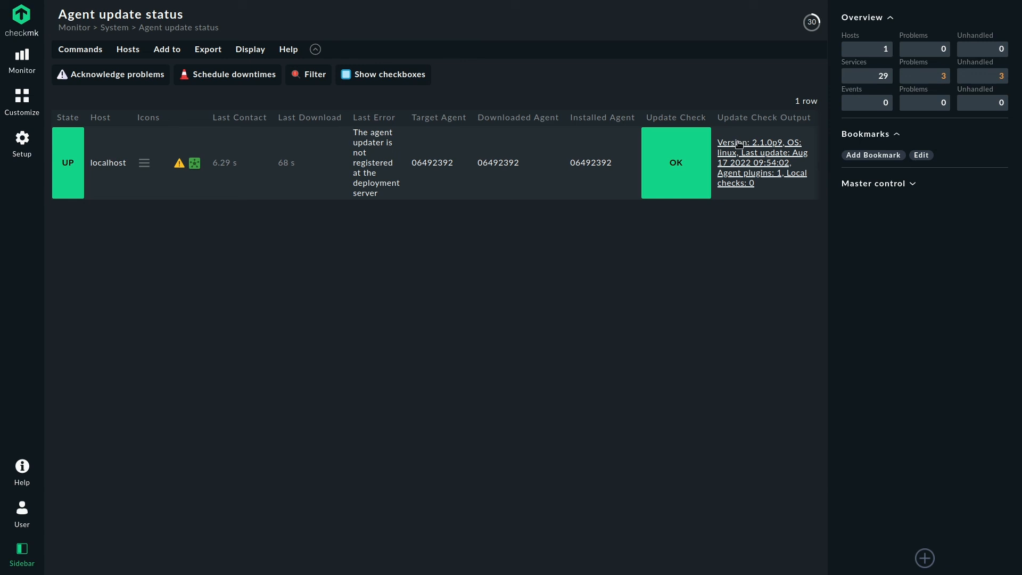
mouse_move(774, 206)
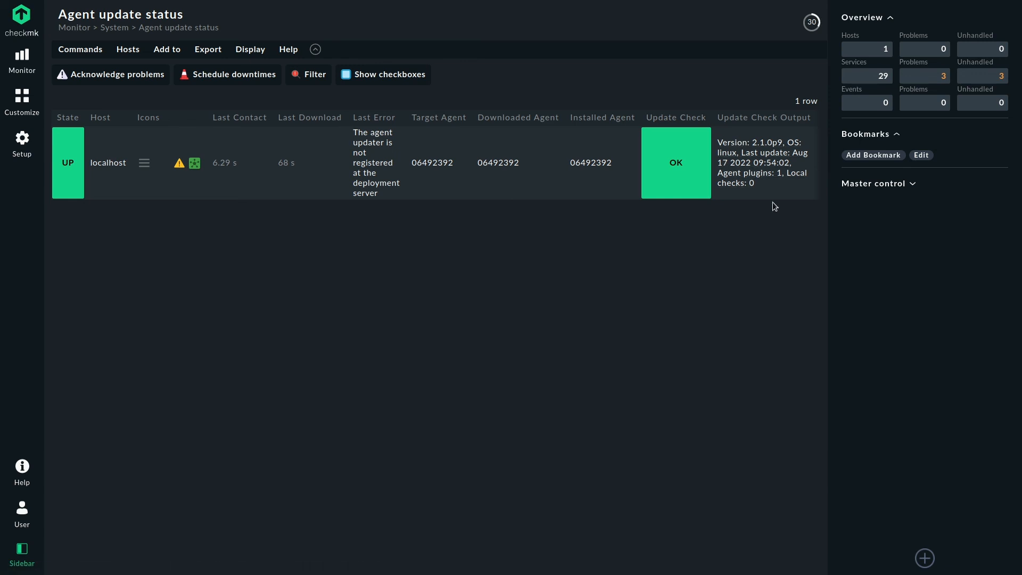
mouse_move(629, 224)
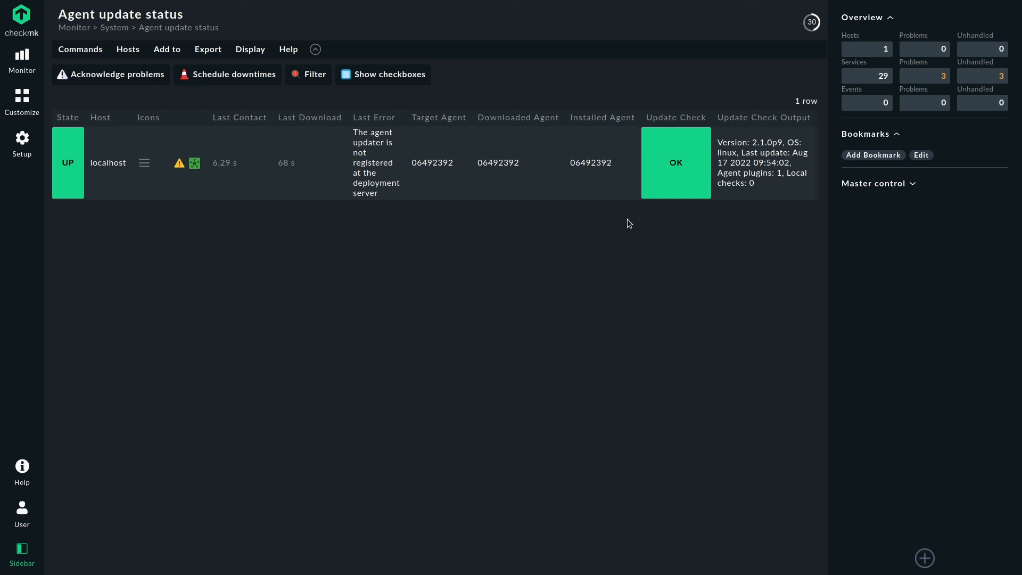
mouse_move(447, 179)
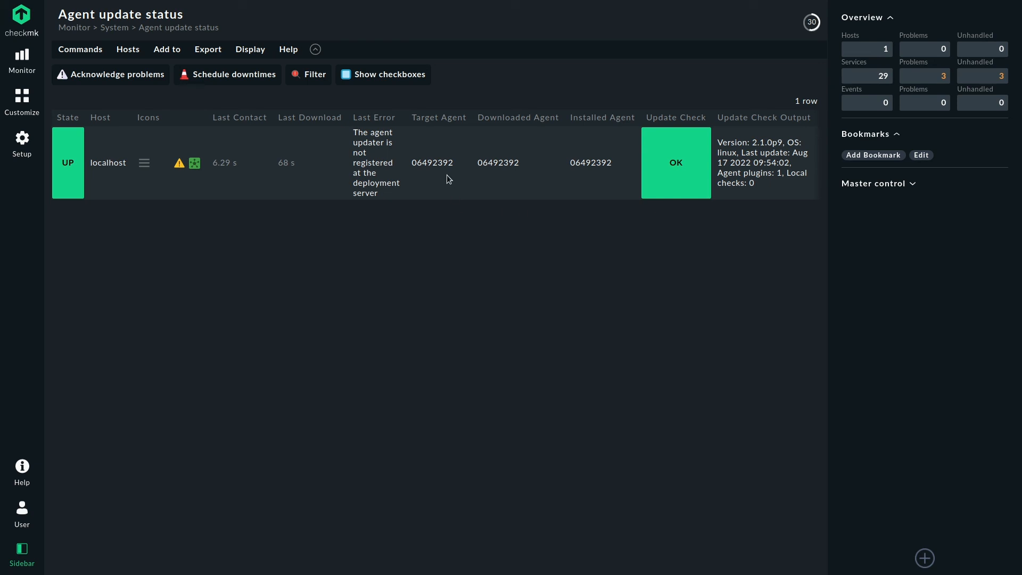
mouse_move(596, 185)
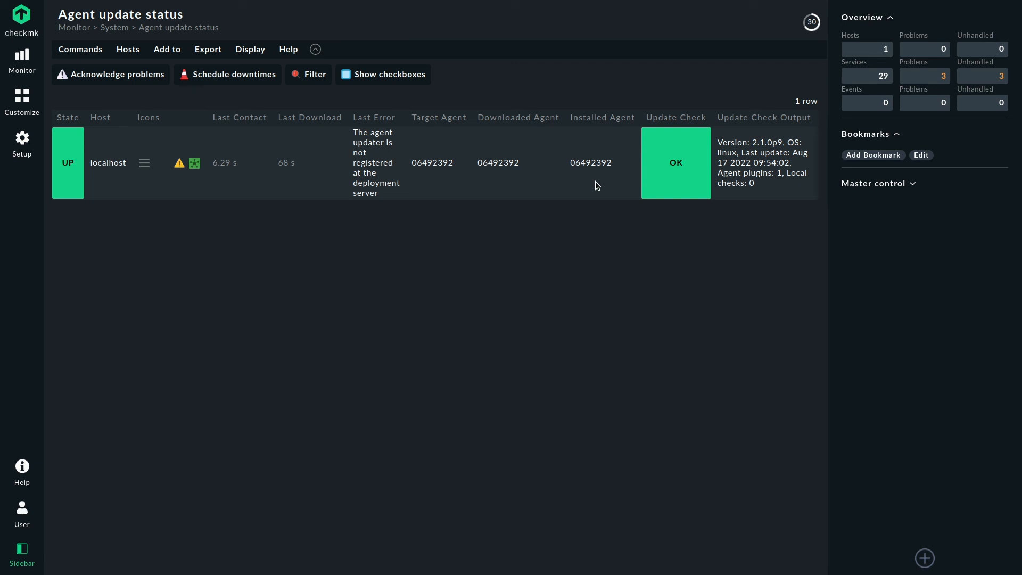
mouse_move(208, 191)
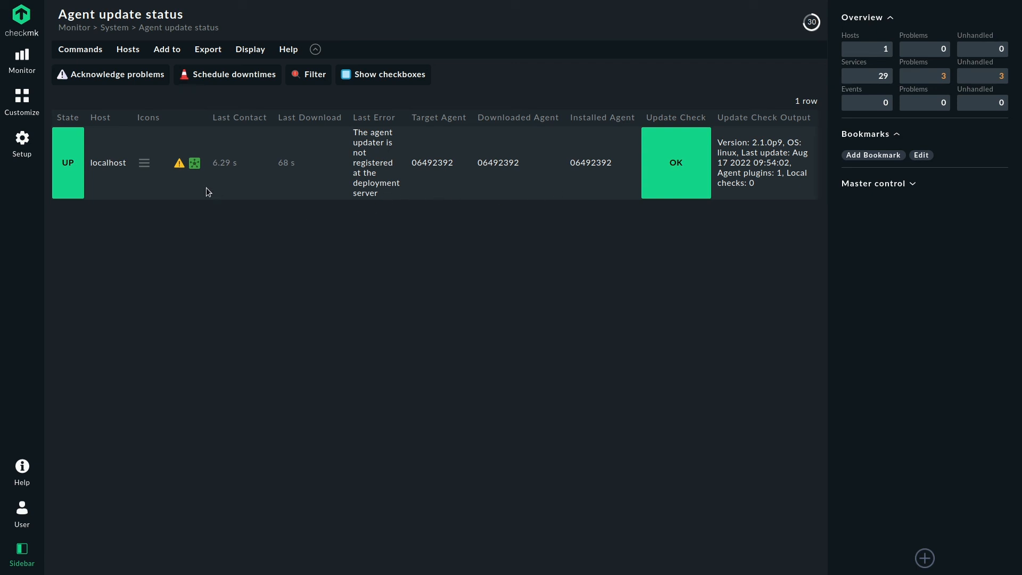
mouse_move(179, 163)
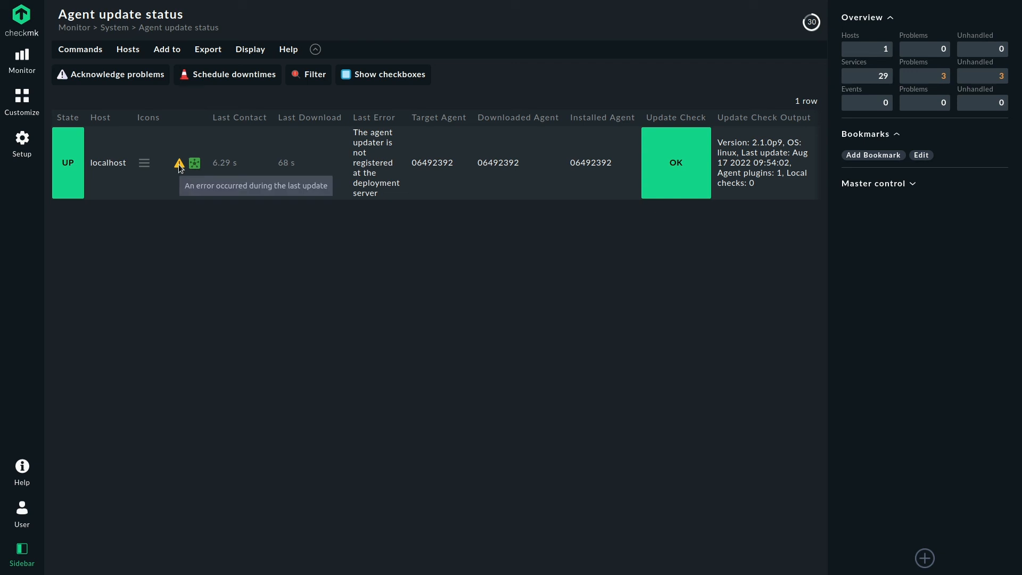